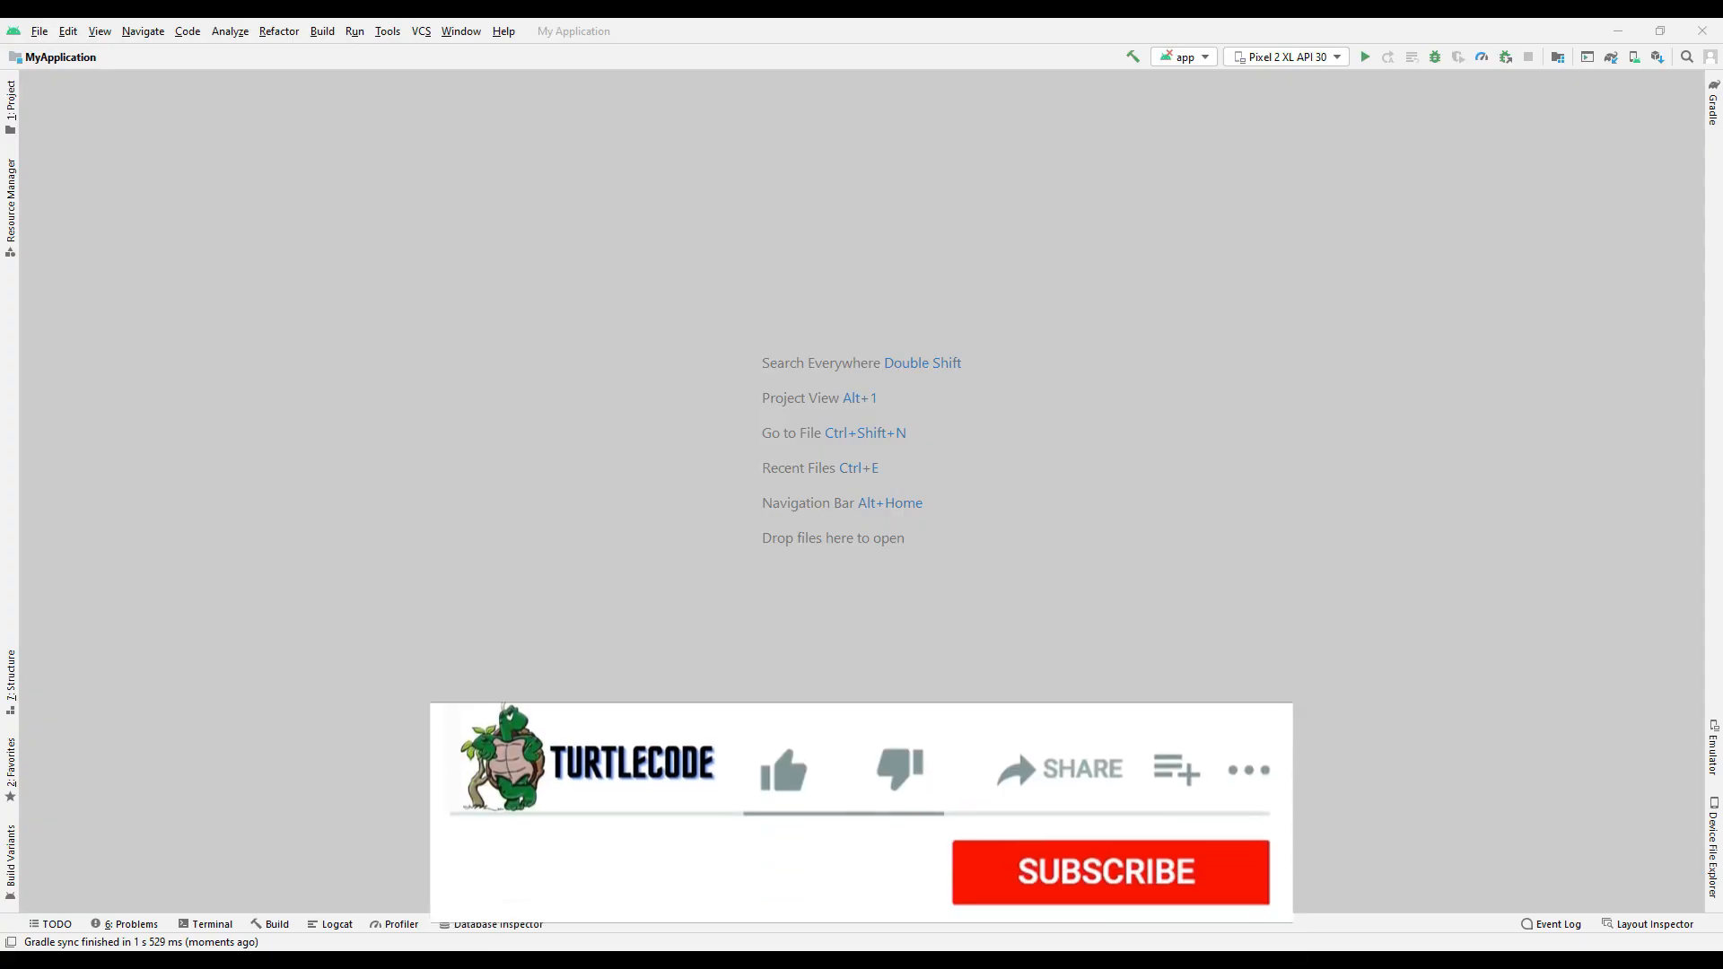
# Create the new Kotlin project 'Activities' from the Empty Activity template via File > New Project.
pyautogui.click(783, 770)
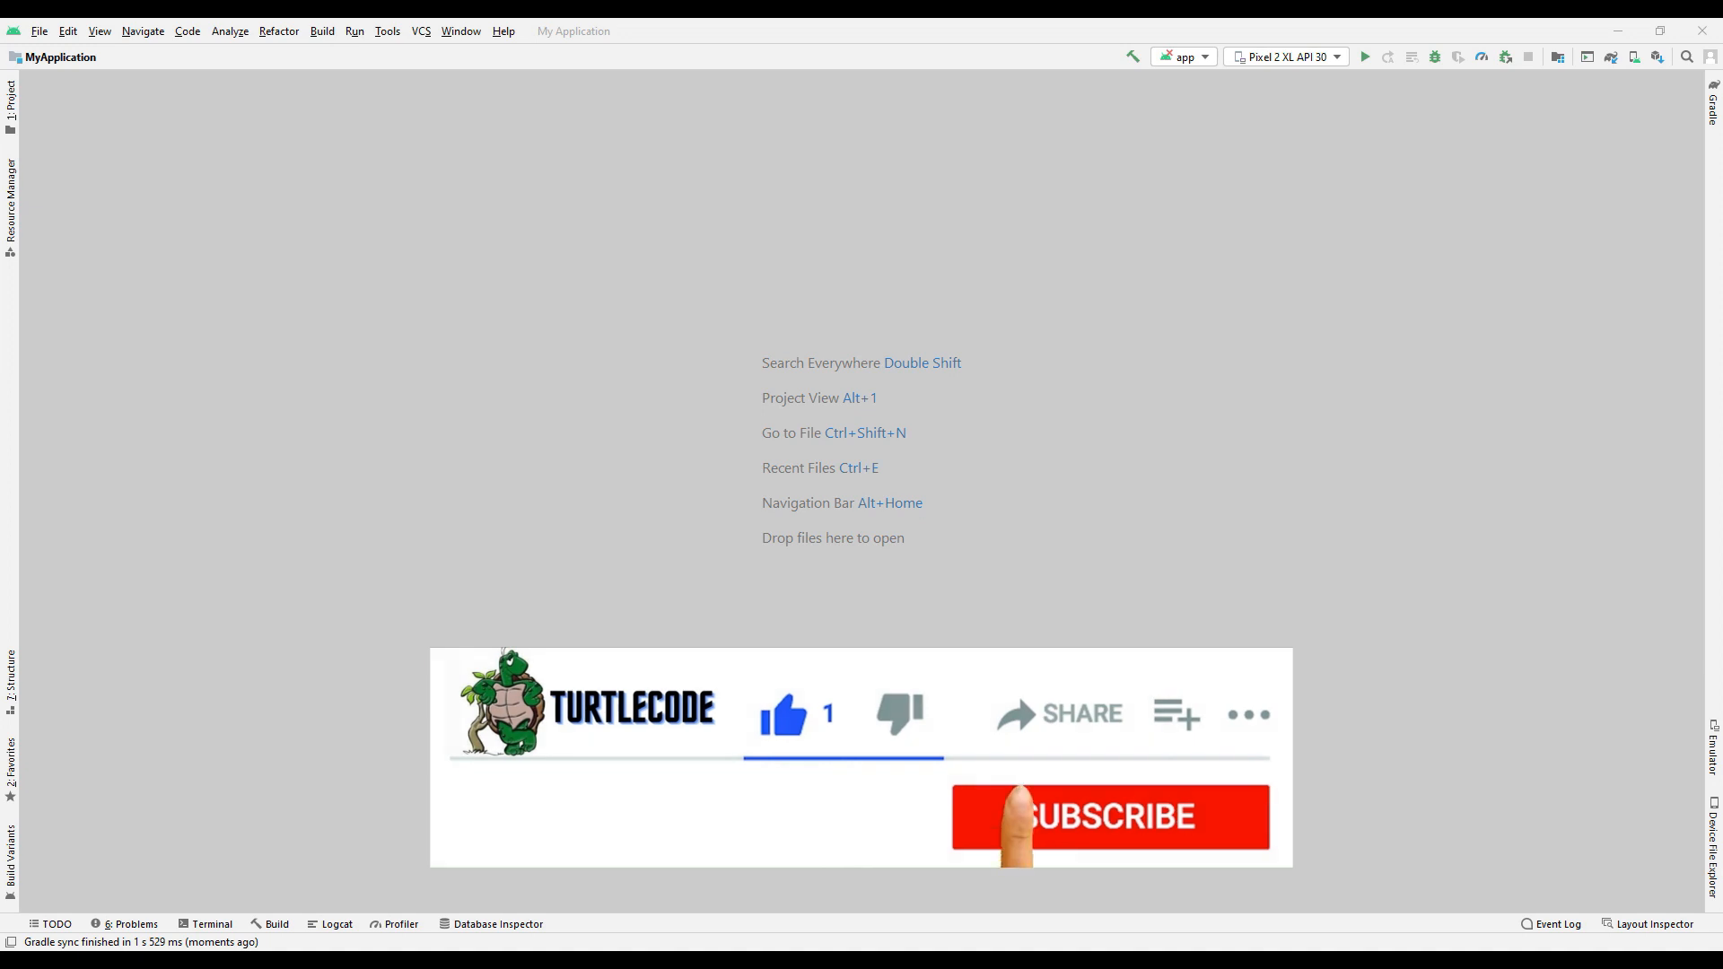
pyautogui.click(1107, 816)
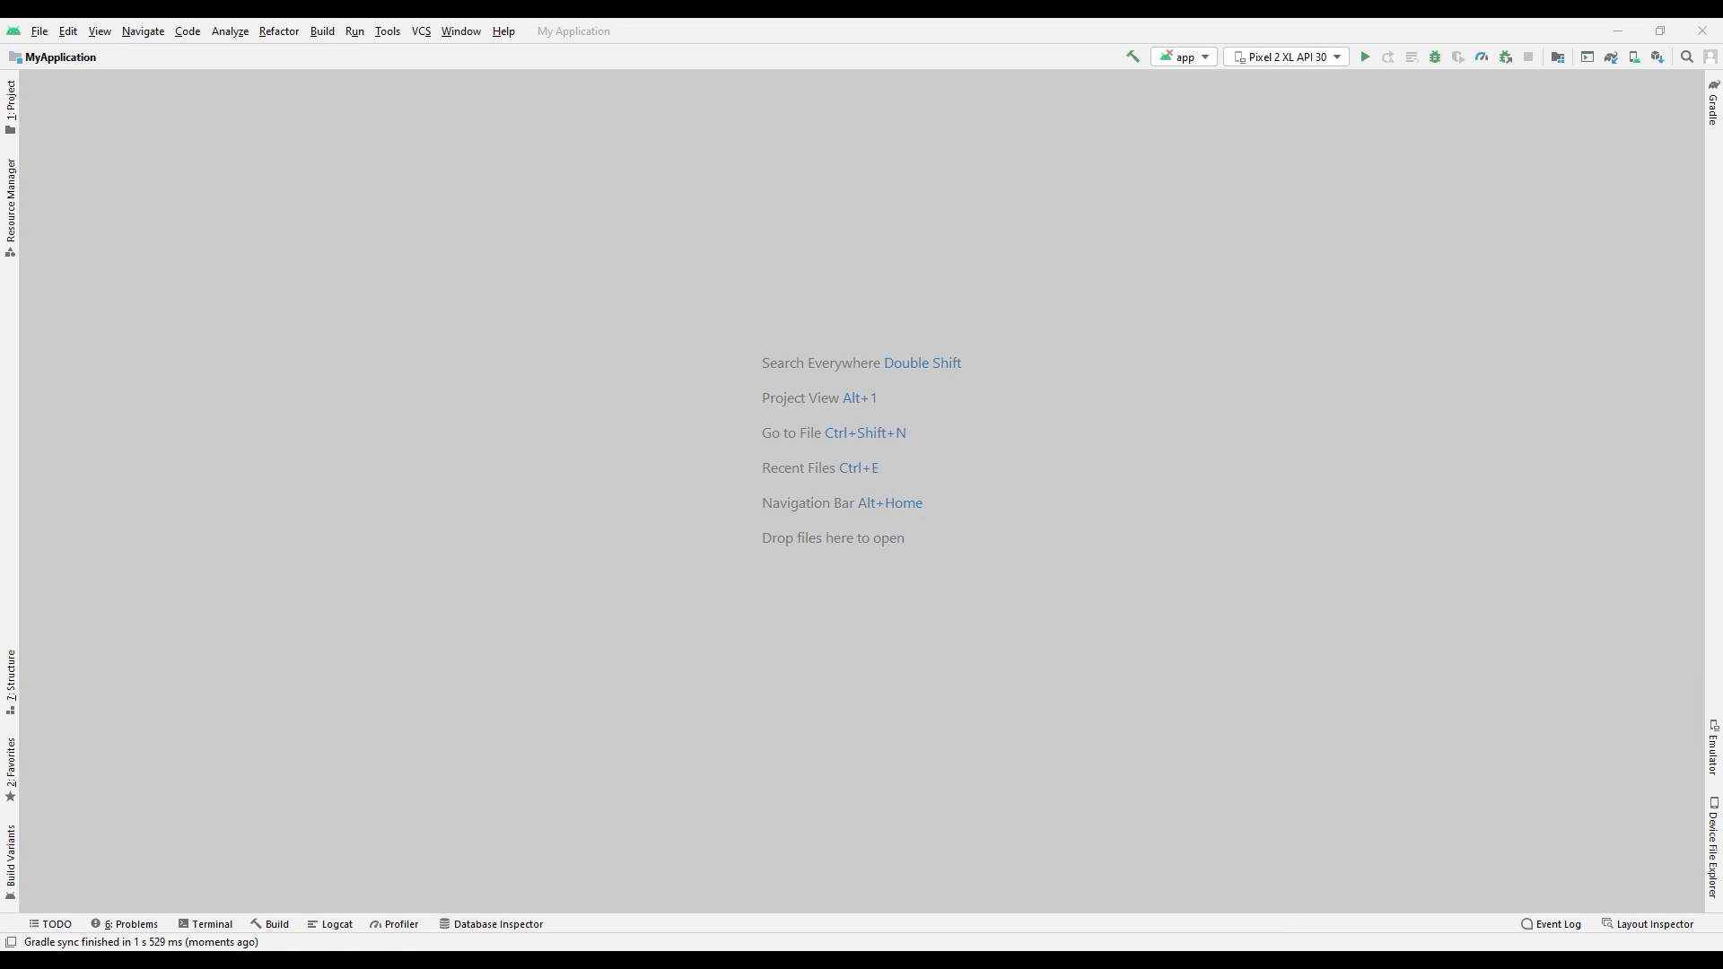
pyautogui.click(39, 30)
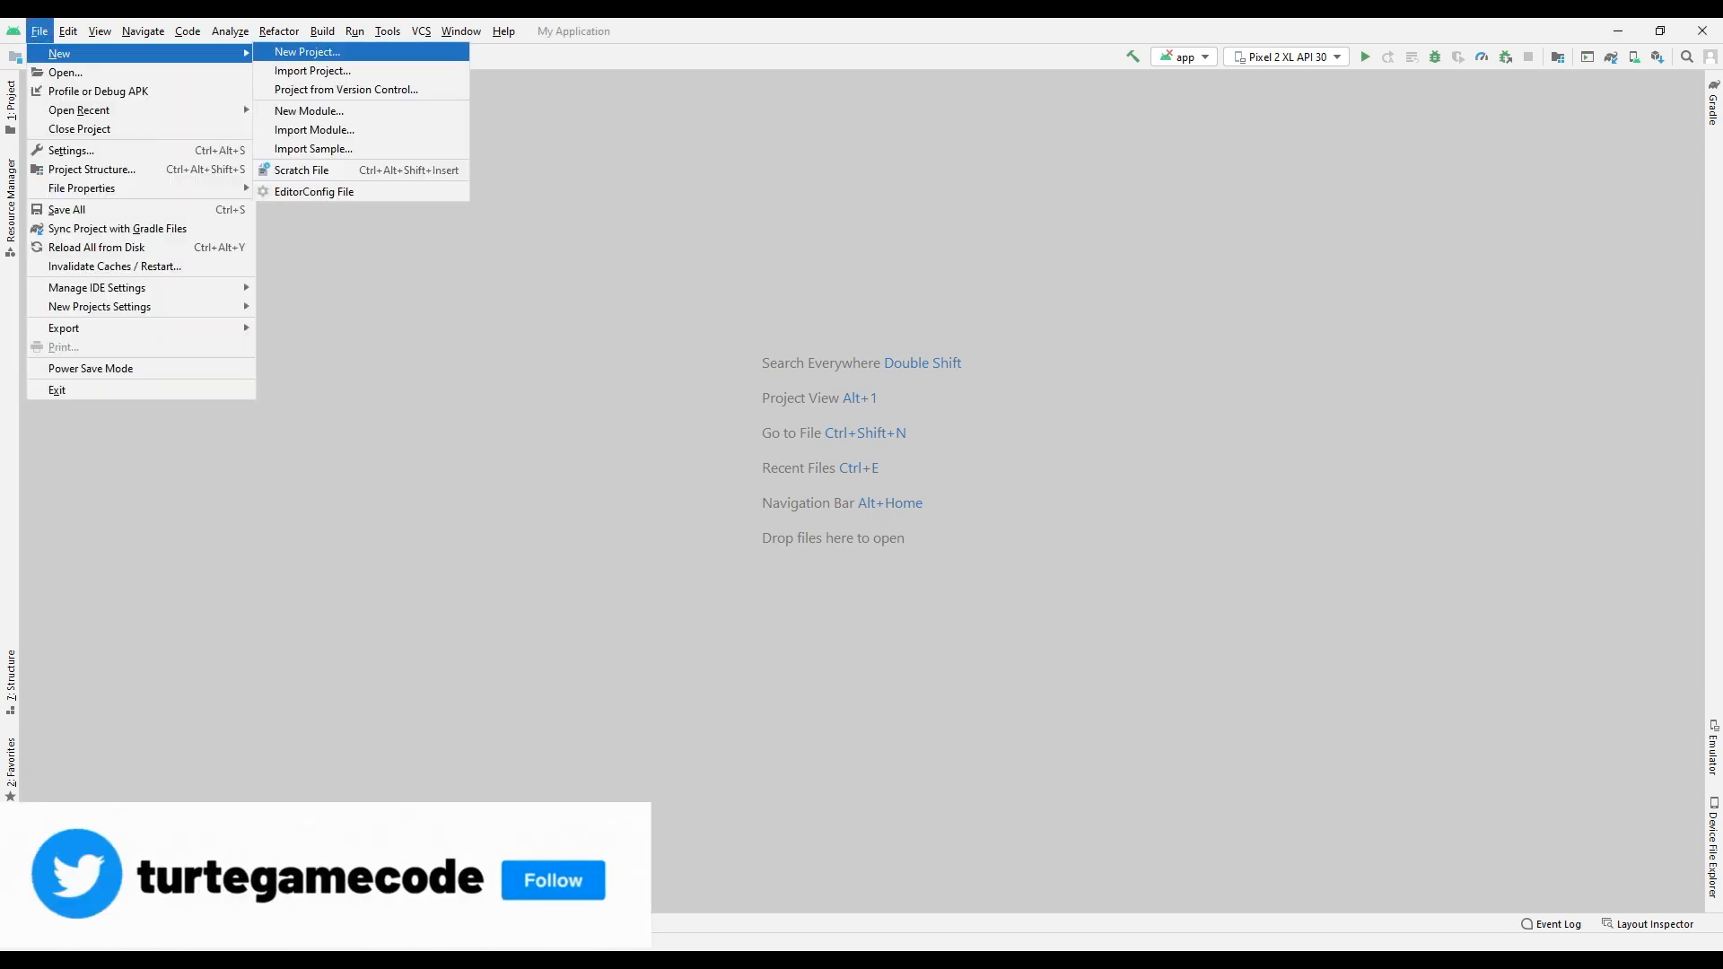
pyautogui.click(307, 50)
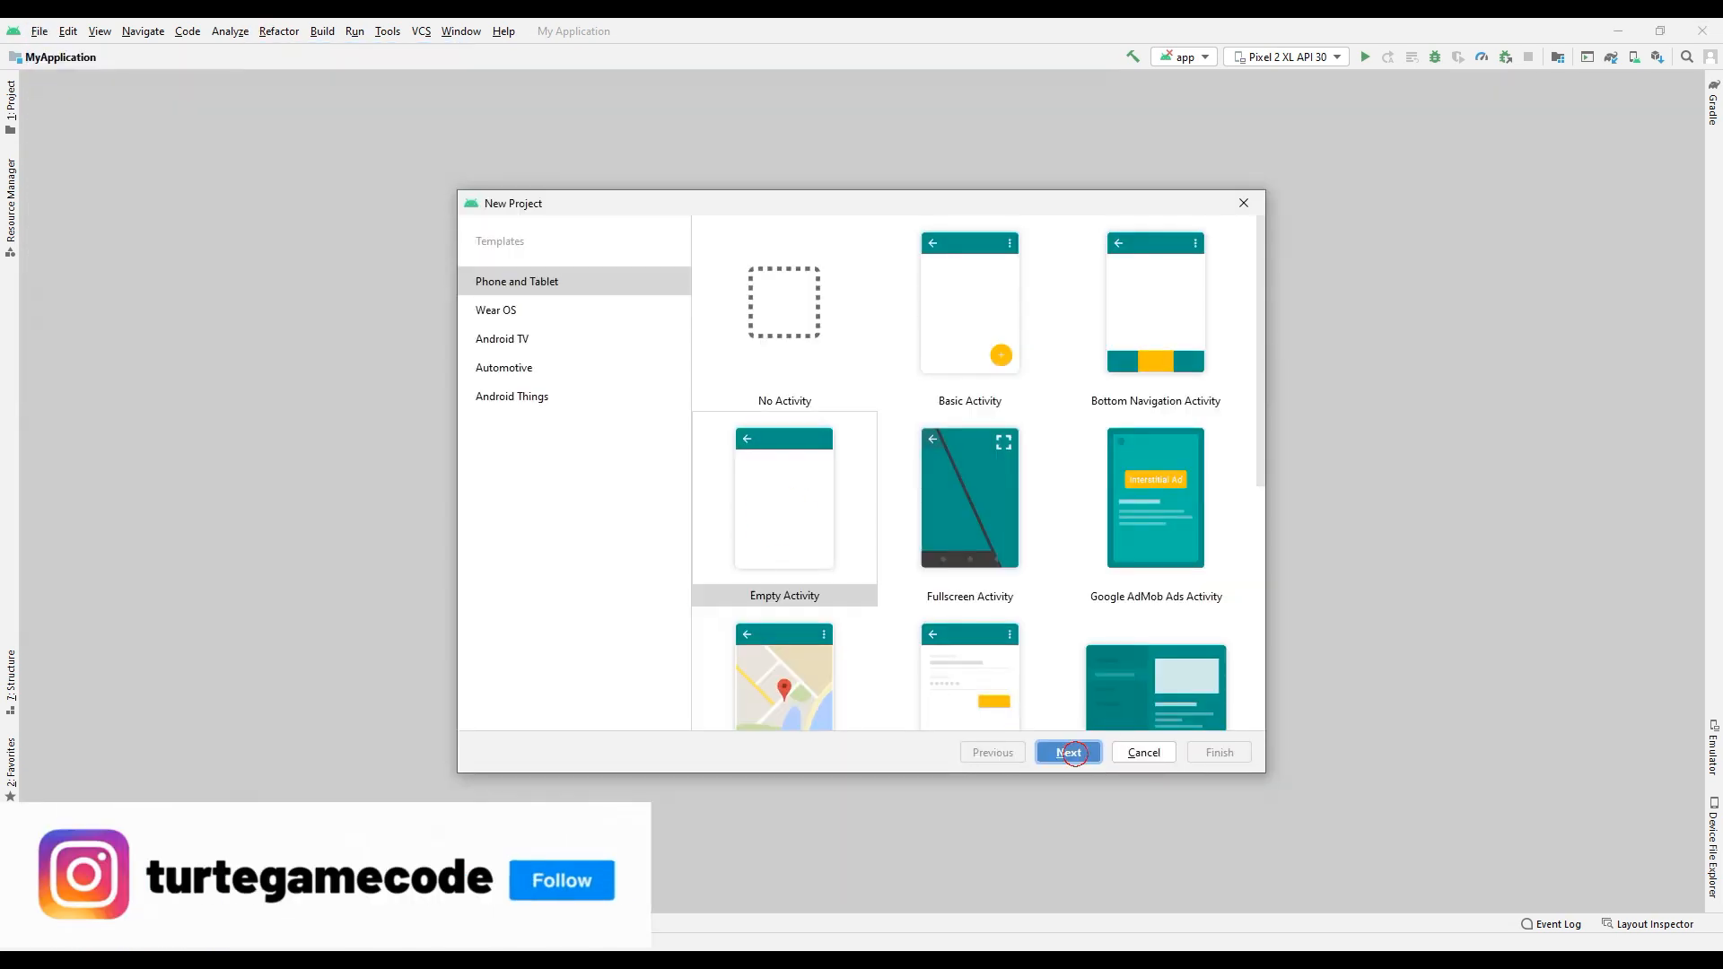
pyautogui.click(1066, 752)
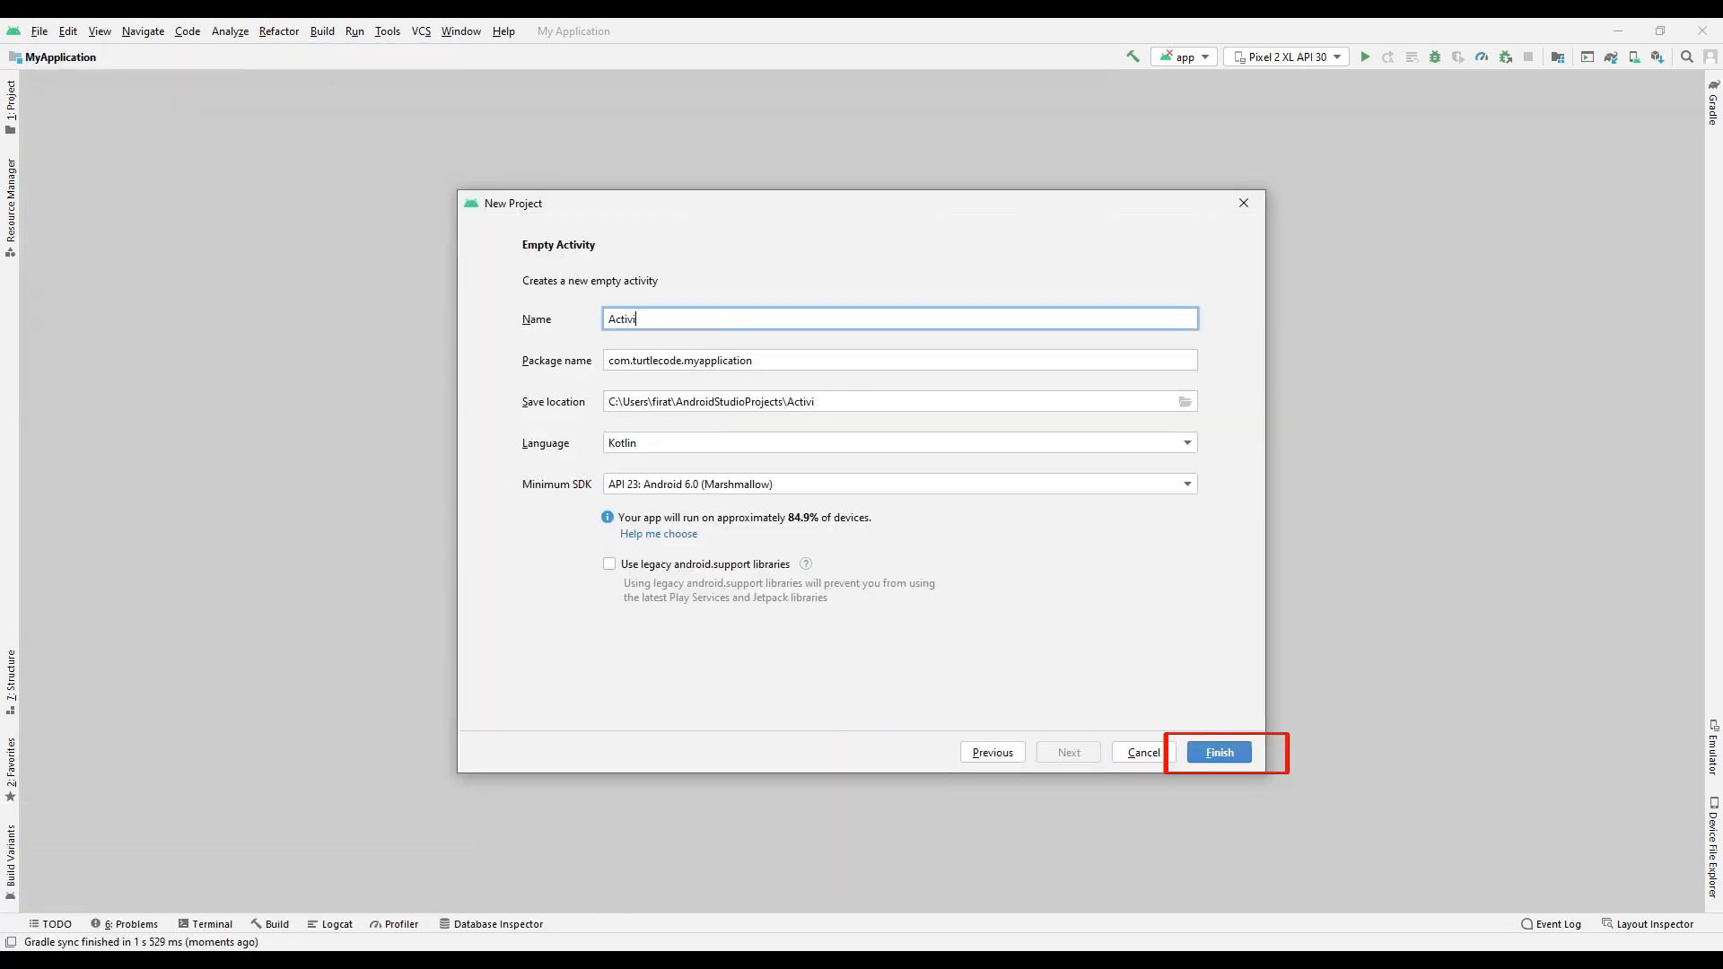
pyautogui.click(1217, 752)
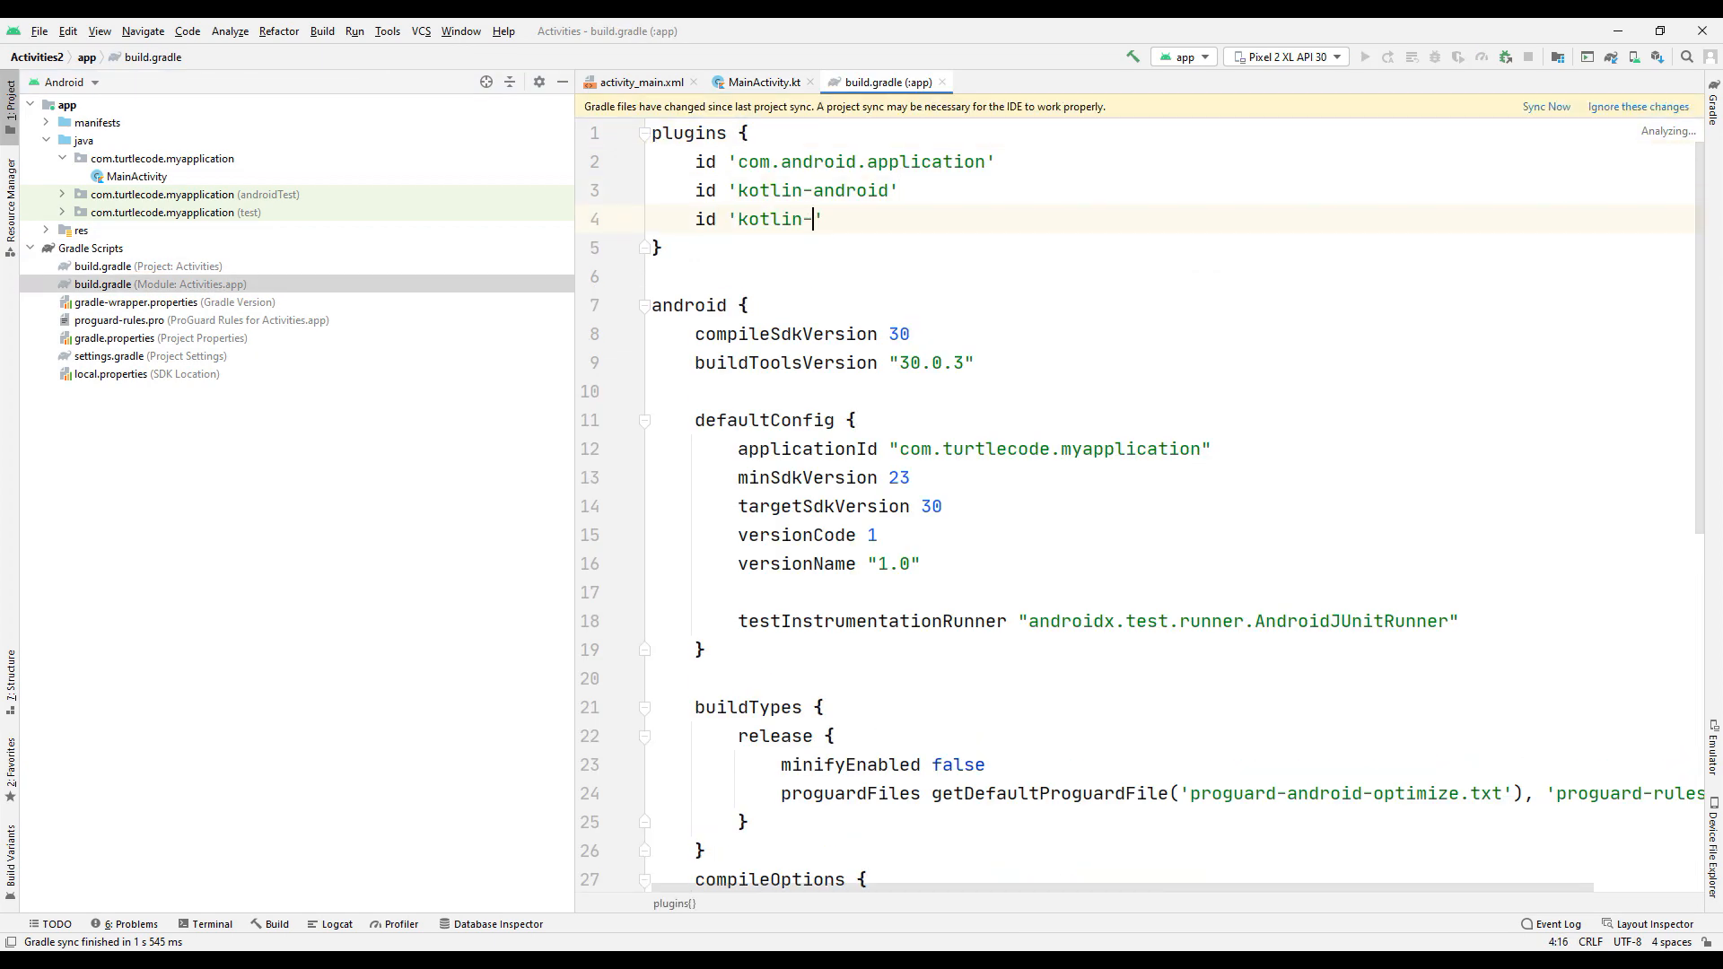
# Complete the 'kotlin-android-extensions' plugin line in app build.gradle and move to MainActivity.kt.
pyautogui.write('android-extensions')
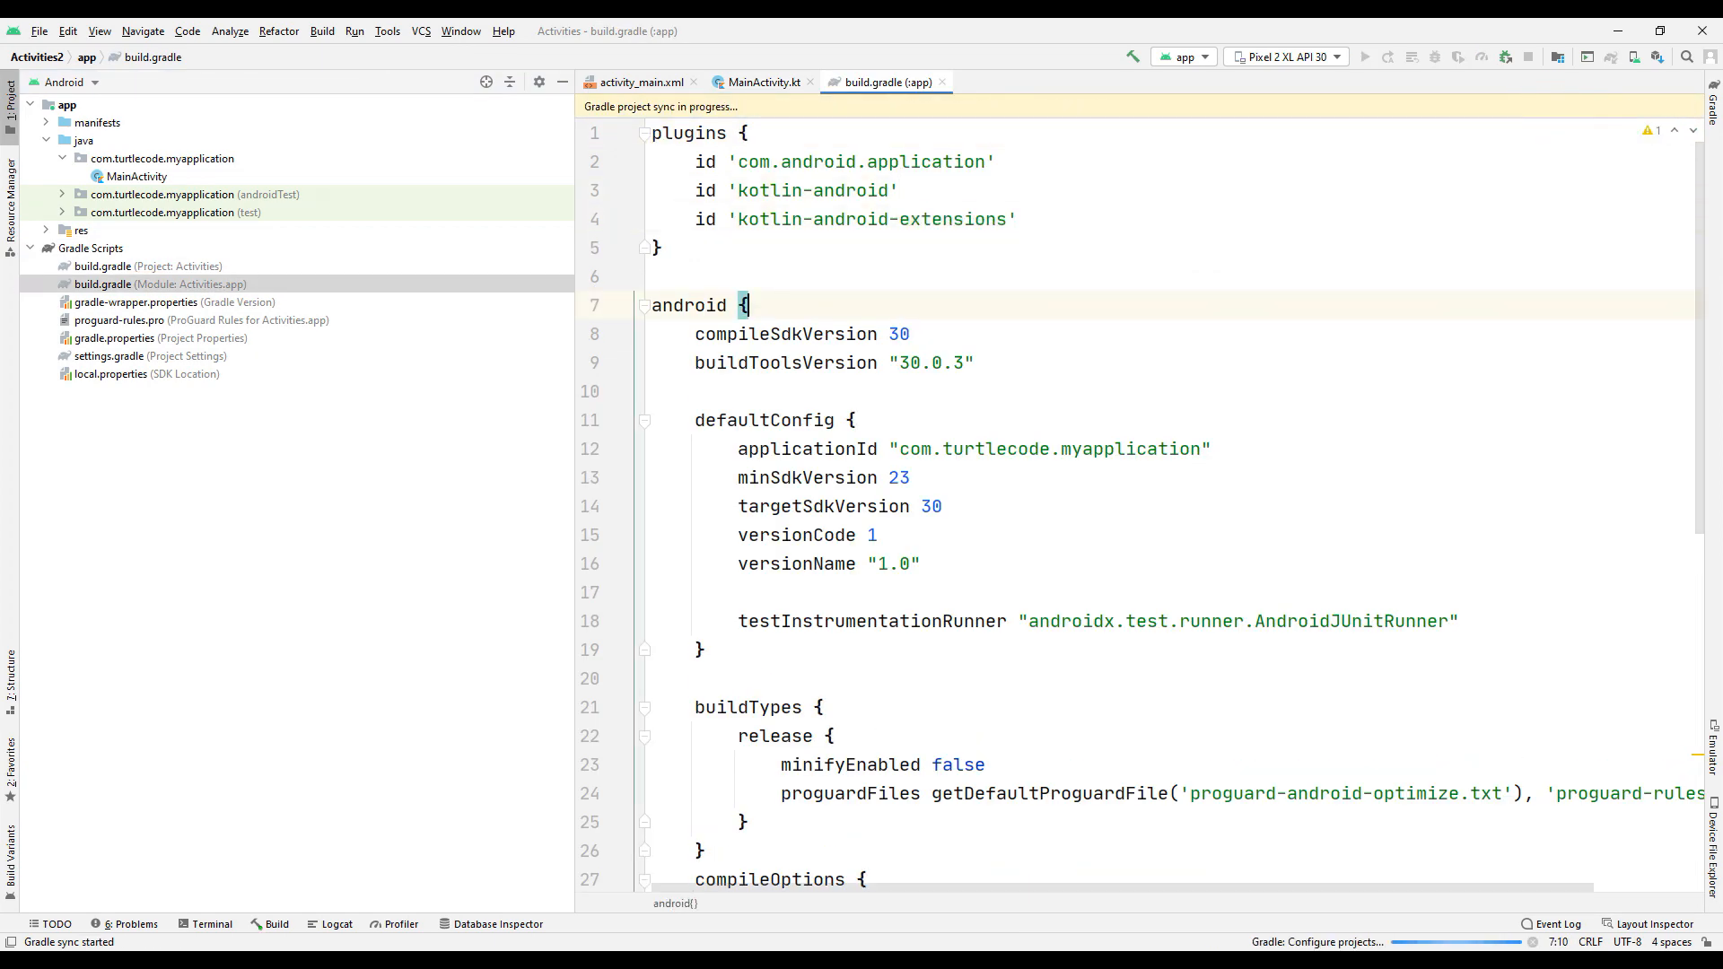
pyautogui.click(762, 80)
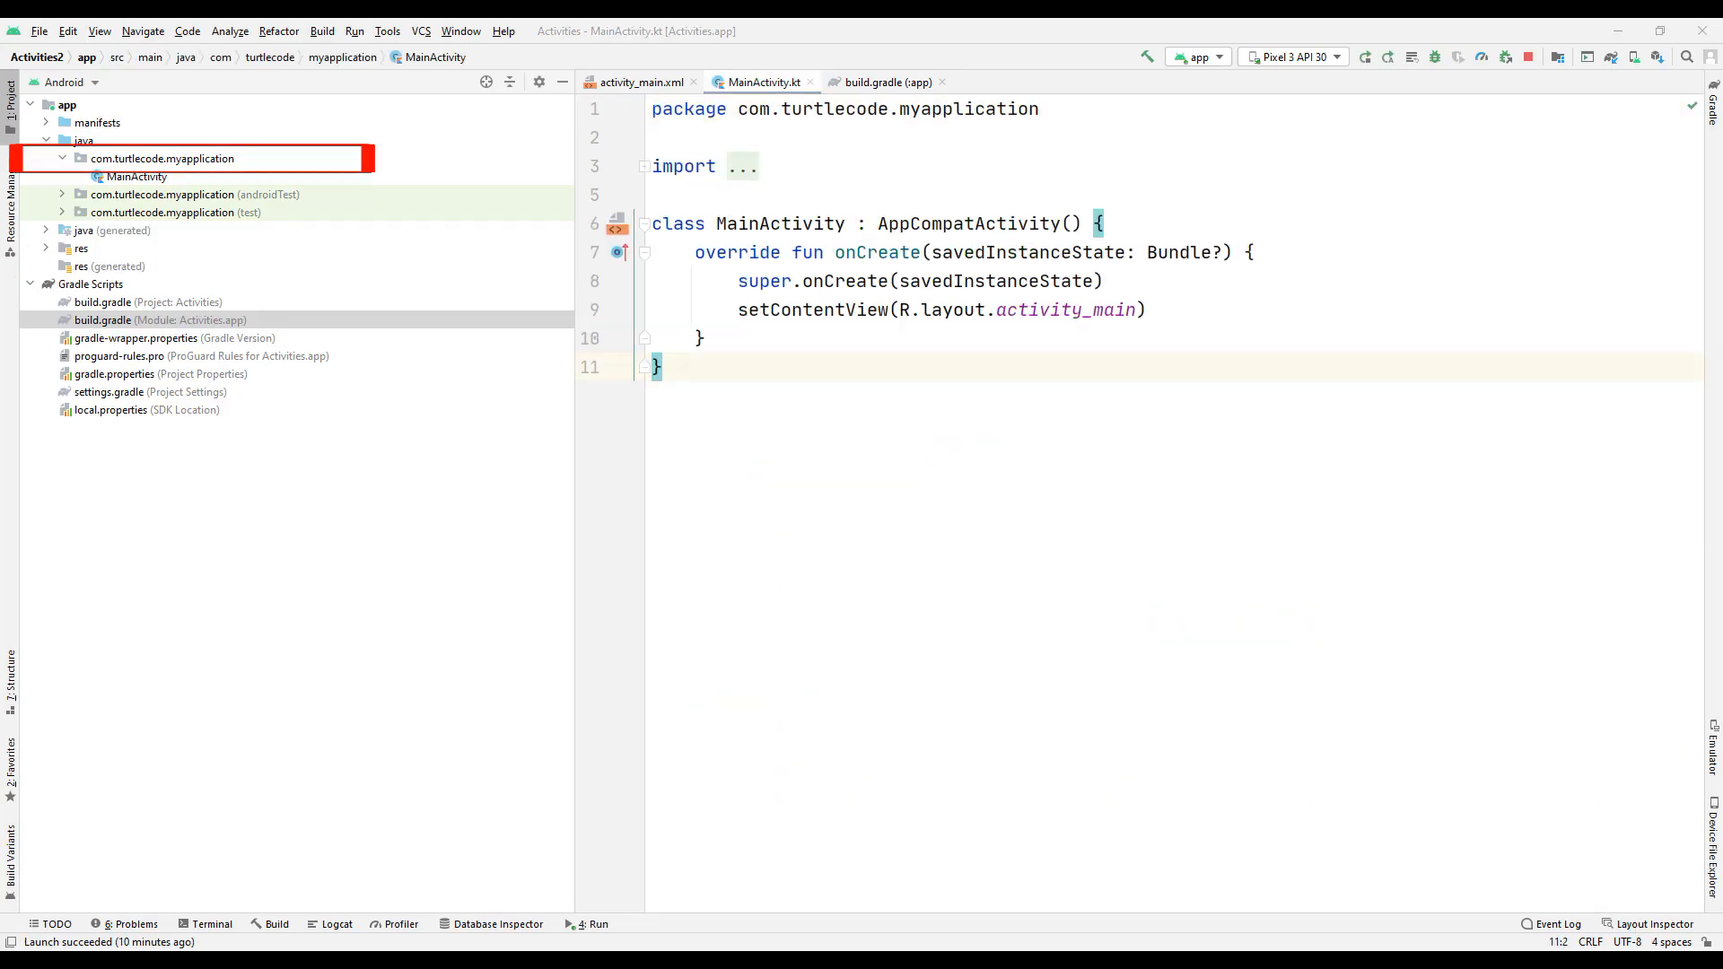
# Add a second empty Kotlin activity MainActivity2 with layout activity_main2 to the app package.
pyautogui.rightClick(162, 158)
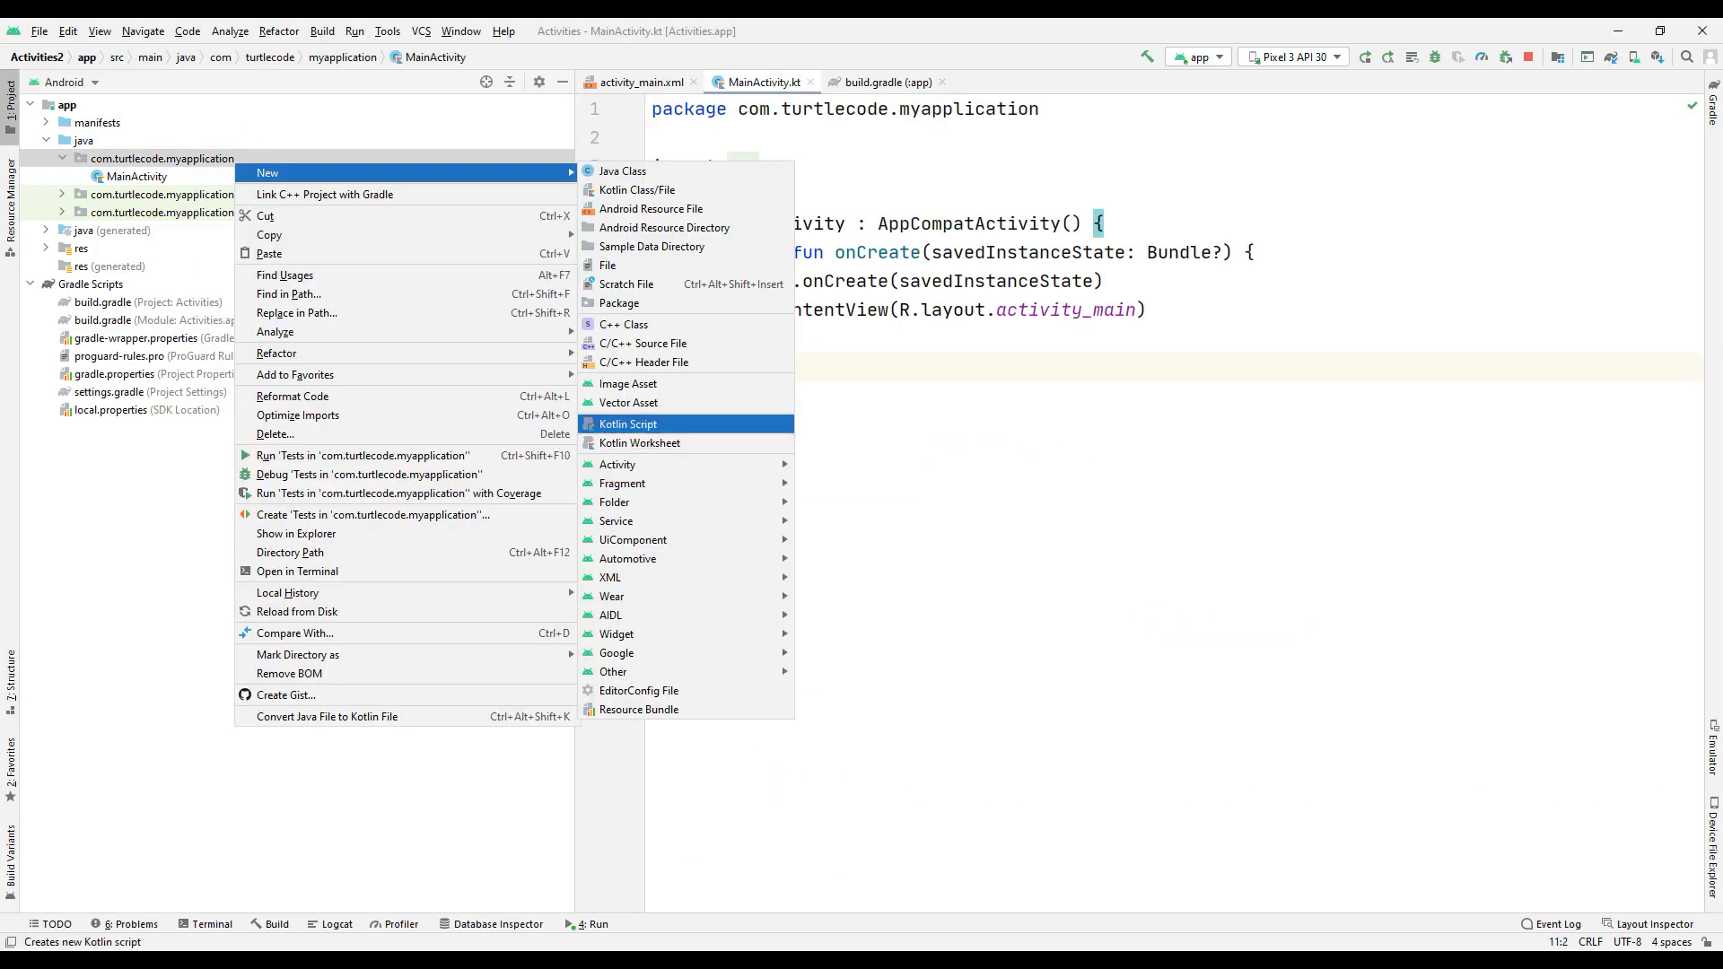
pyautogui.click(617, 463)
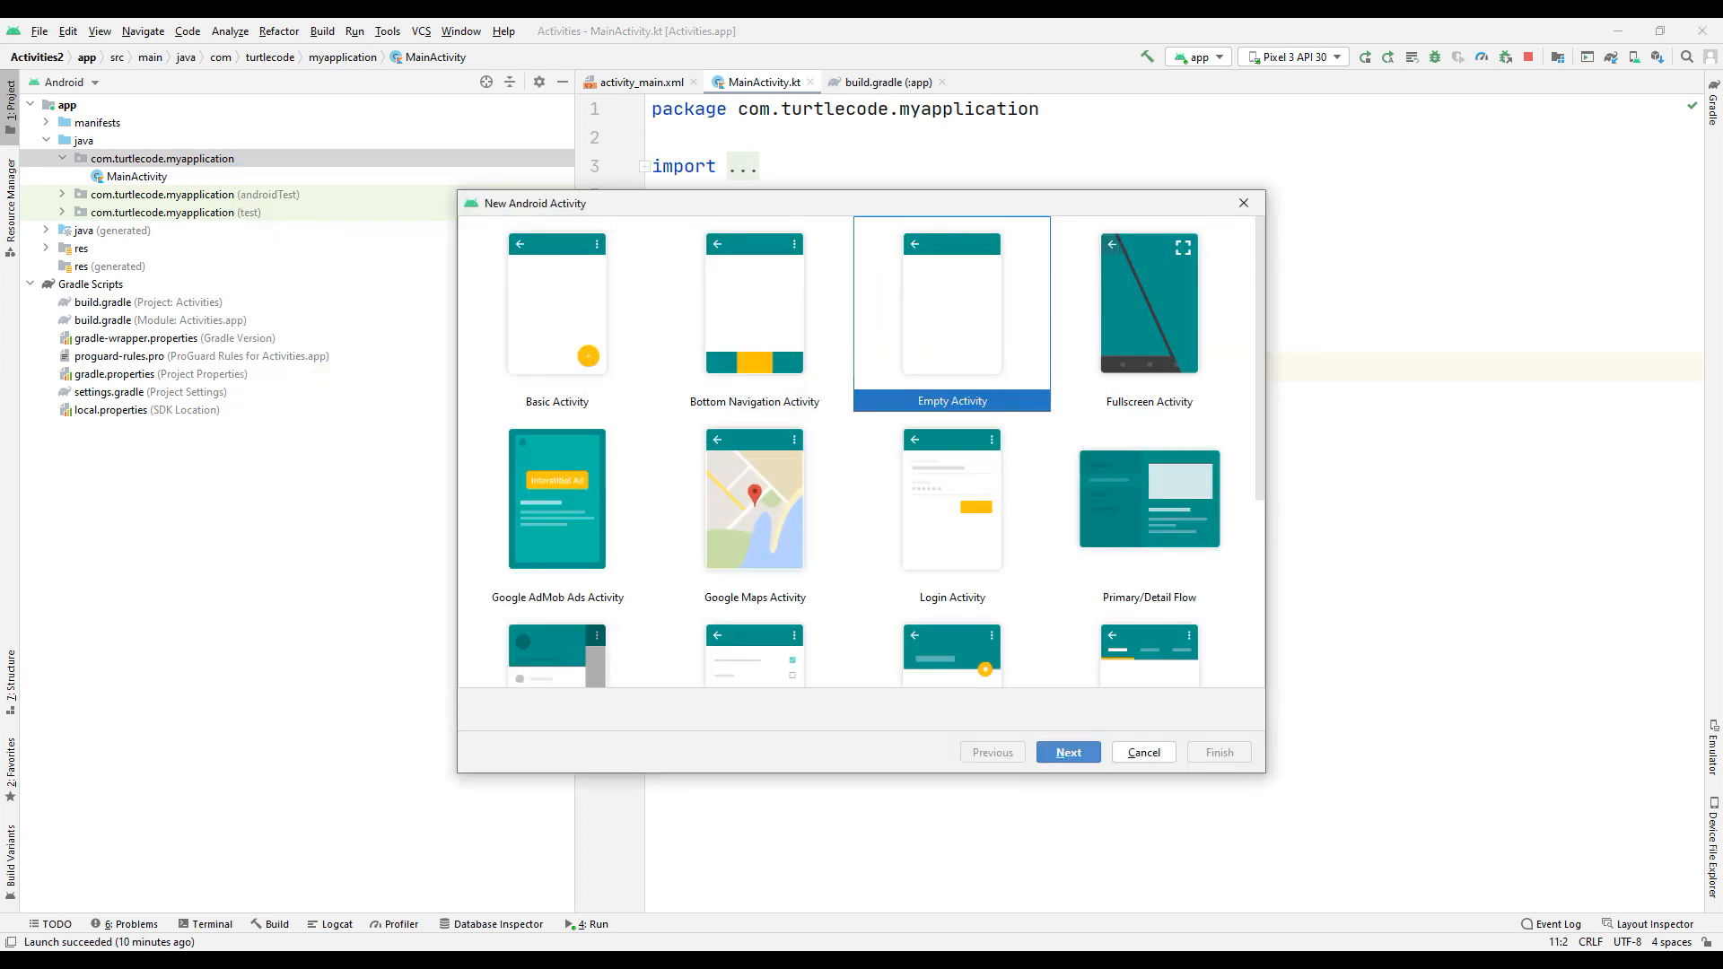
pyautogui.click(1066, 752)
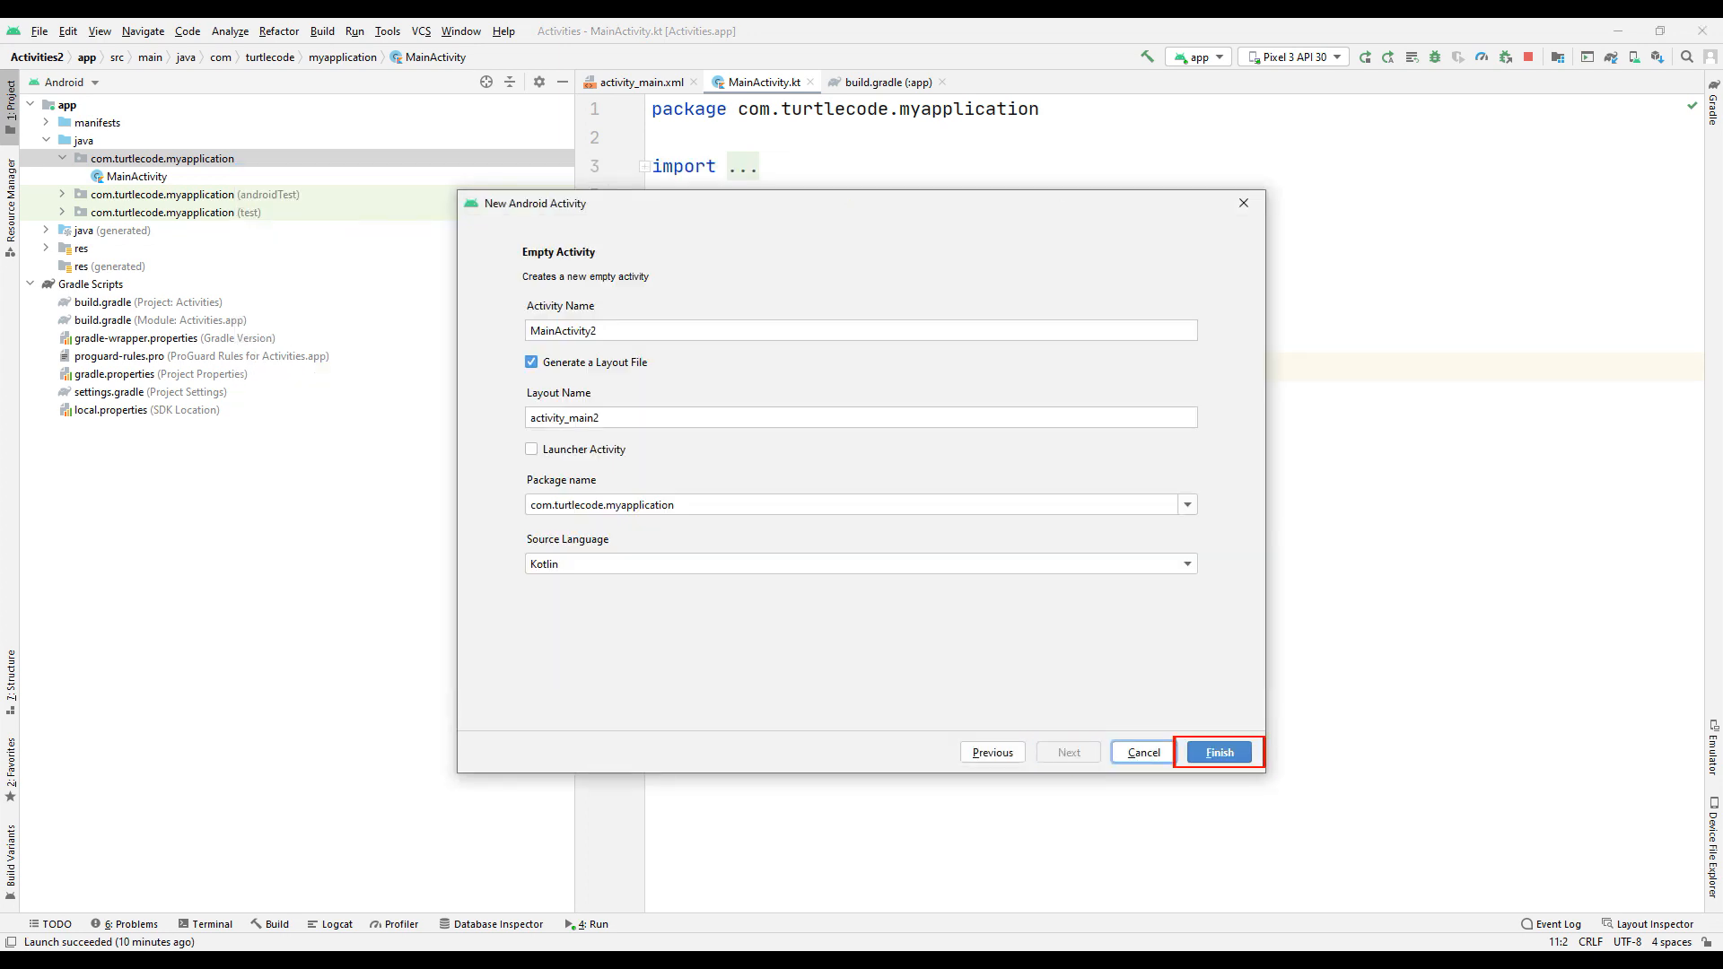
pyautogui.click(1216, 752)
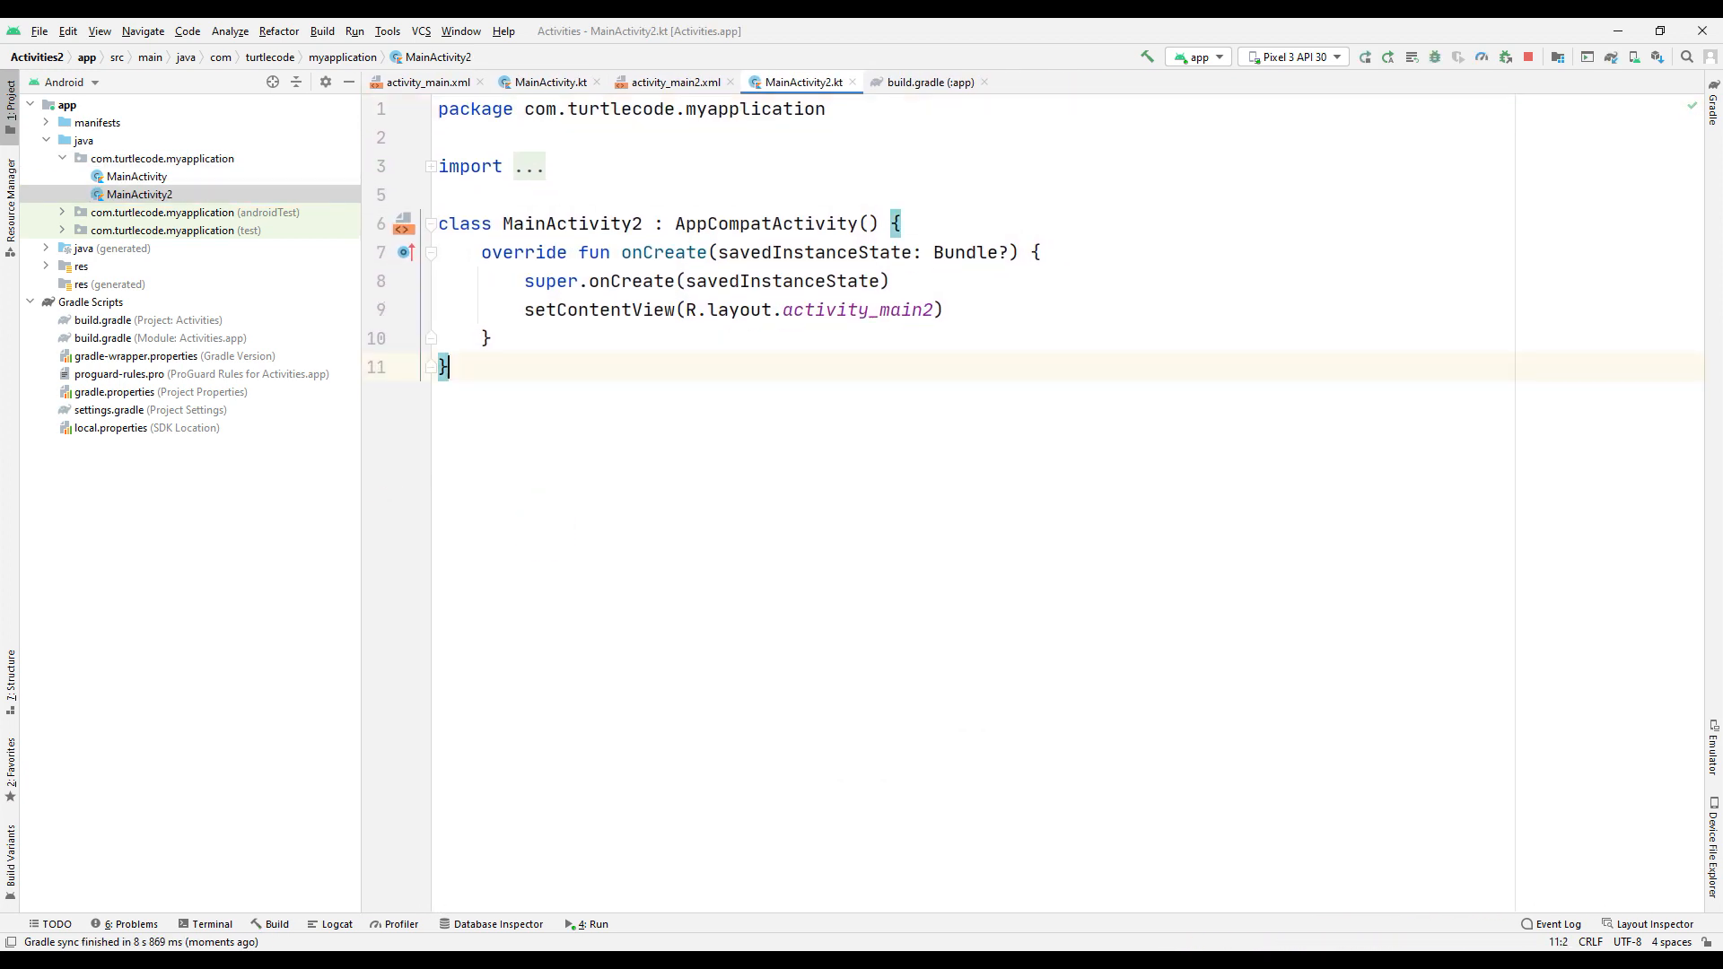
# Give activity_main a 'First Activity' TextView heading at 24sp with its alignment constraints.
pyautogui.click(427, 81)
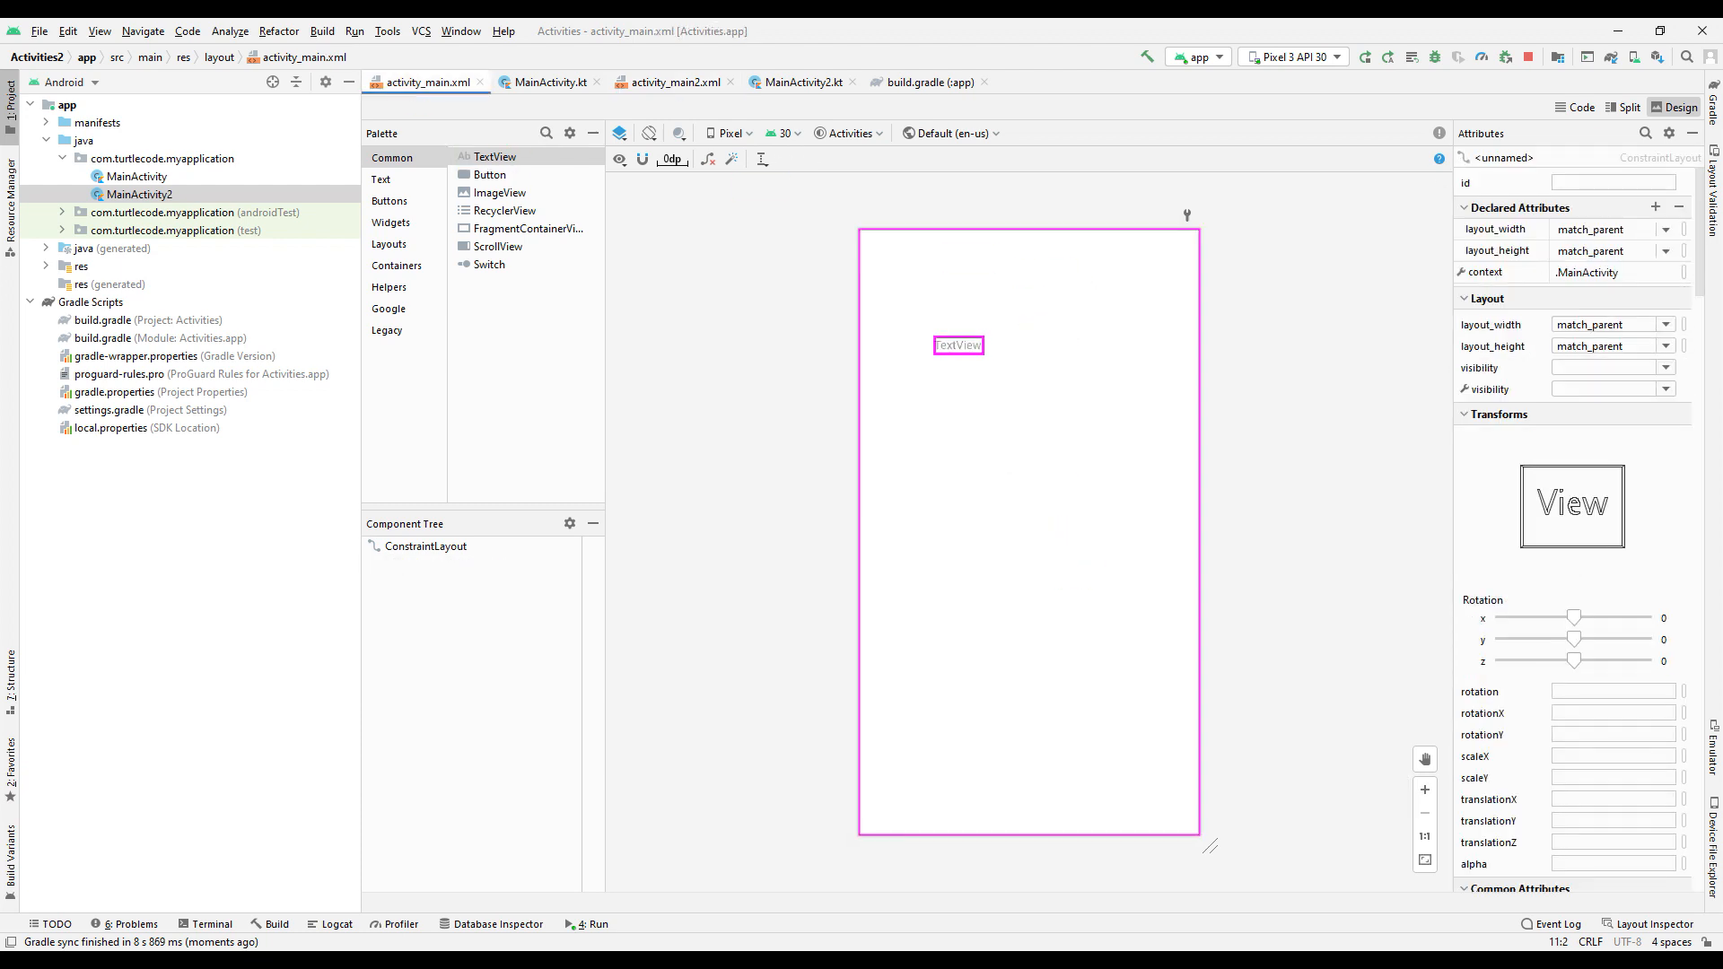
pyautogui.click(958, 345)
pyautogui.write('24sp')
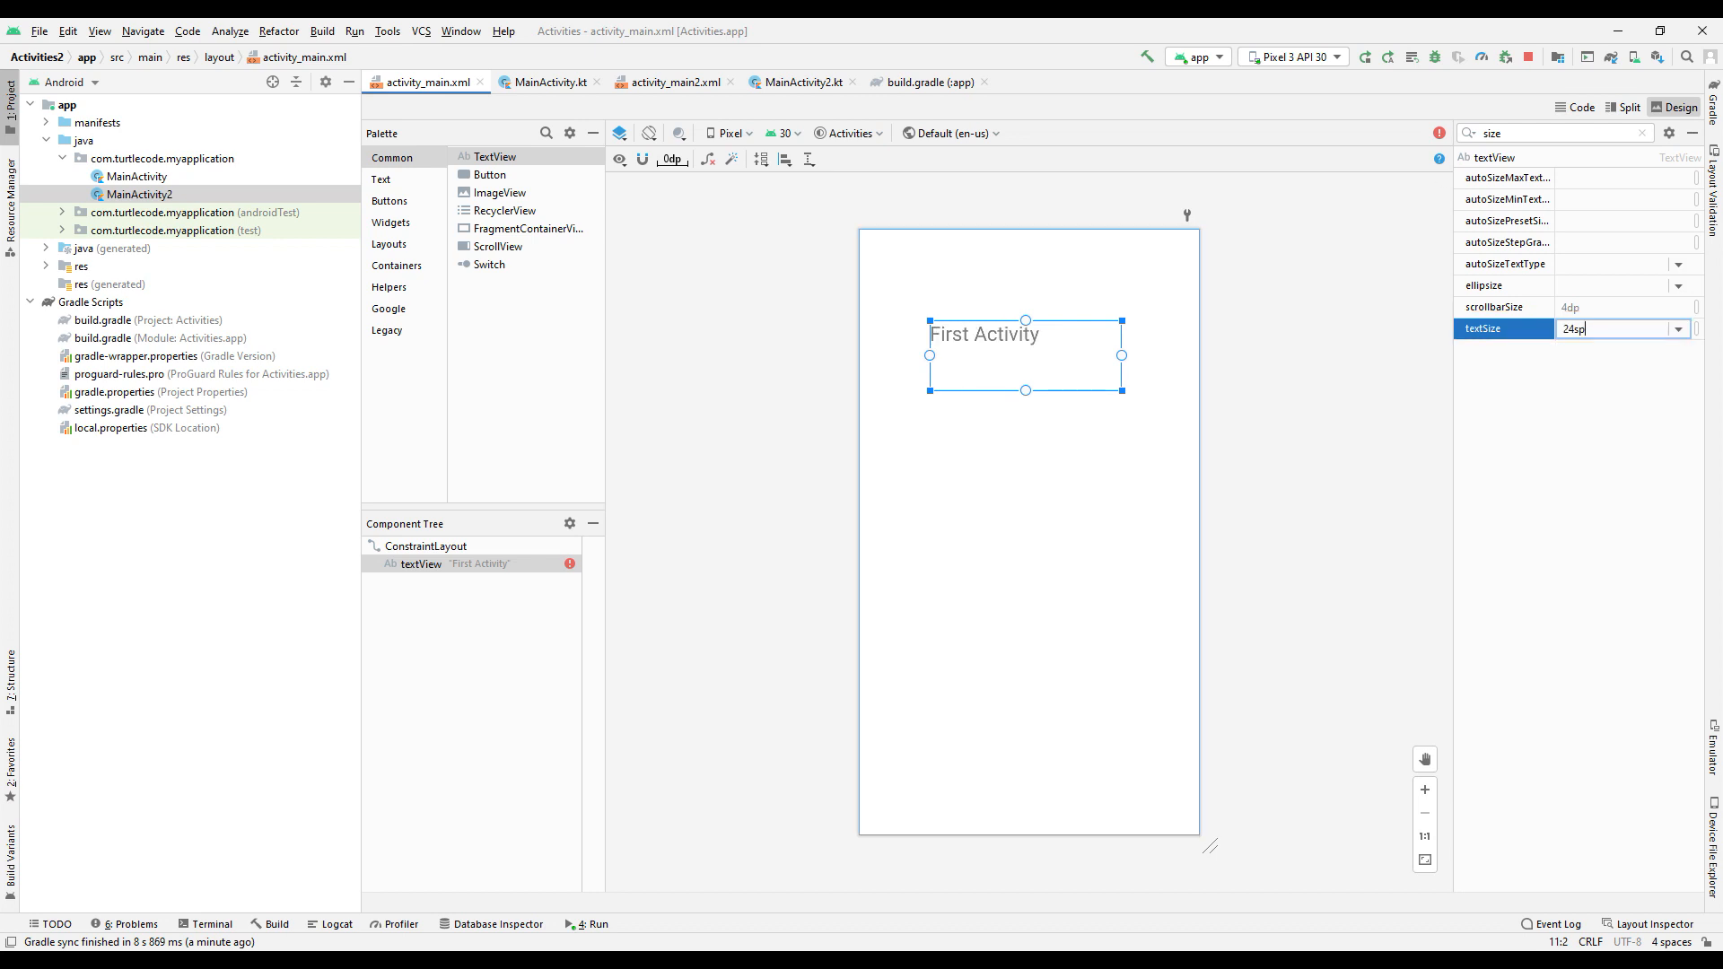
pyautogui.write('alig')
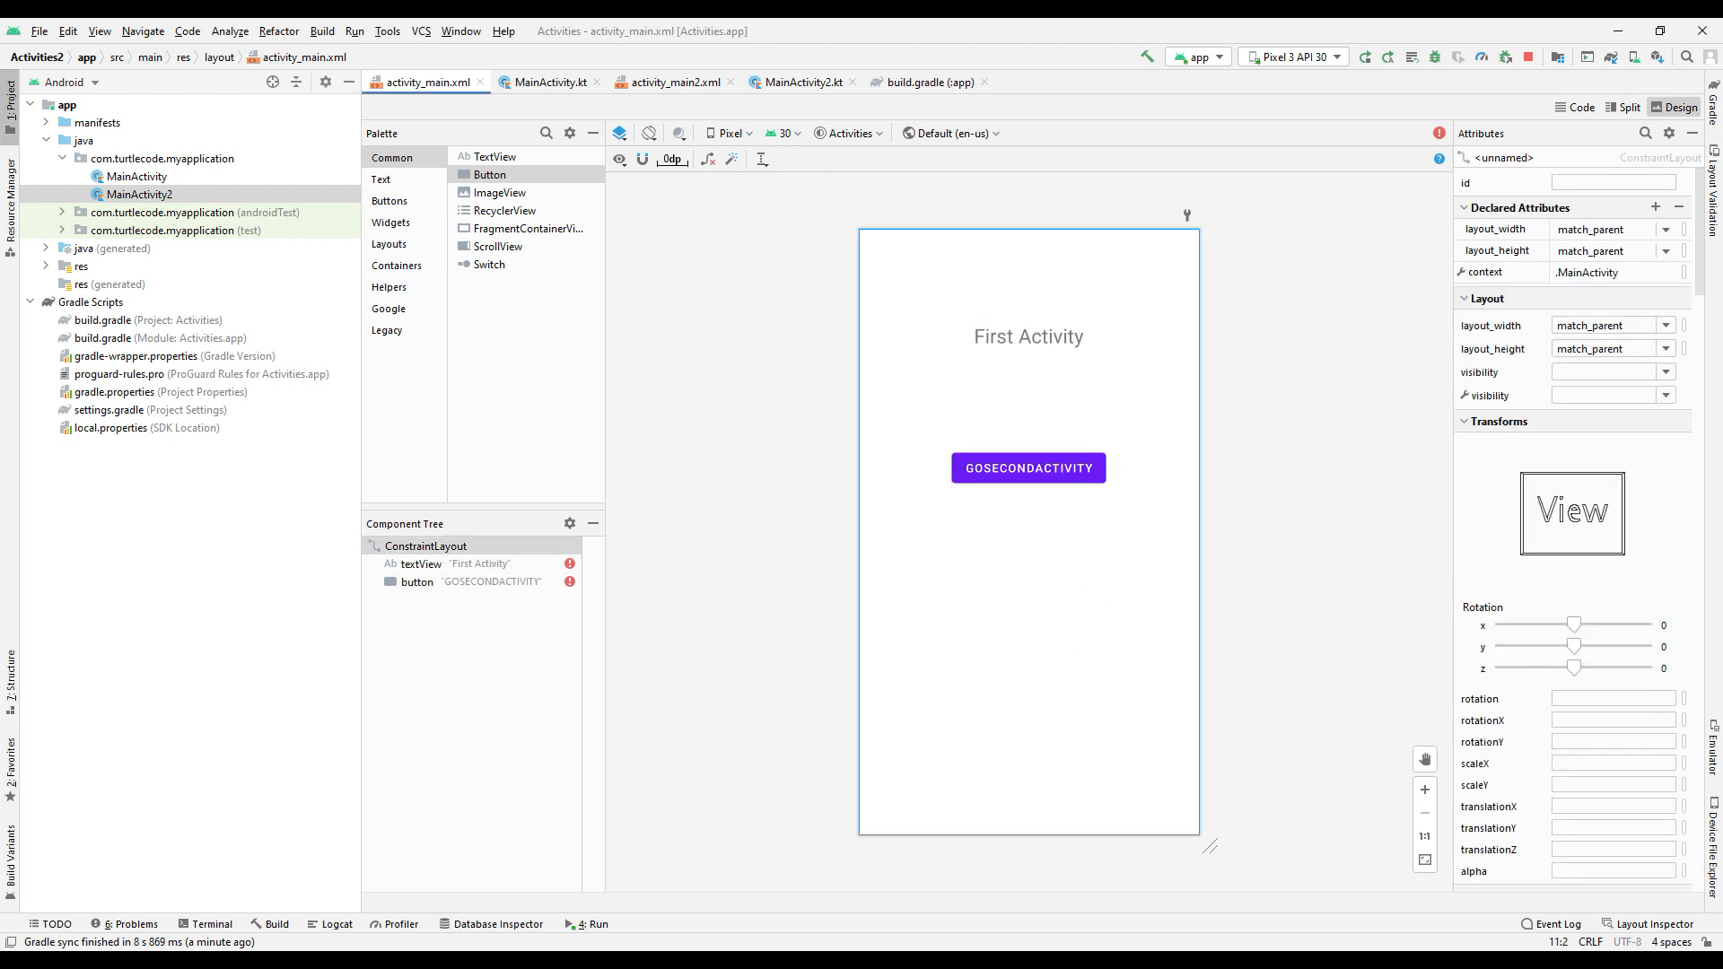
# Set the GOSECONDACTIVITY button's onClick to go_second_activity.
pyautogui.click(1026, 467)
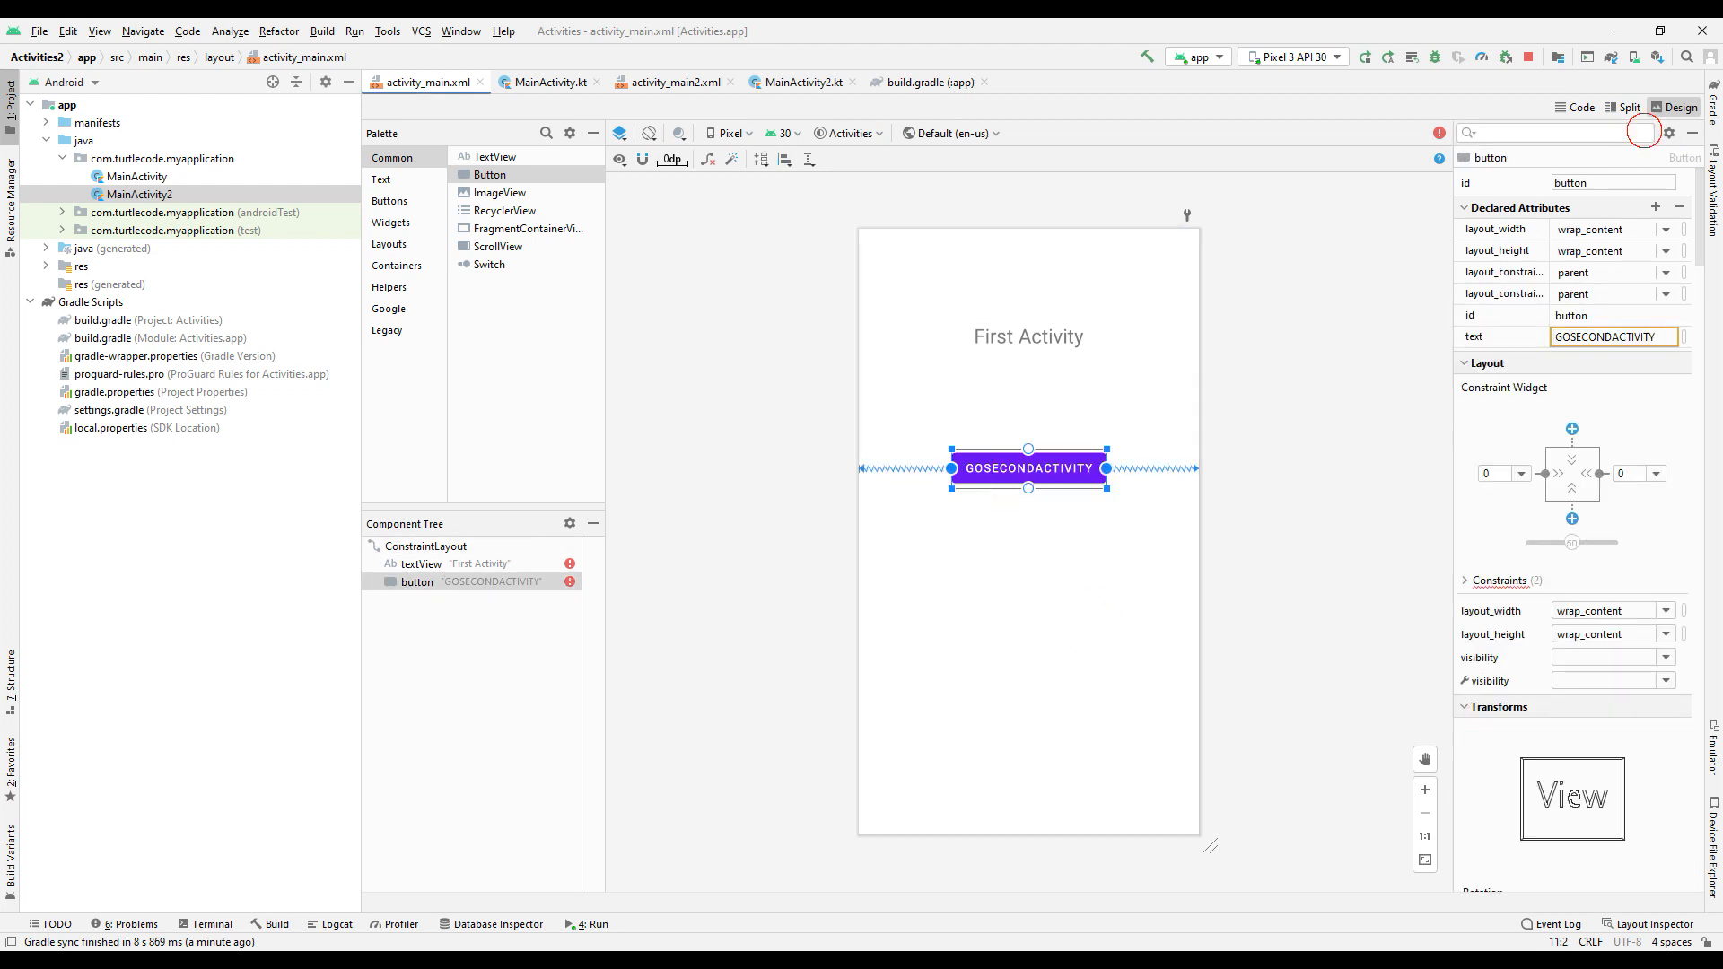
pyautogui.write('ONCL')
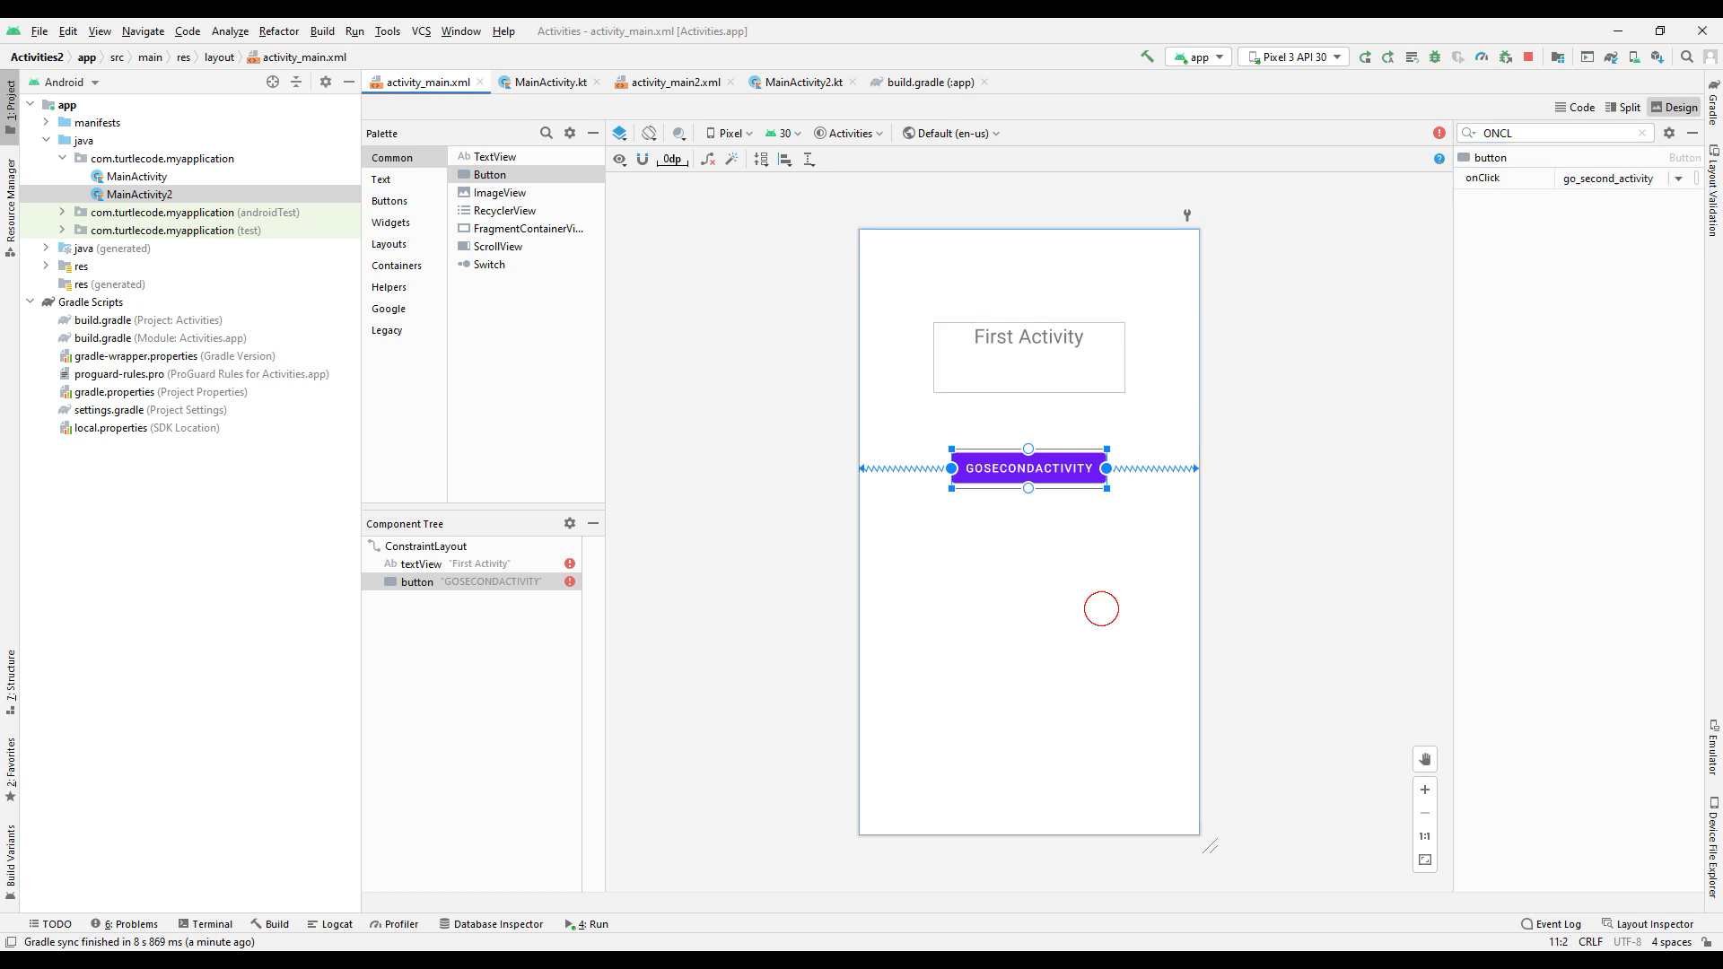
pyautogui.click(674, 81)
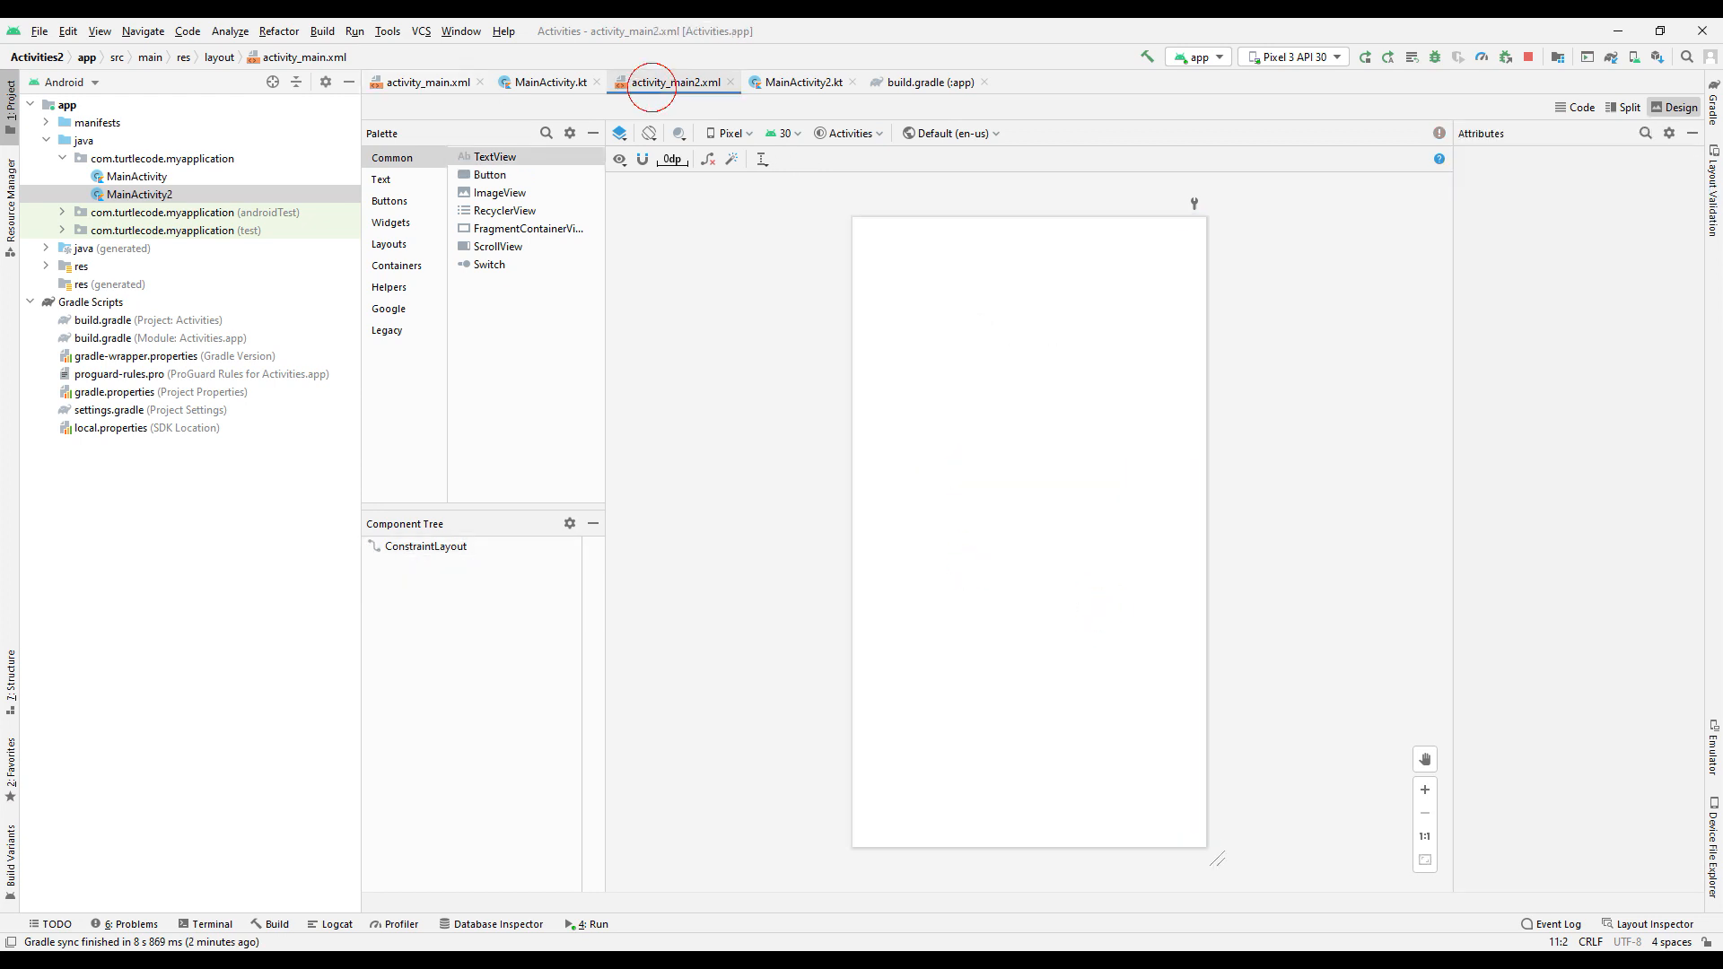
# Add a 'Second Activity' heading and a copied button retitled GOFIRSTACTIVITY to activity_main2.
pyautogui.click(427, 81)
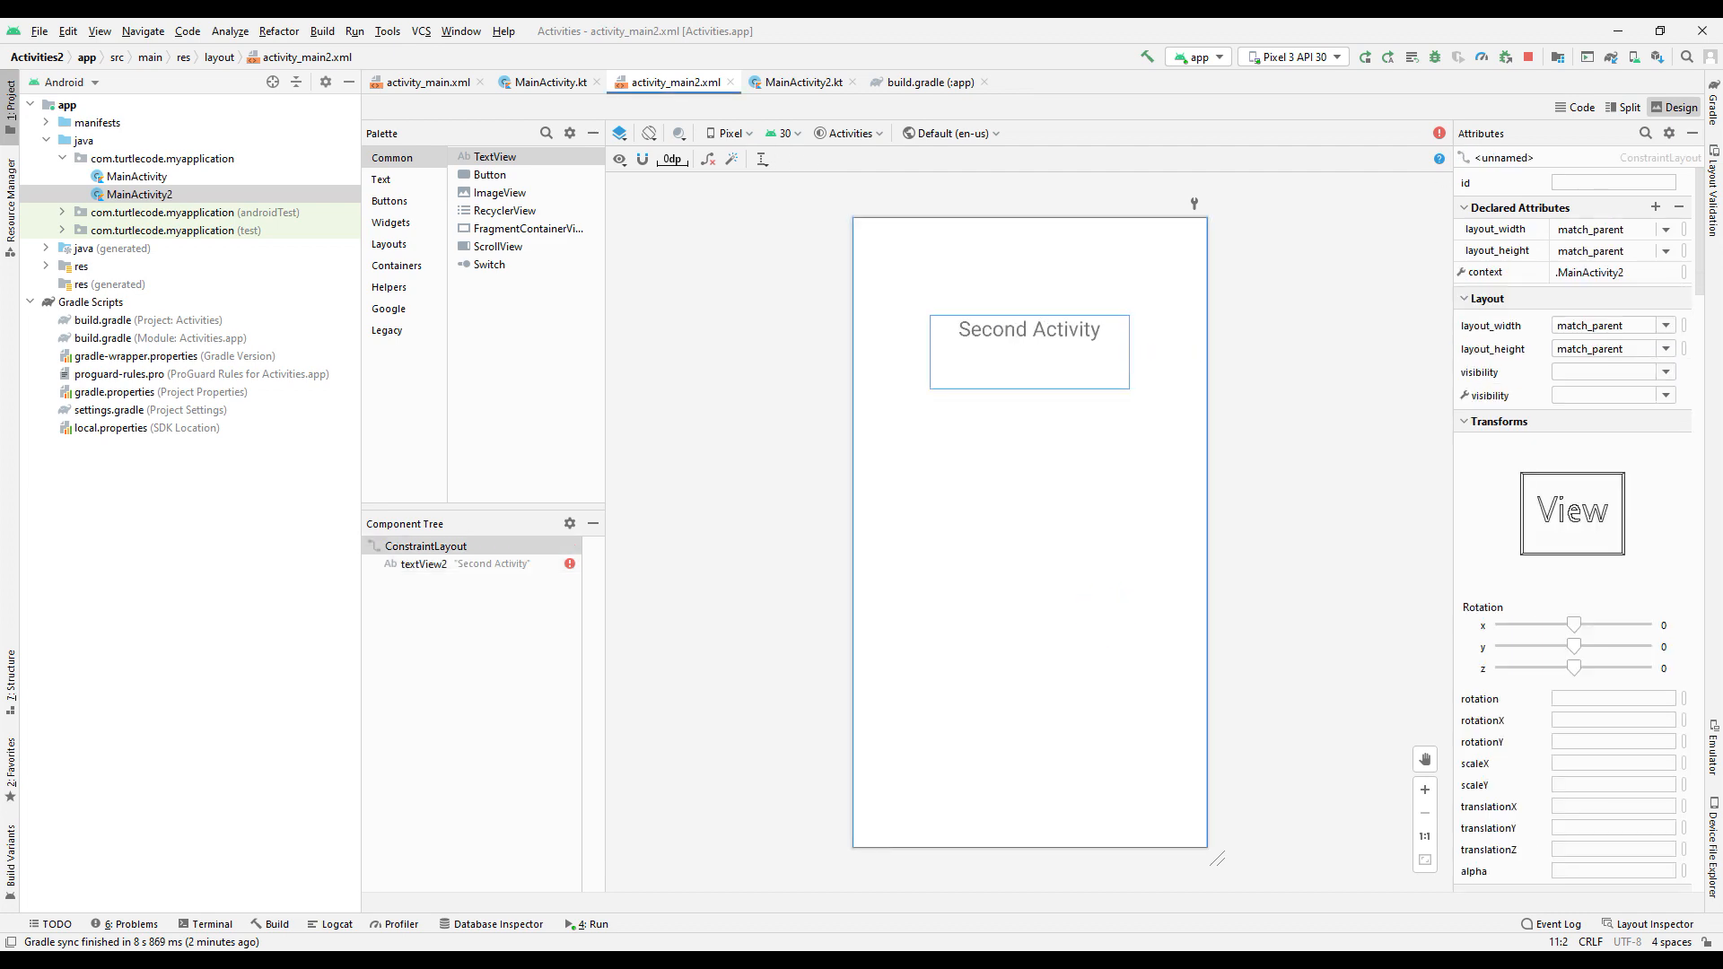
pyautogui.click(427, 81)
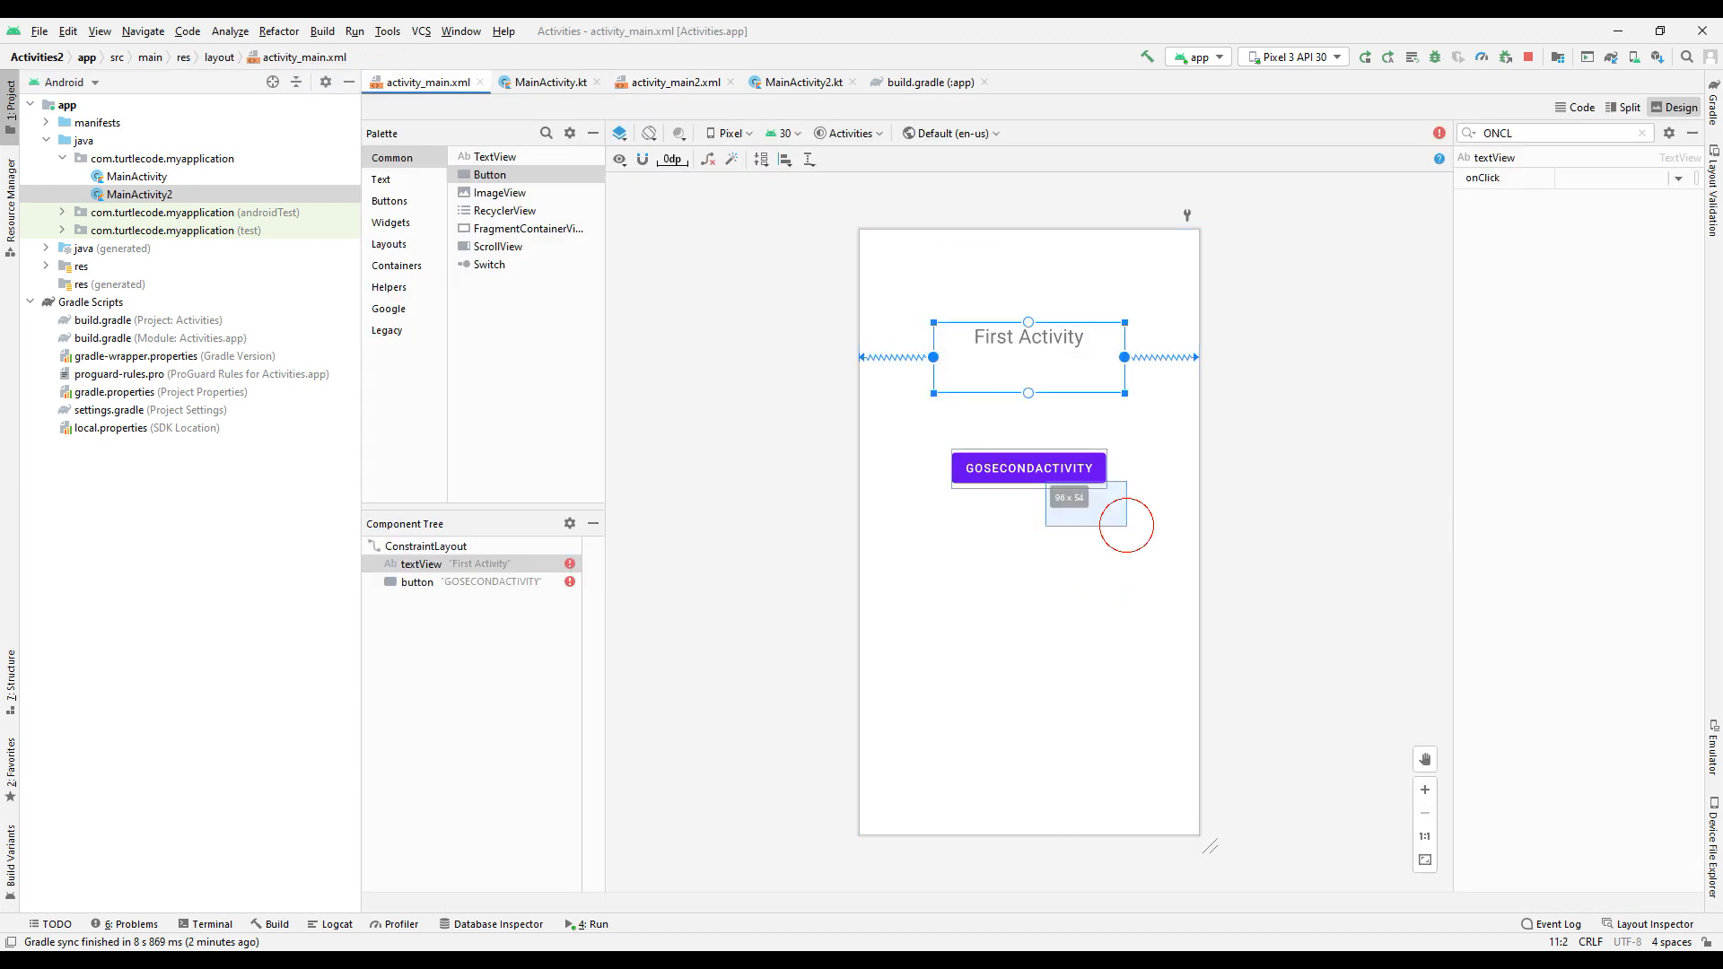
pyautogui.click(671, 81)
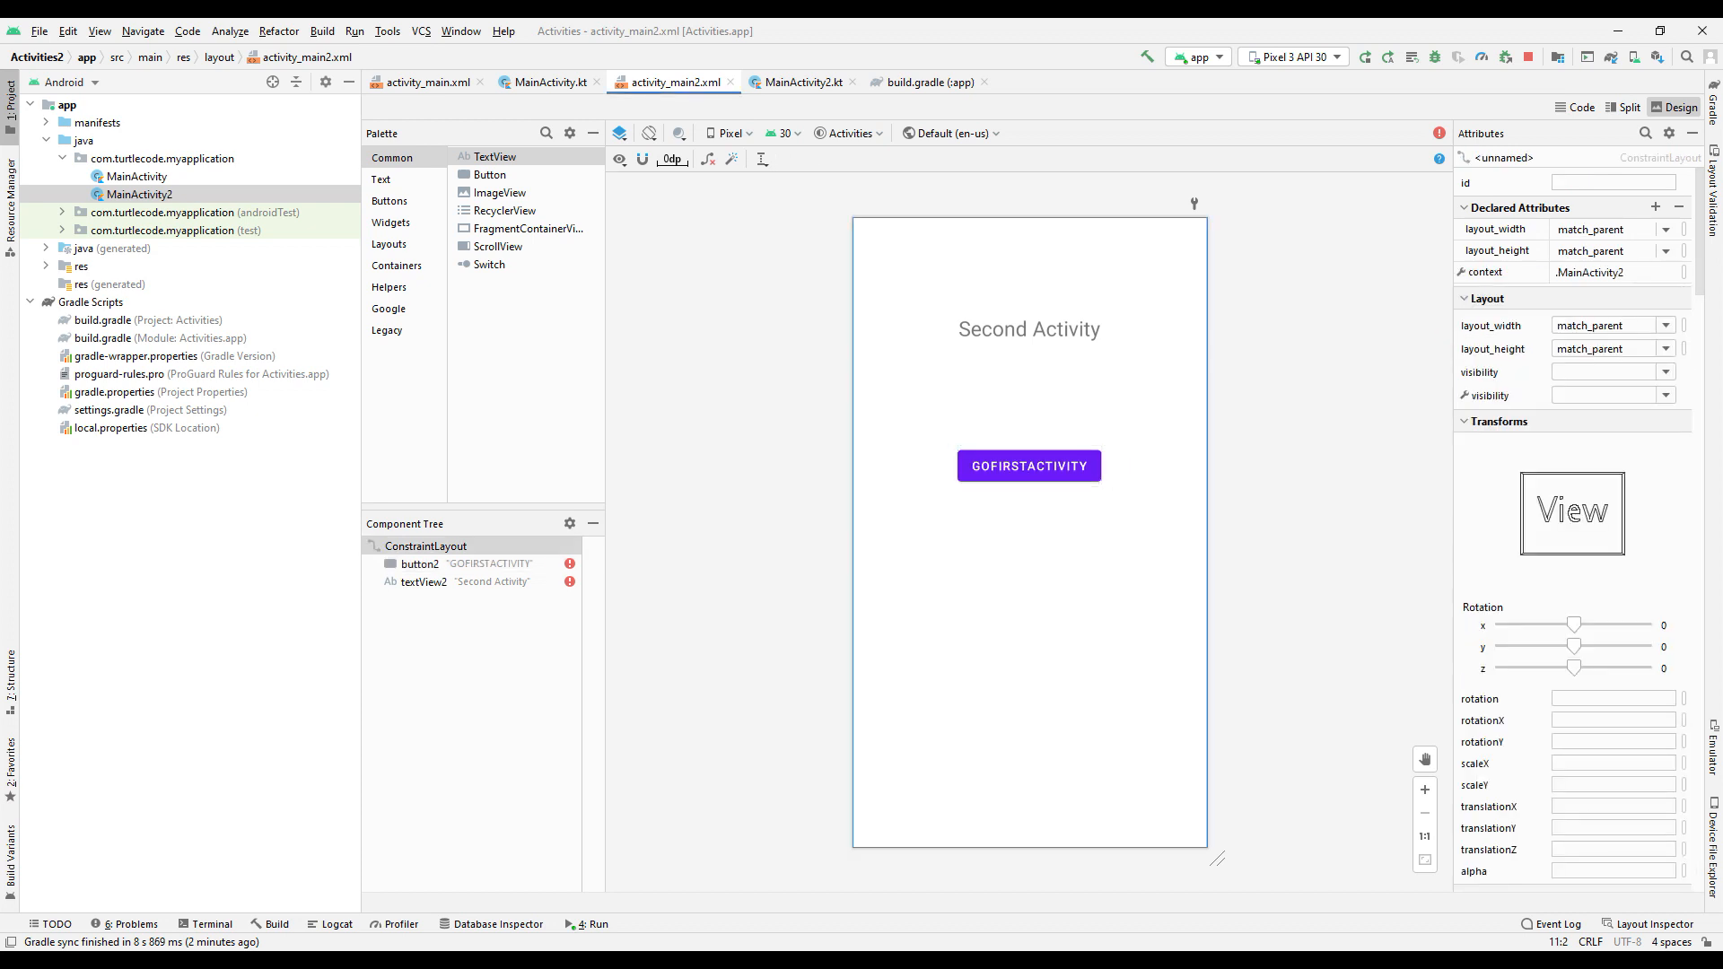
# Write an unnamed 'fun (view : View)' handler stub below onCreate in MainActivity.kt.
pyautogui.click(549, 81)
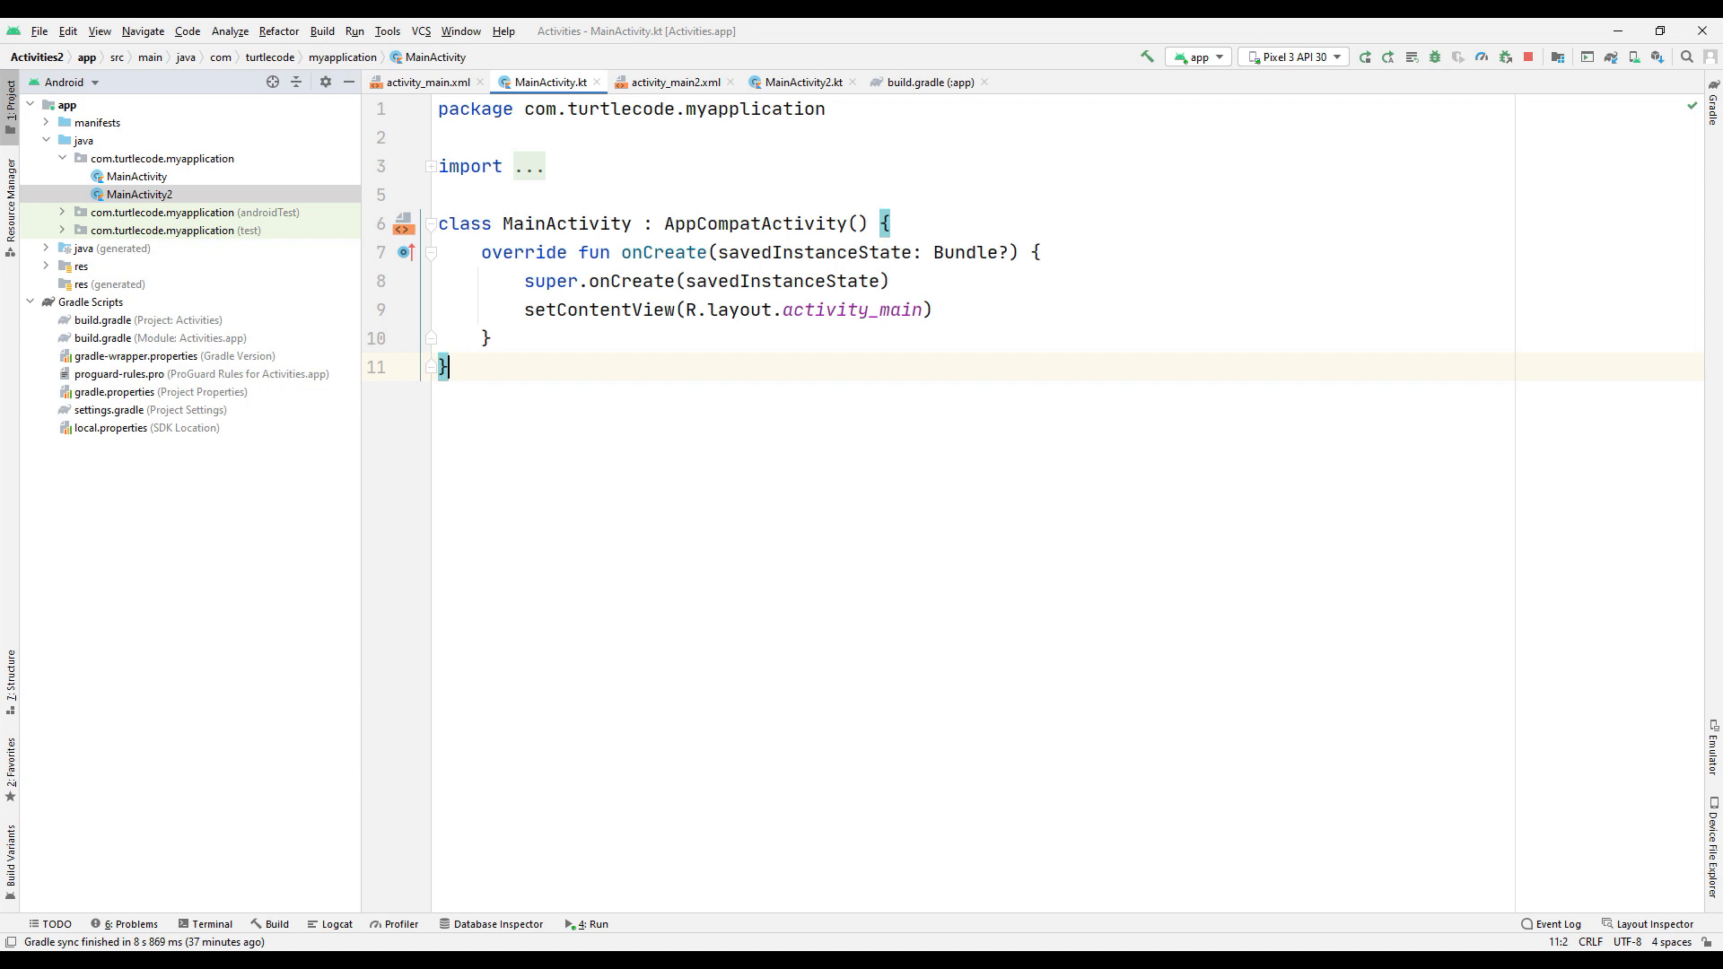
pyautogui.write('fun (view : View) {')
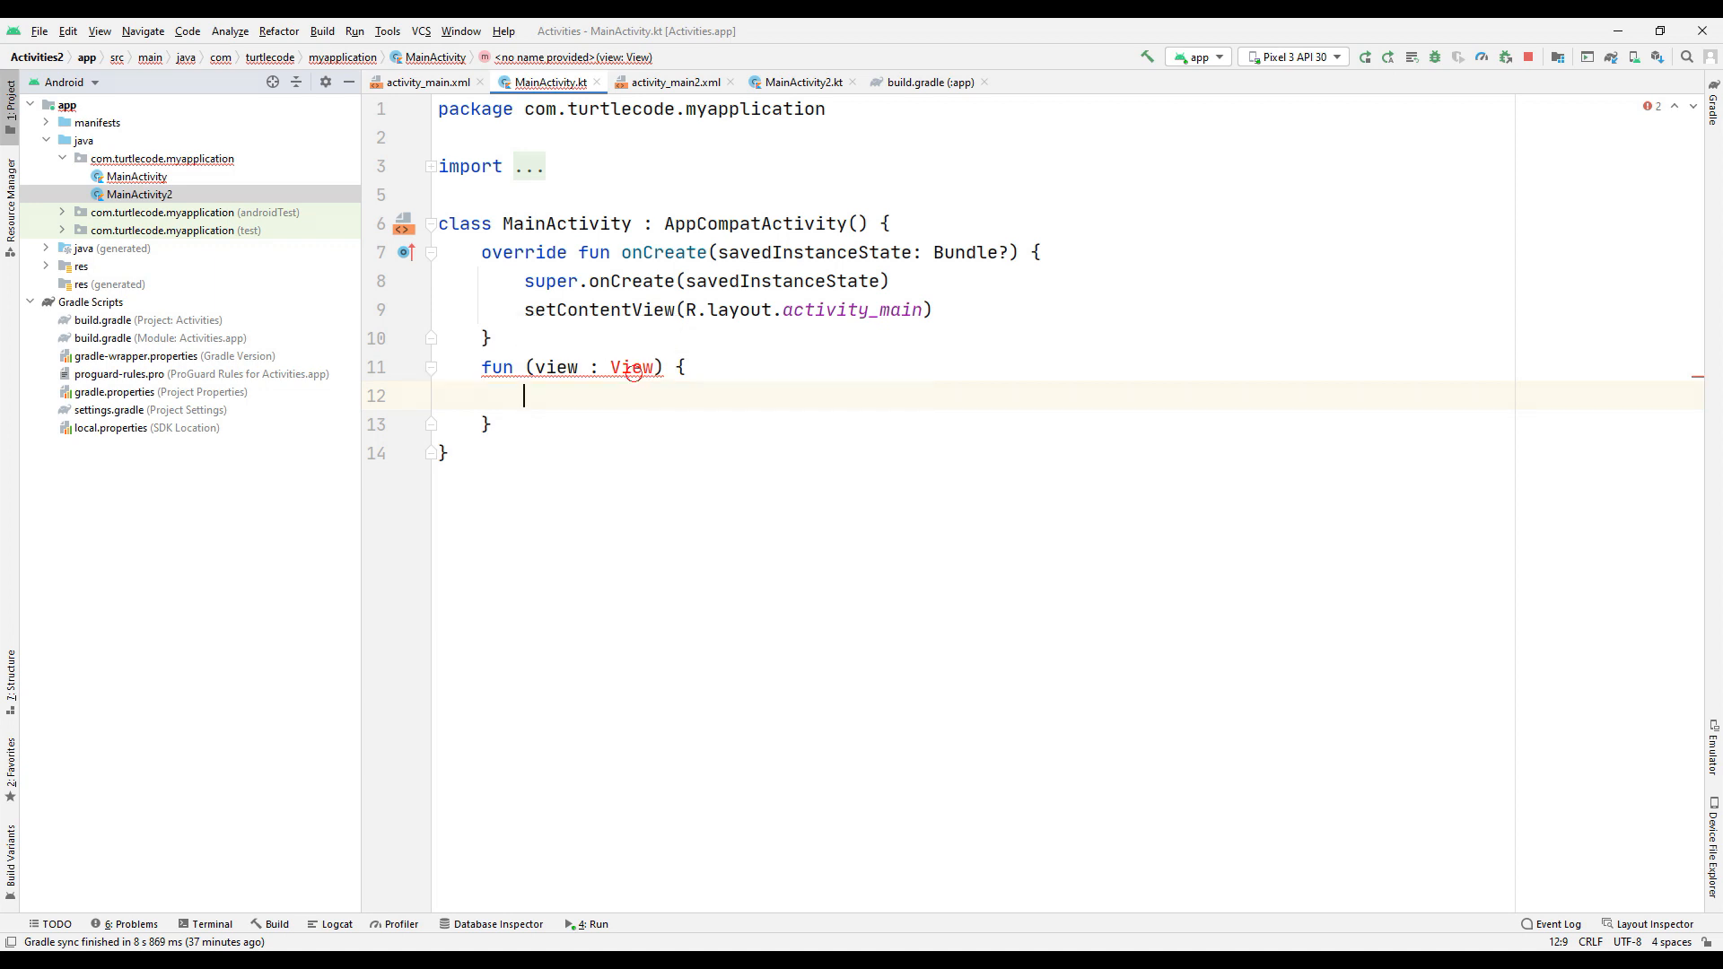
pyautogui.click(427, 80)
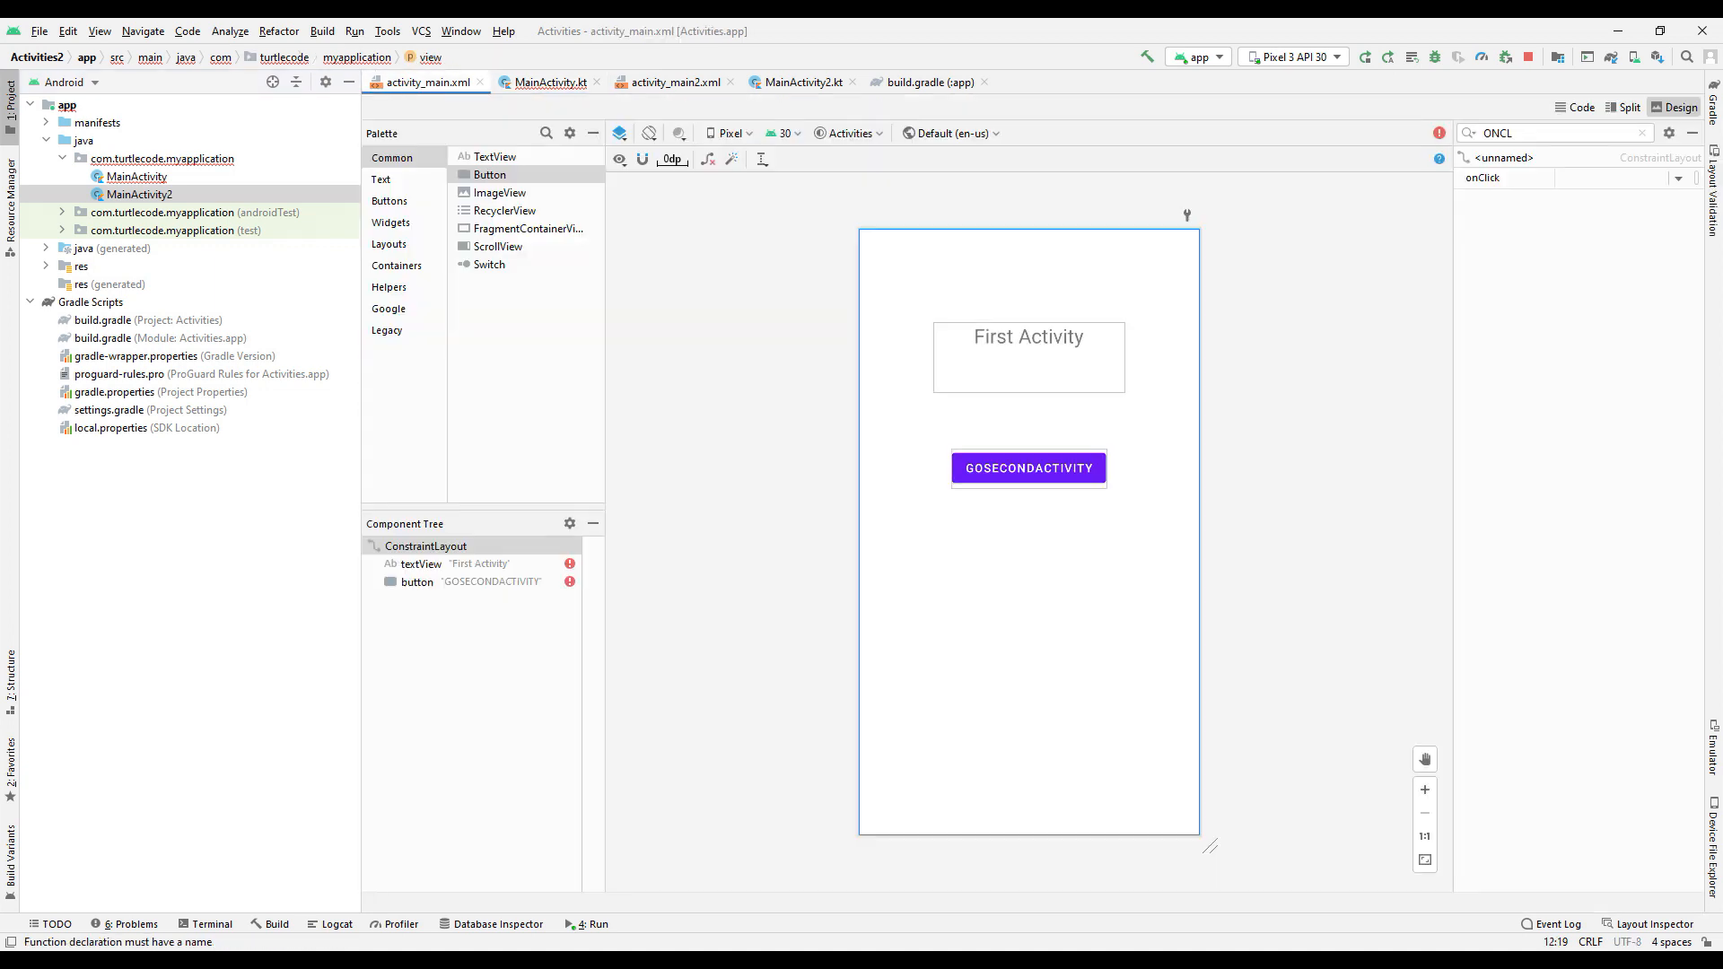
# Make go_second_activity create an Intent for MainActivity2, call startActivity(intent) and finish().
pyautogui.click(1027, 466)
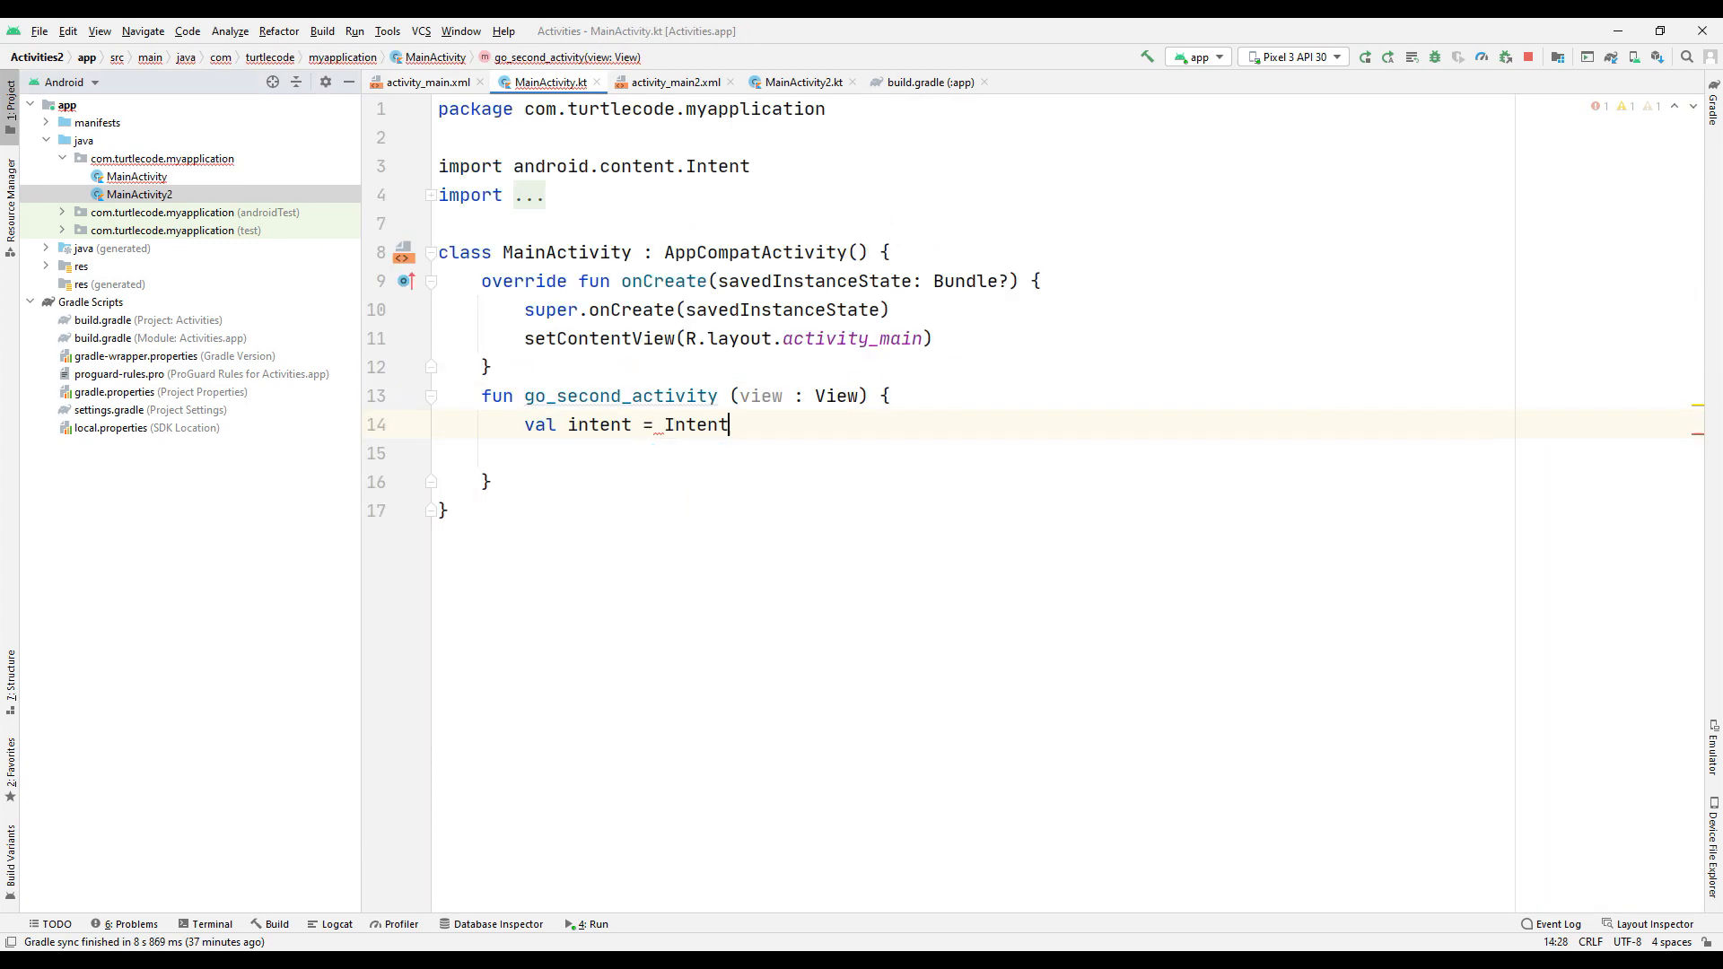
pyautogui.write('(applicationContext, MainActivity2::class.java)')
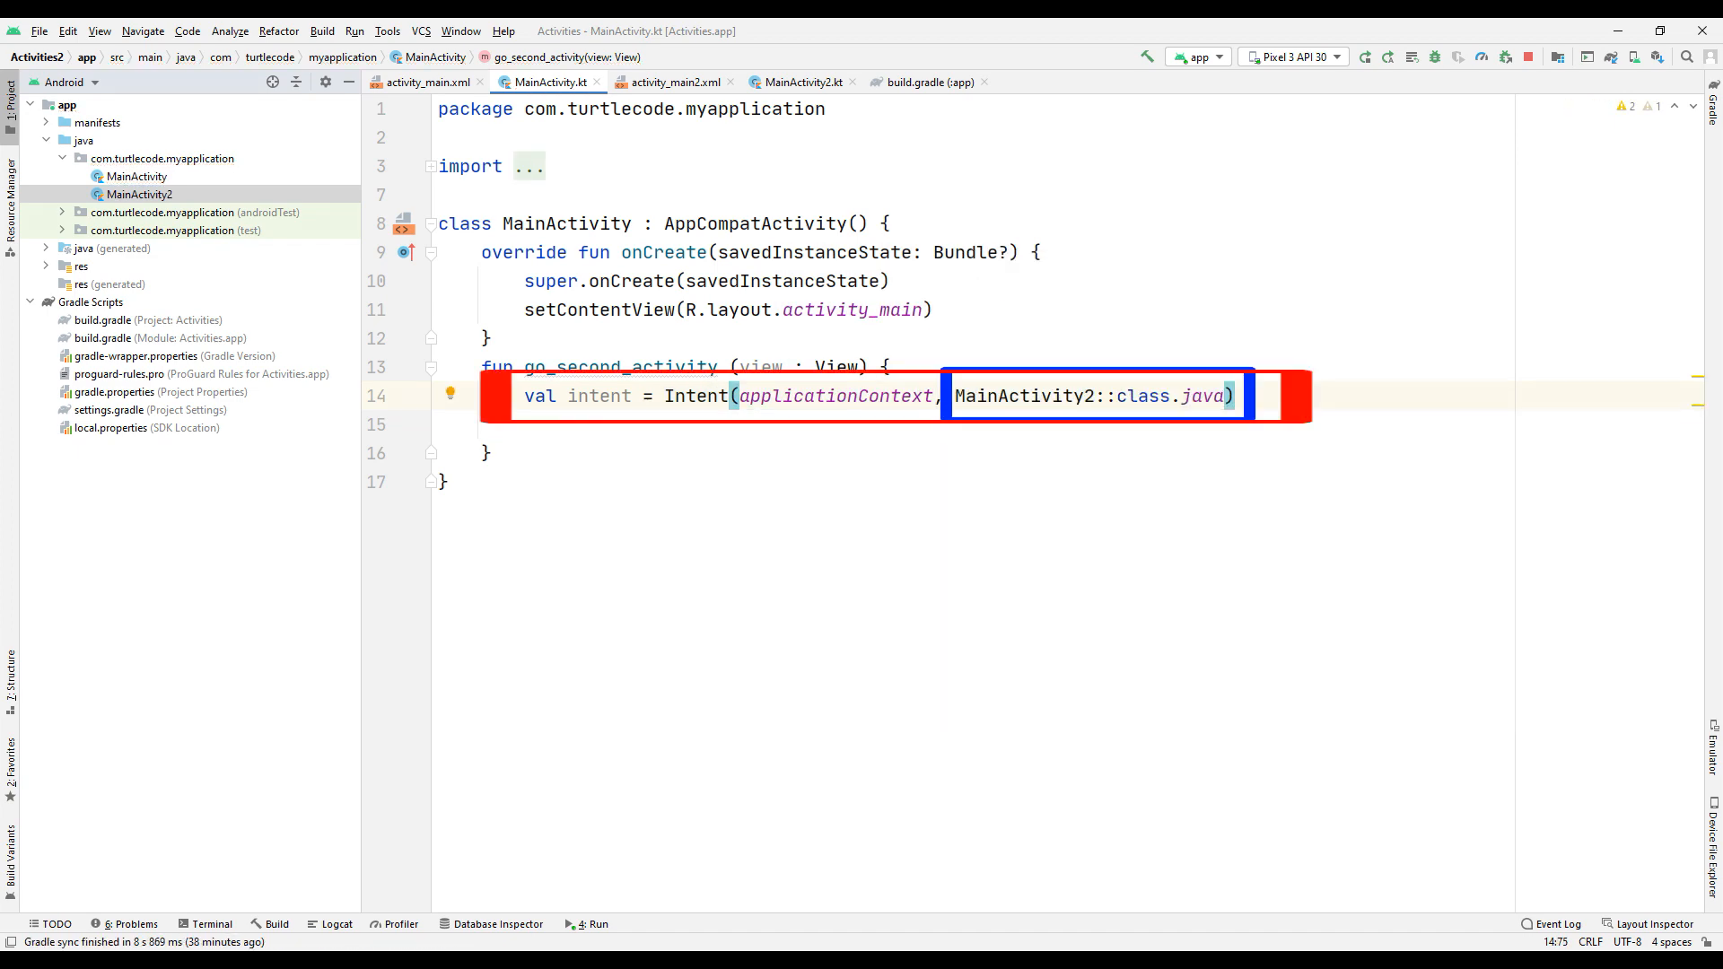
pyautogui.write('startActivity(intent)')
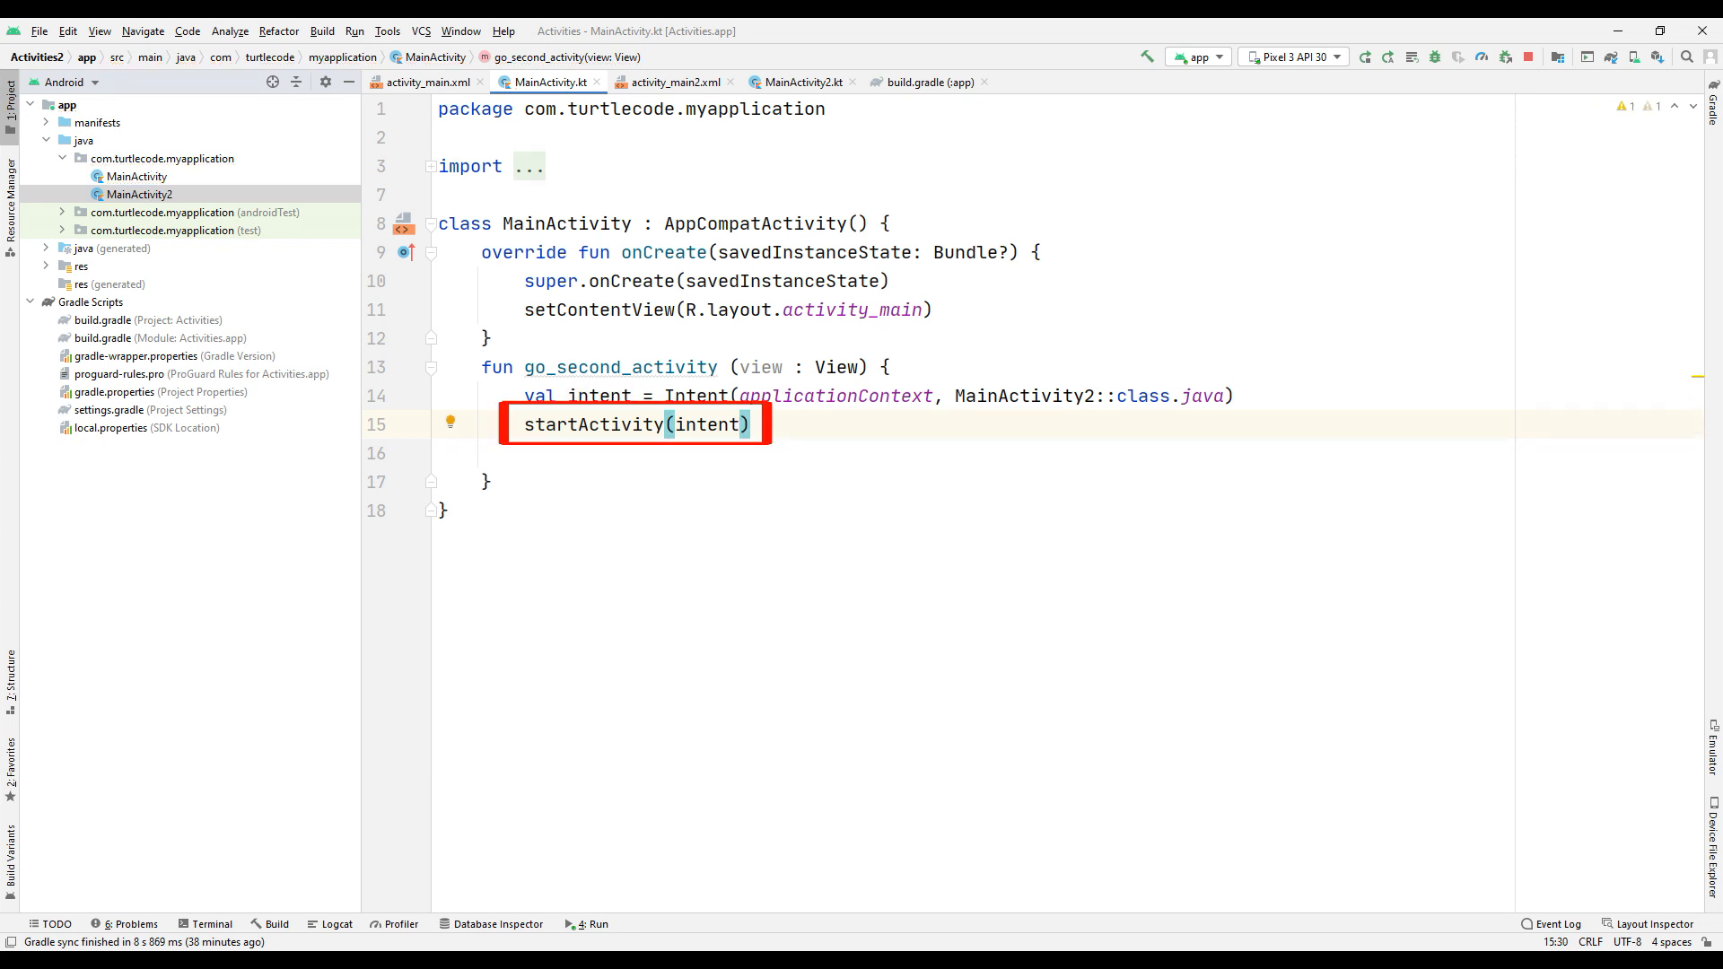
pyautogui.write('finish()')
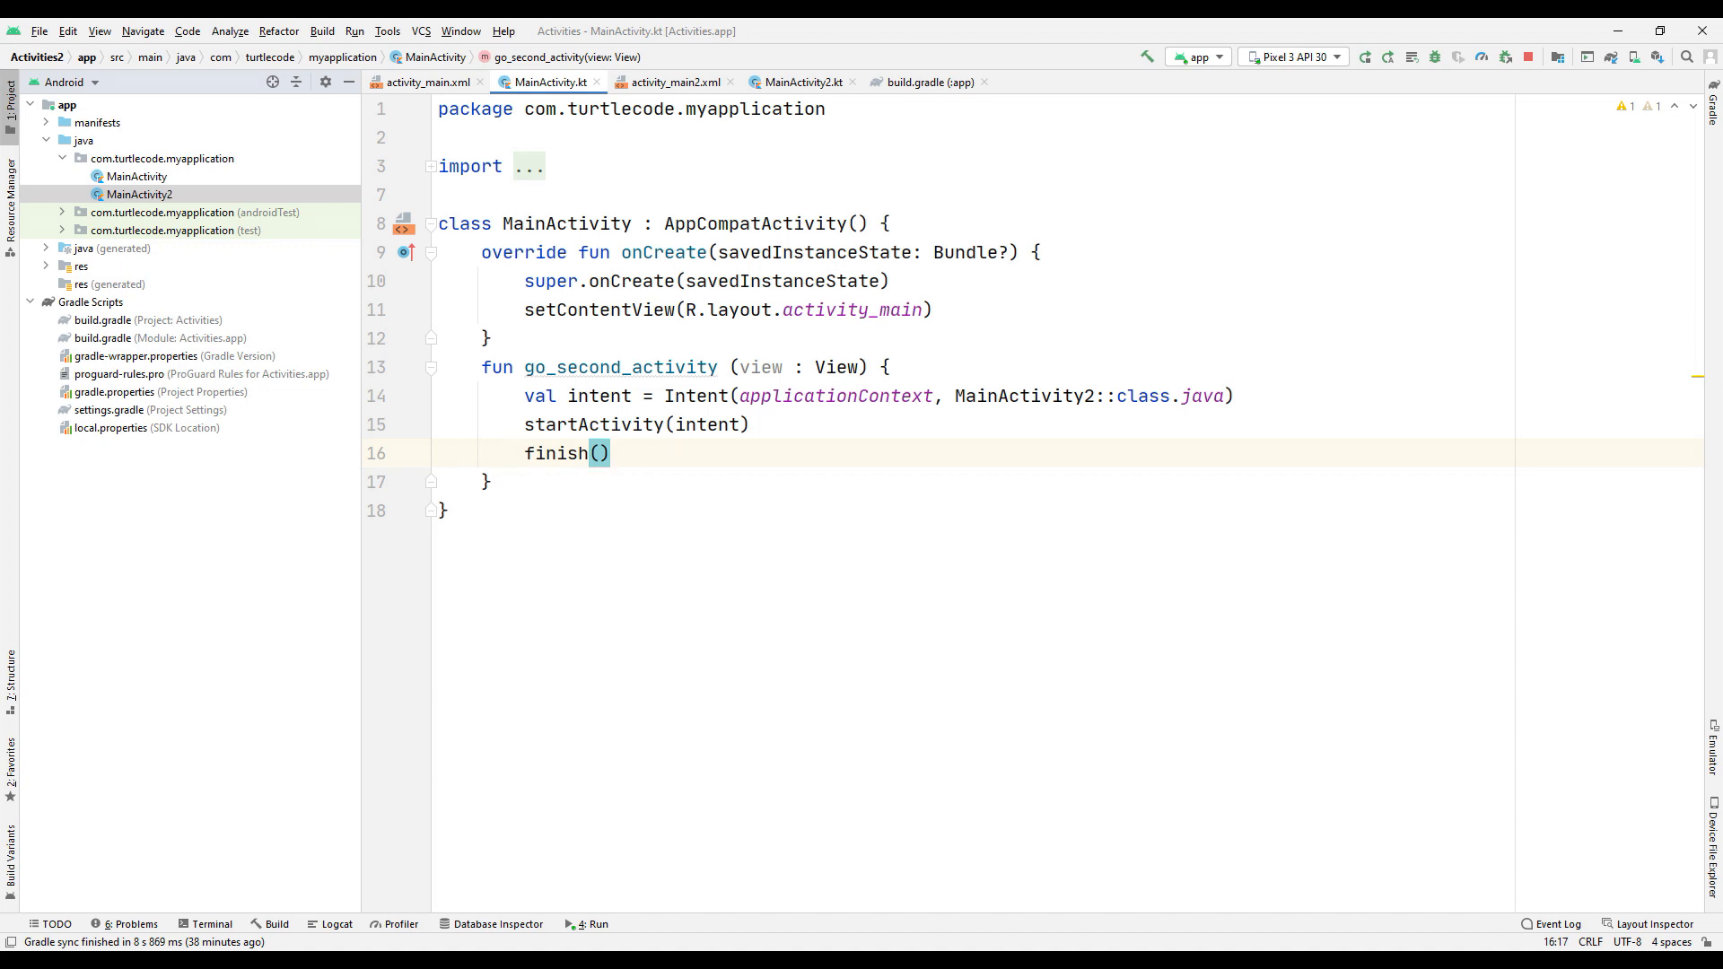
pyautogui.click(804, 80)
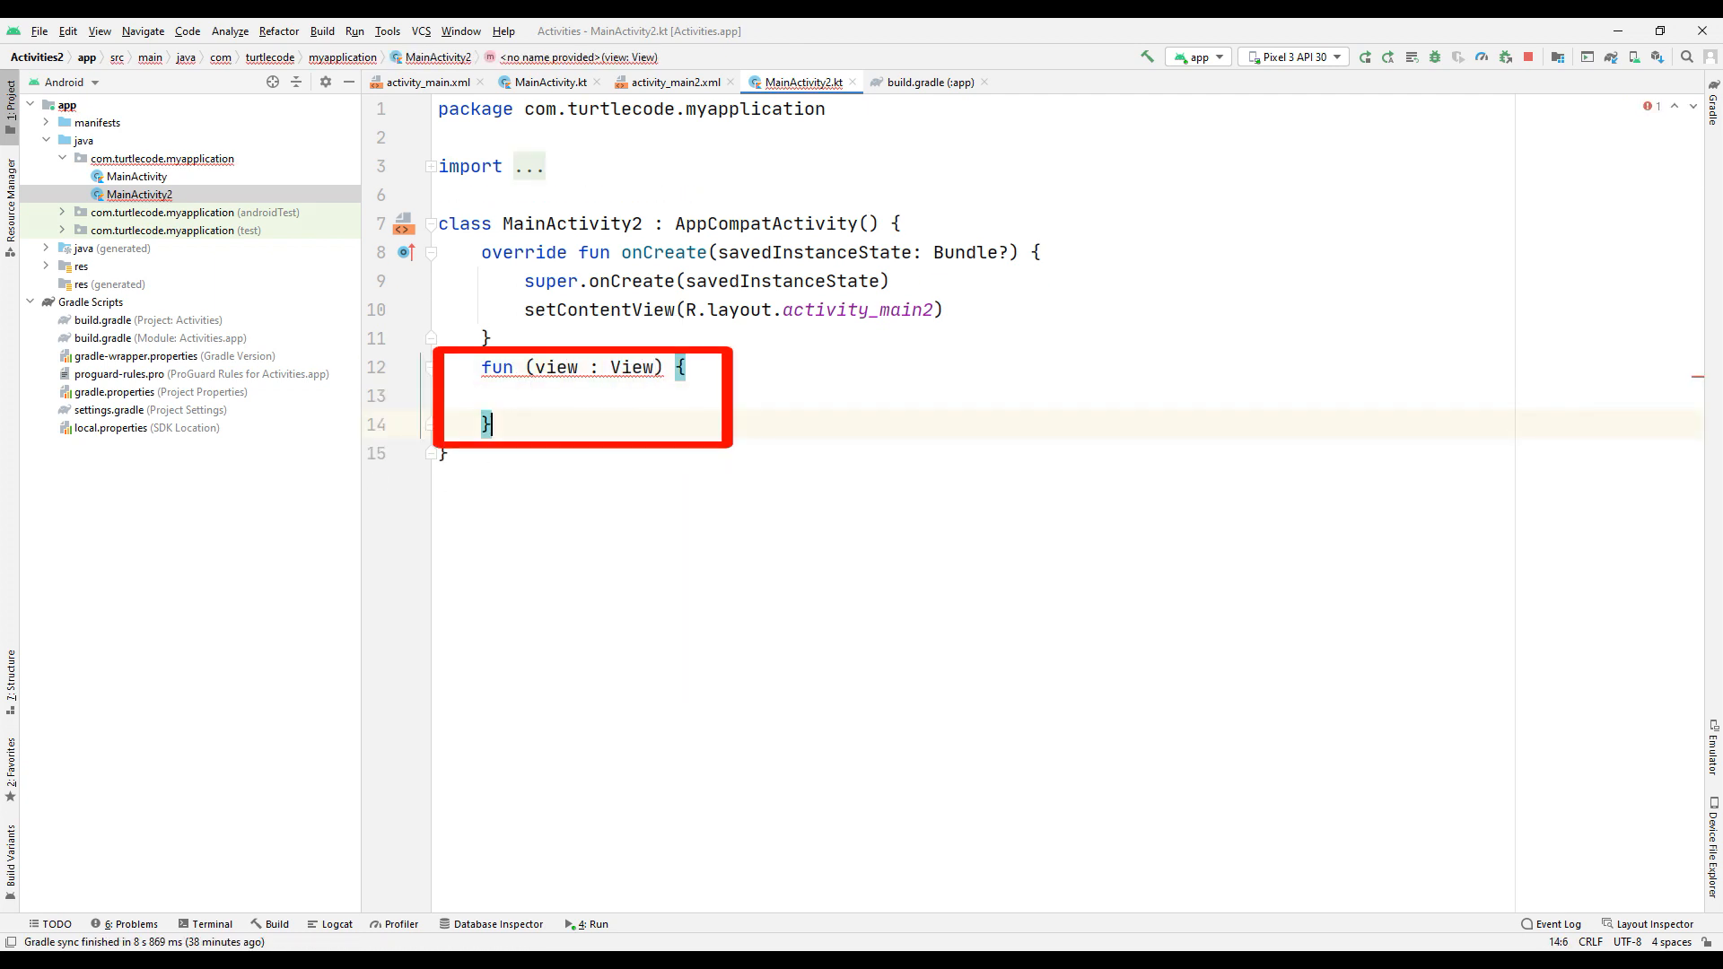
# Wire the GOFIRSTACTIVITY button's onClick in activity_main2 to go_first_activity.
pyautogui.click(669, 80)
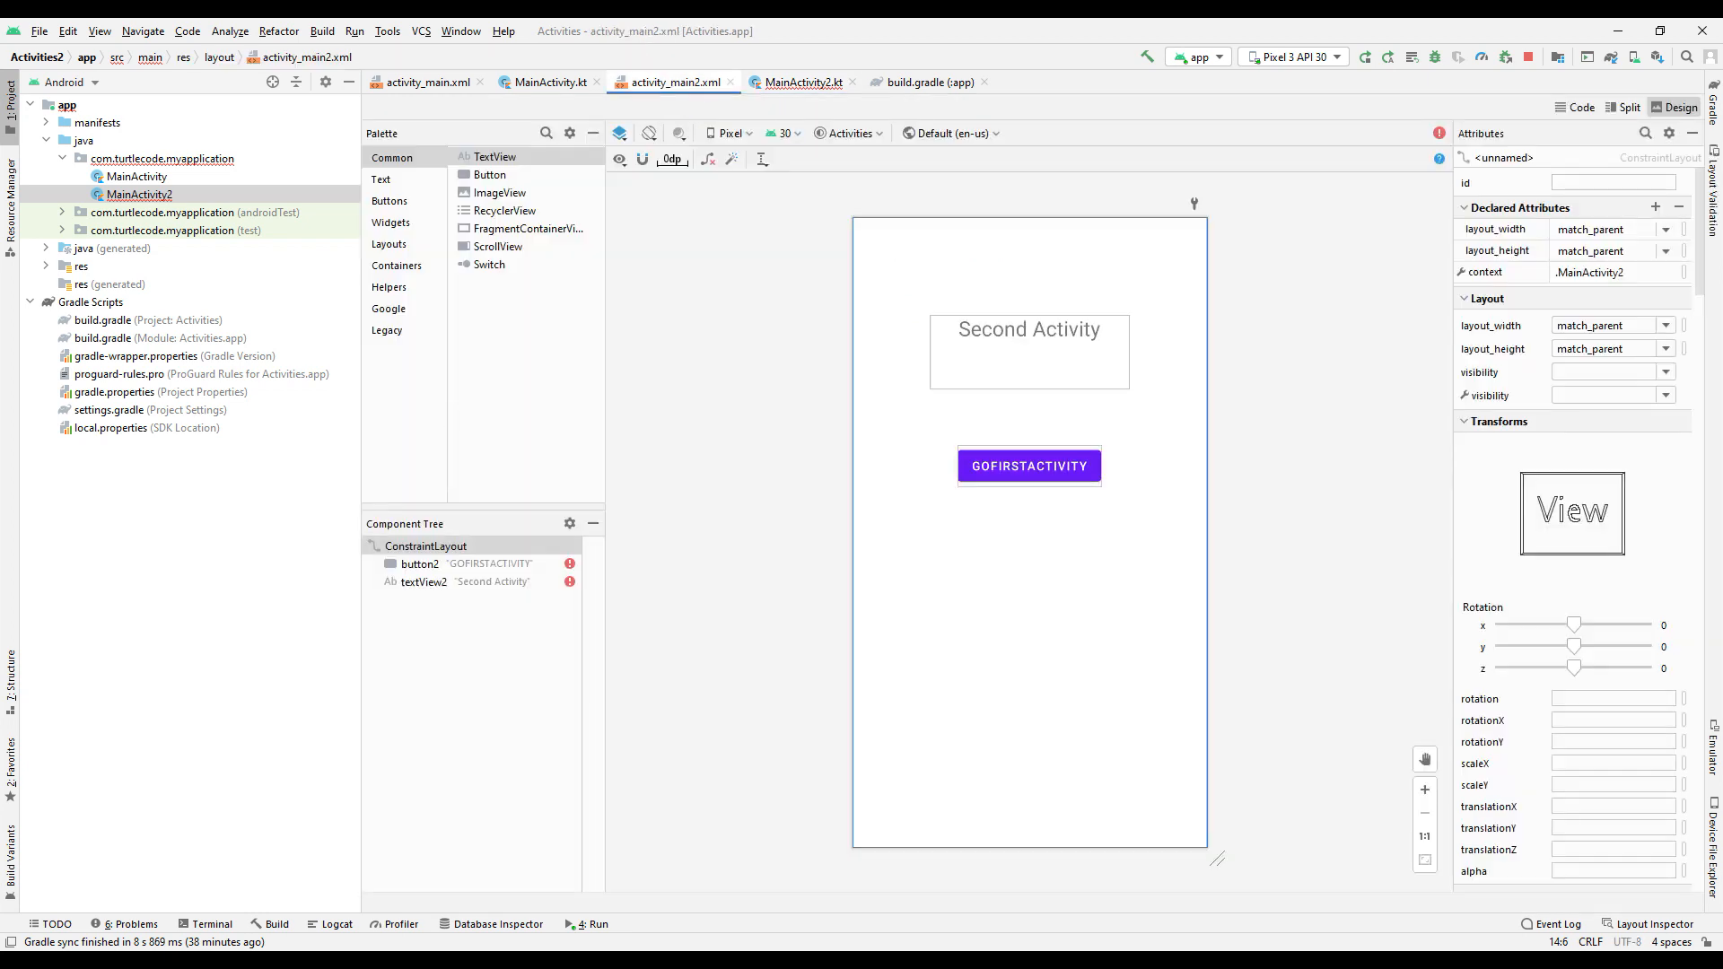
pyautogui.click(1027, 467)
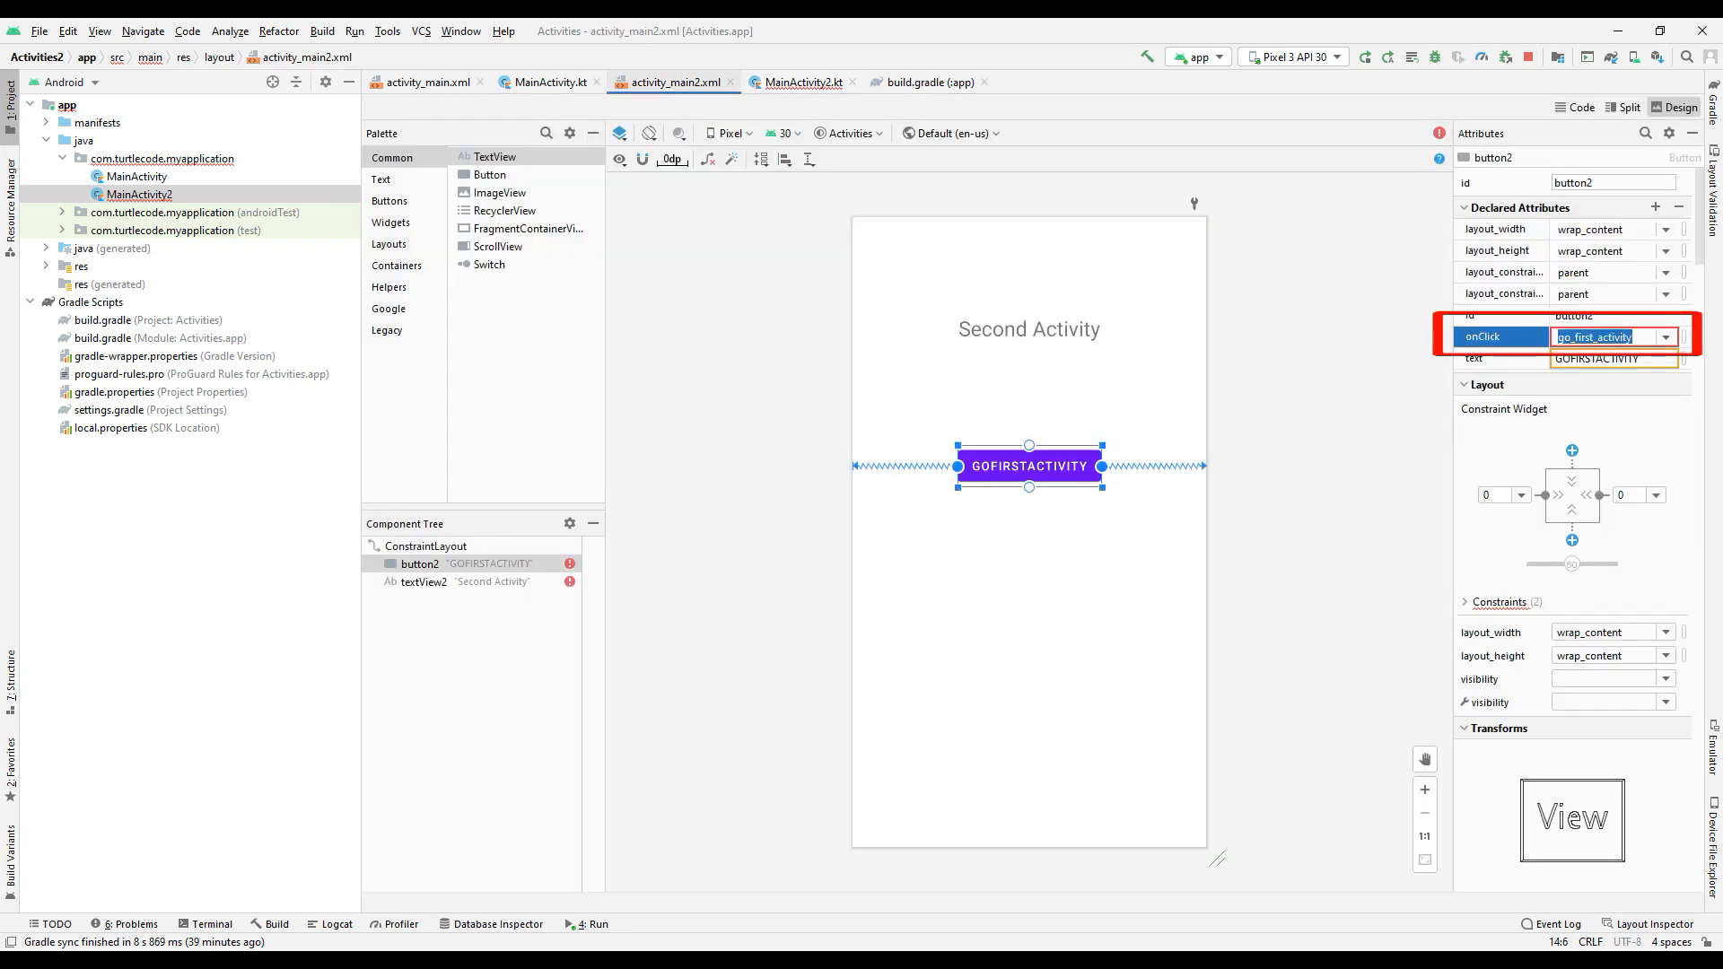
pyautogui.click(802, 81)
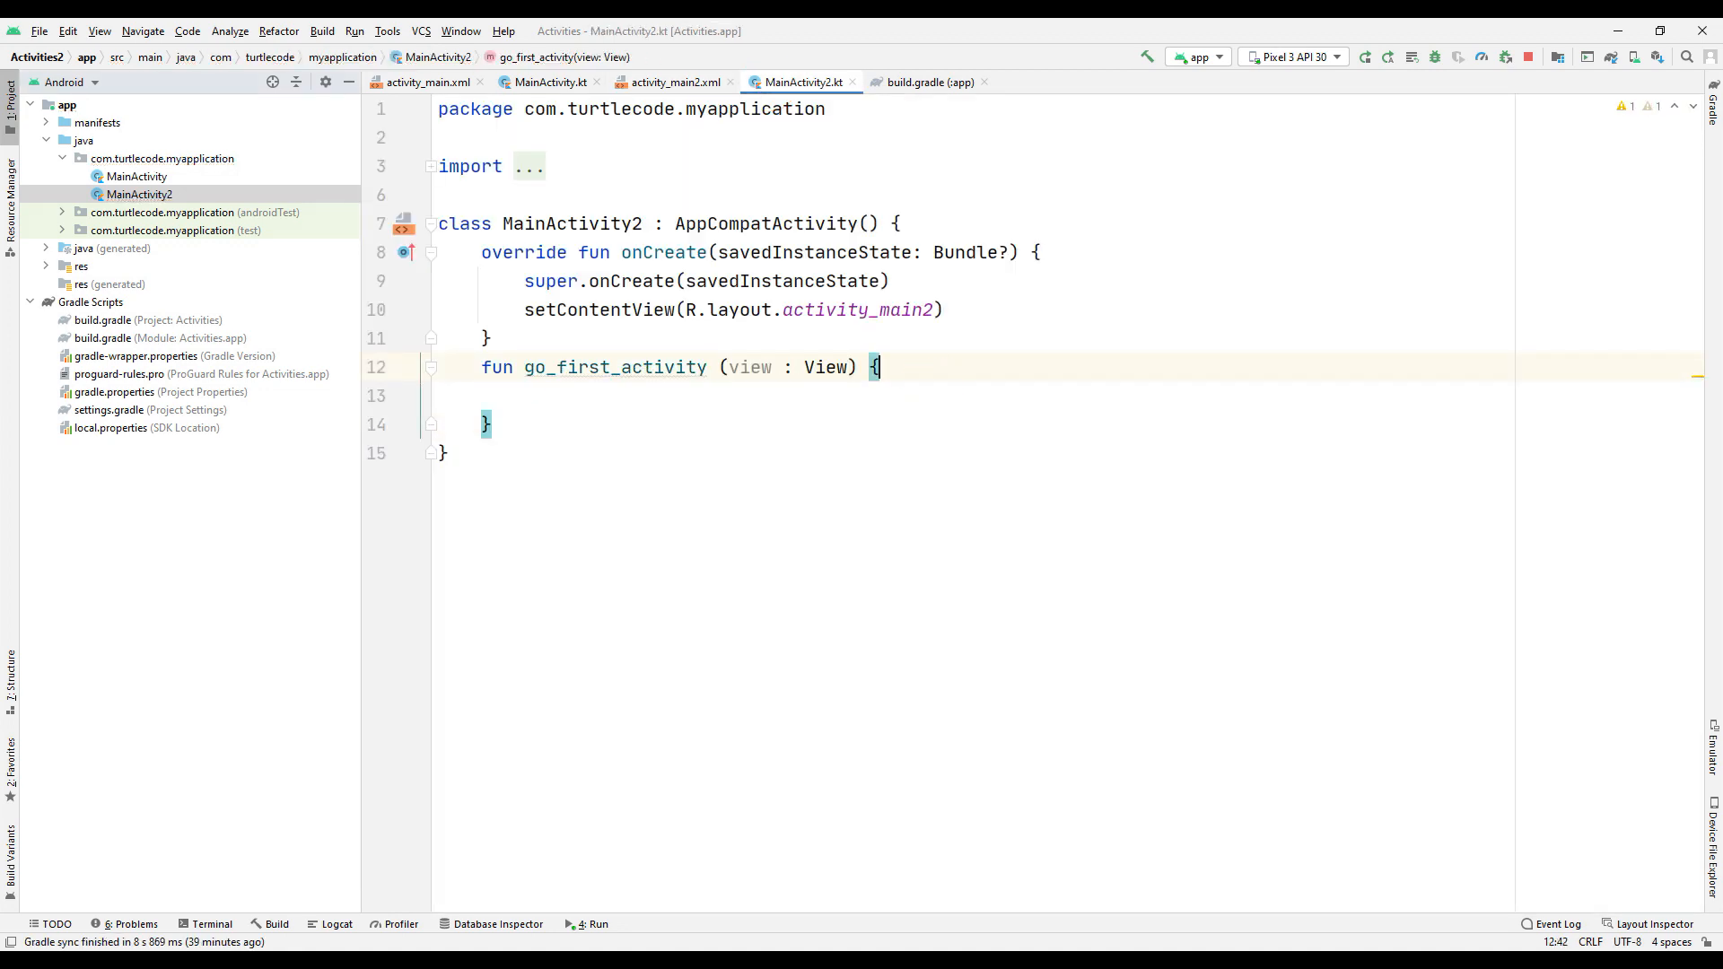
# Make go_first_activity start MainActivity with an Intent via startActivity and finish().
pyautogui.write('val intent = Intent')
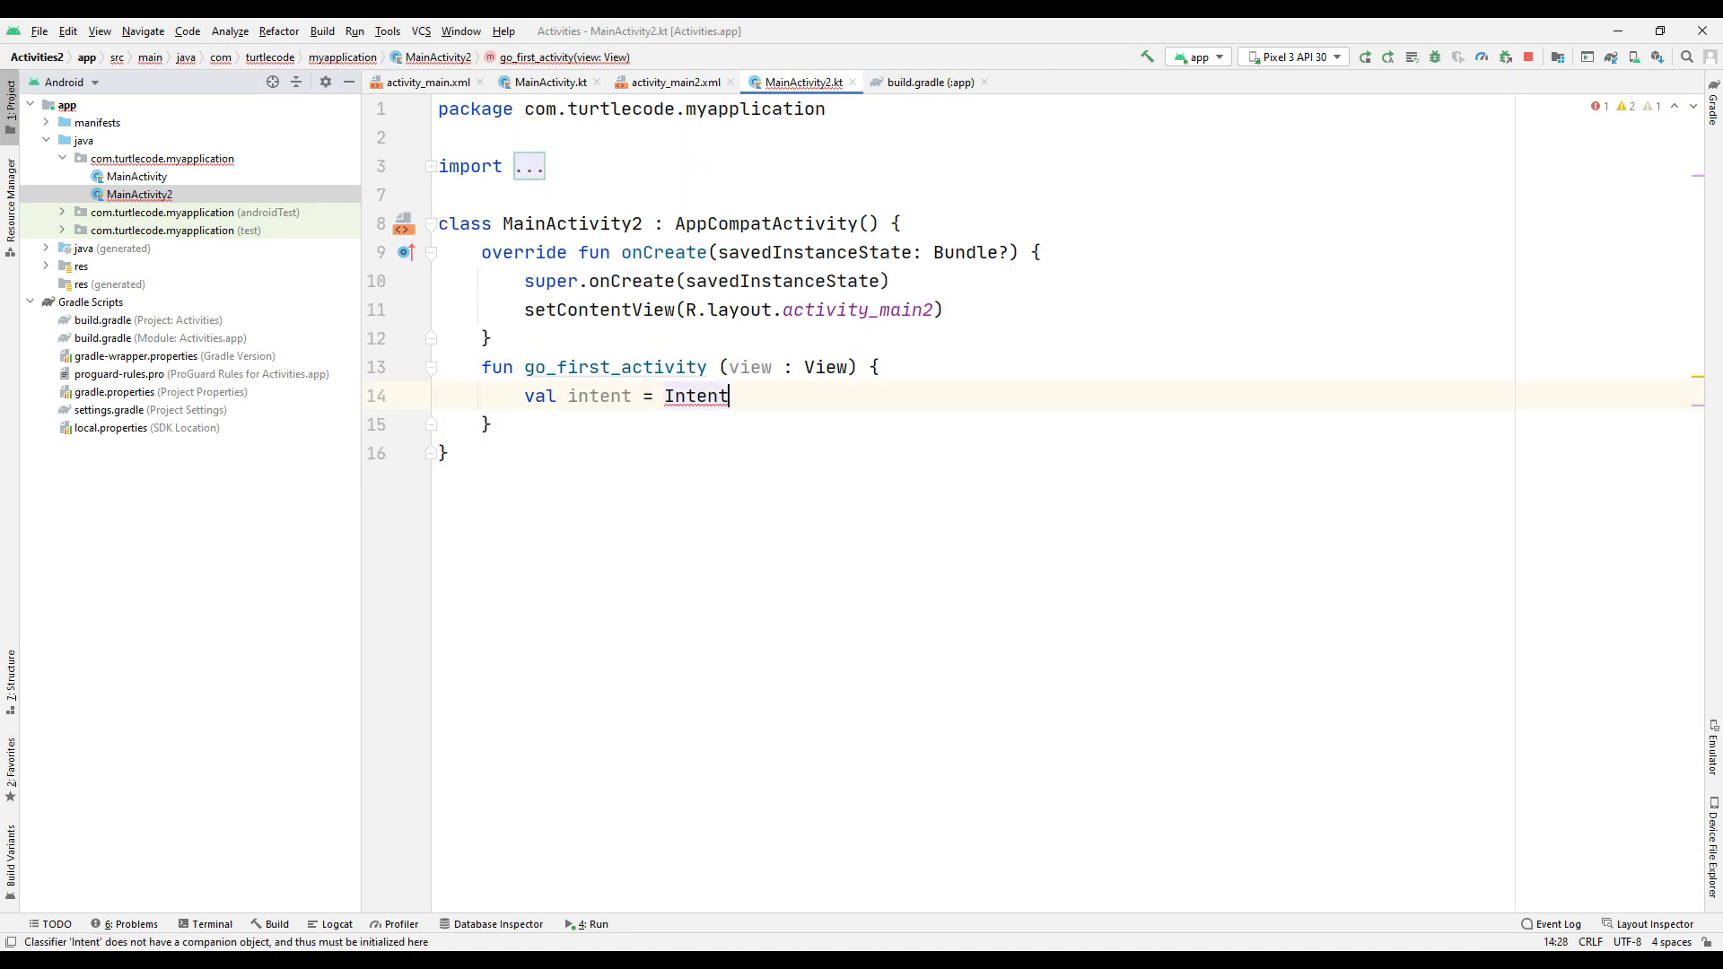
pyautogui.write('(applicationContext, MainActivity::class.java')
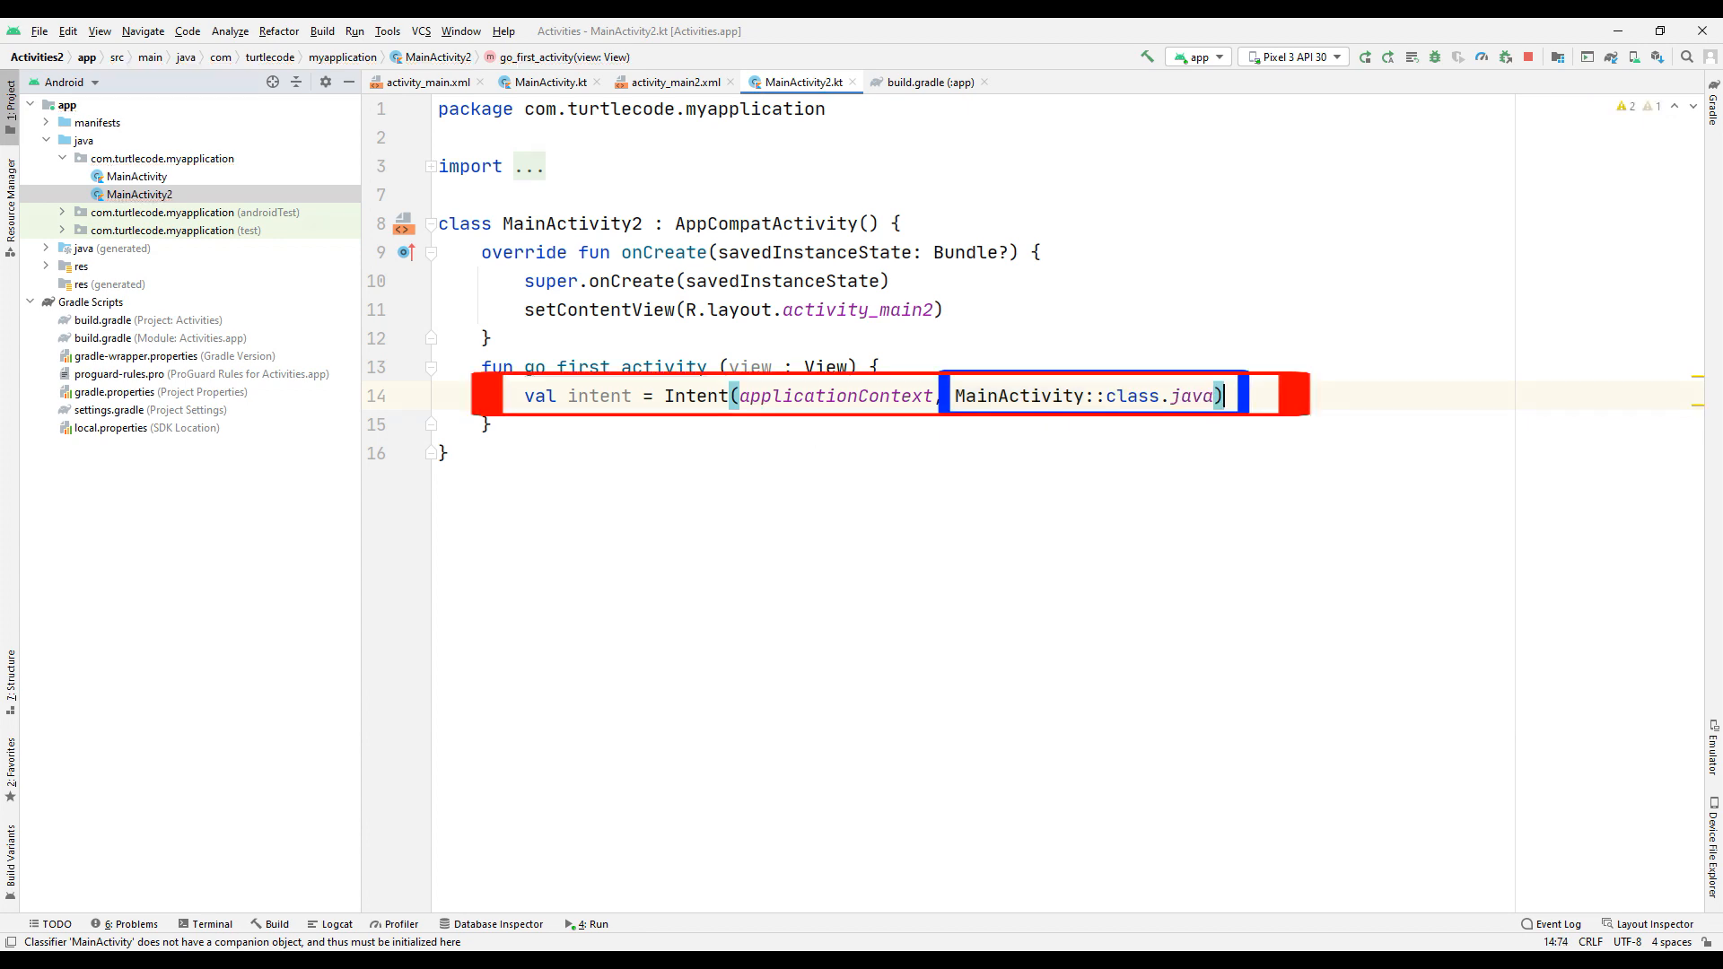
pyautogui.write('startActivity(intent')
pyautogui.write('finish()')
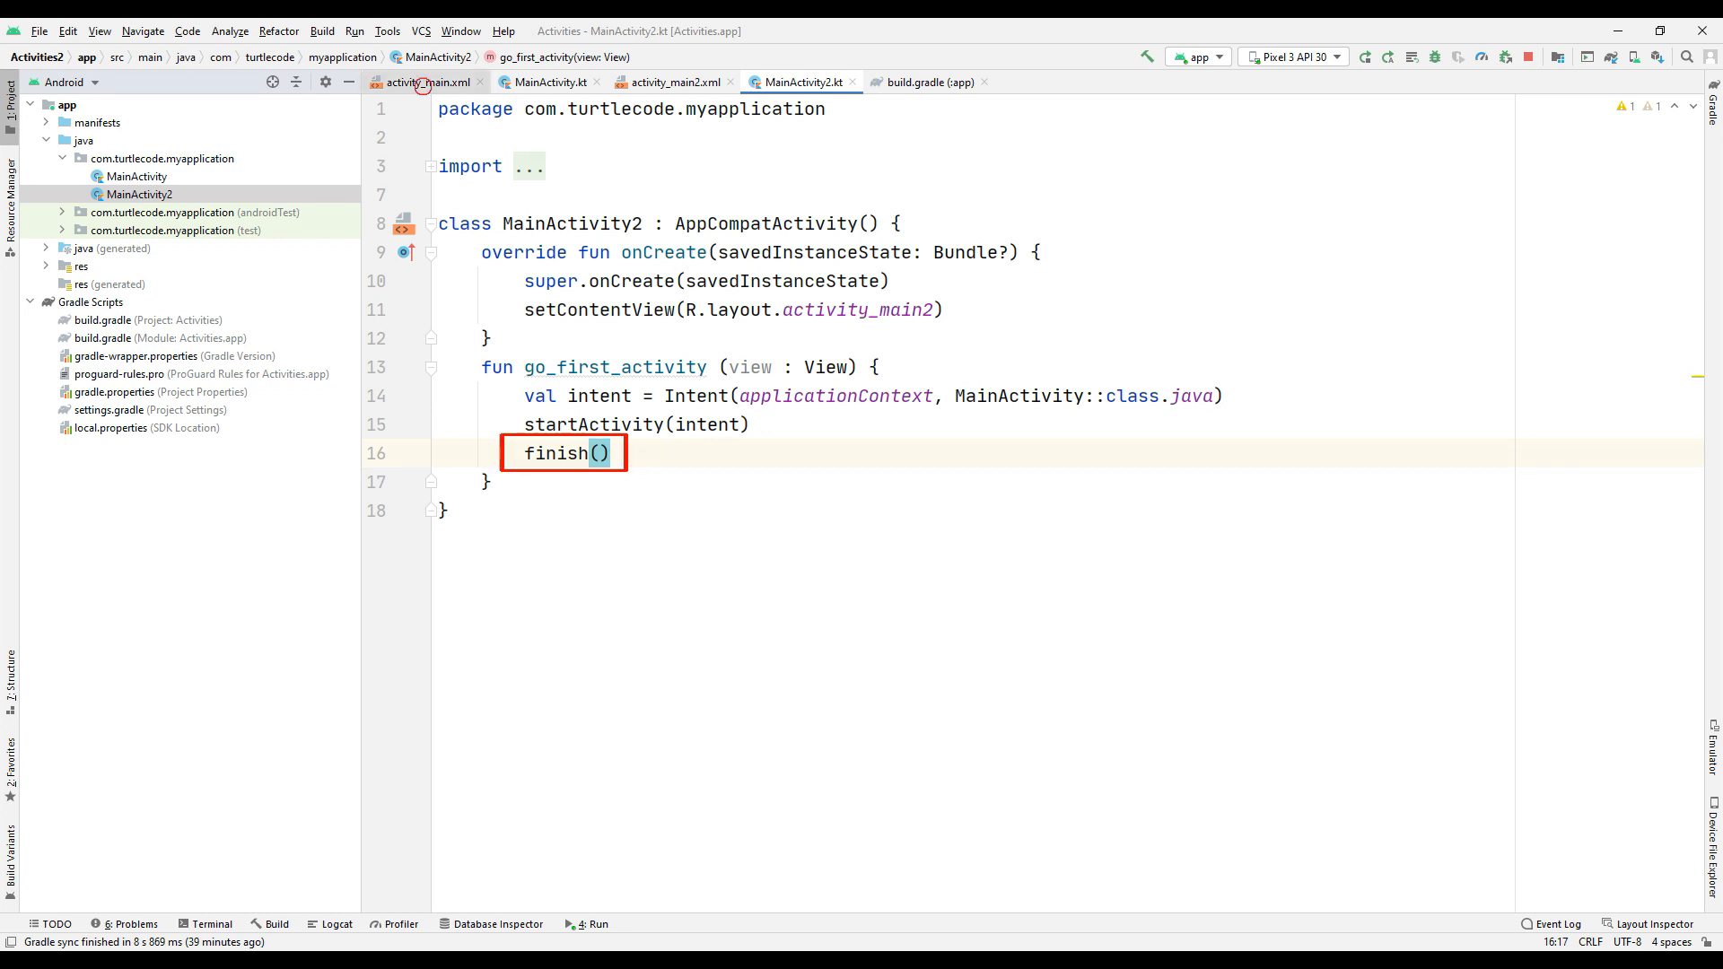
pyautogui.click(673, 80)
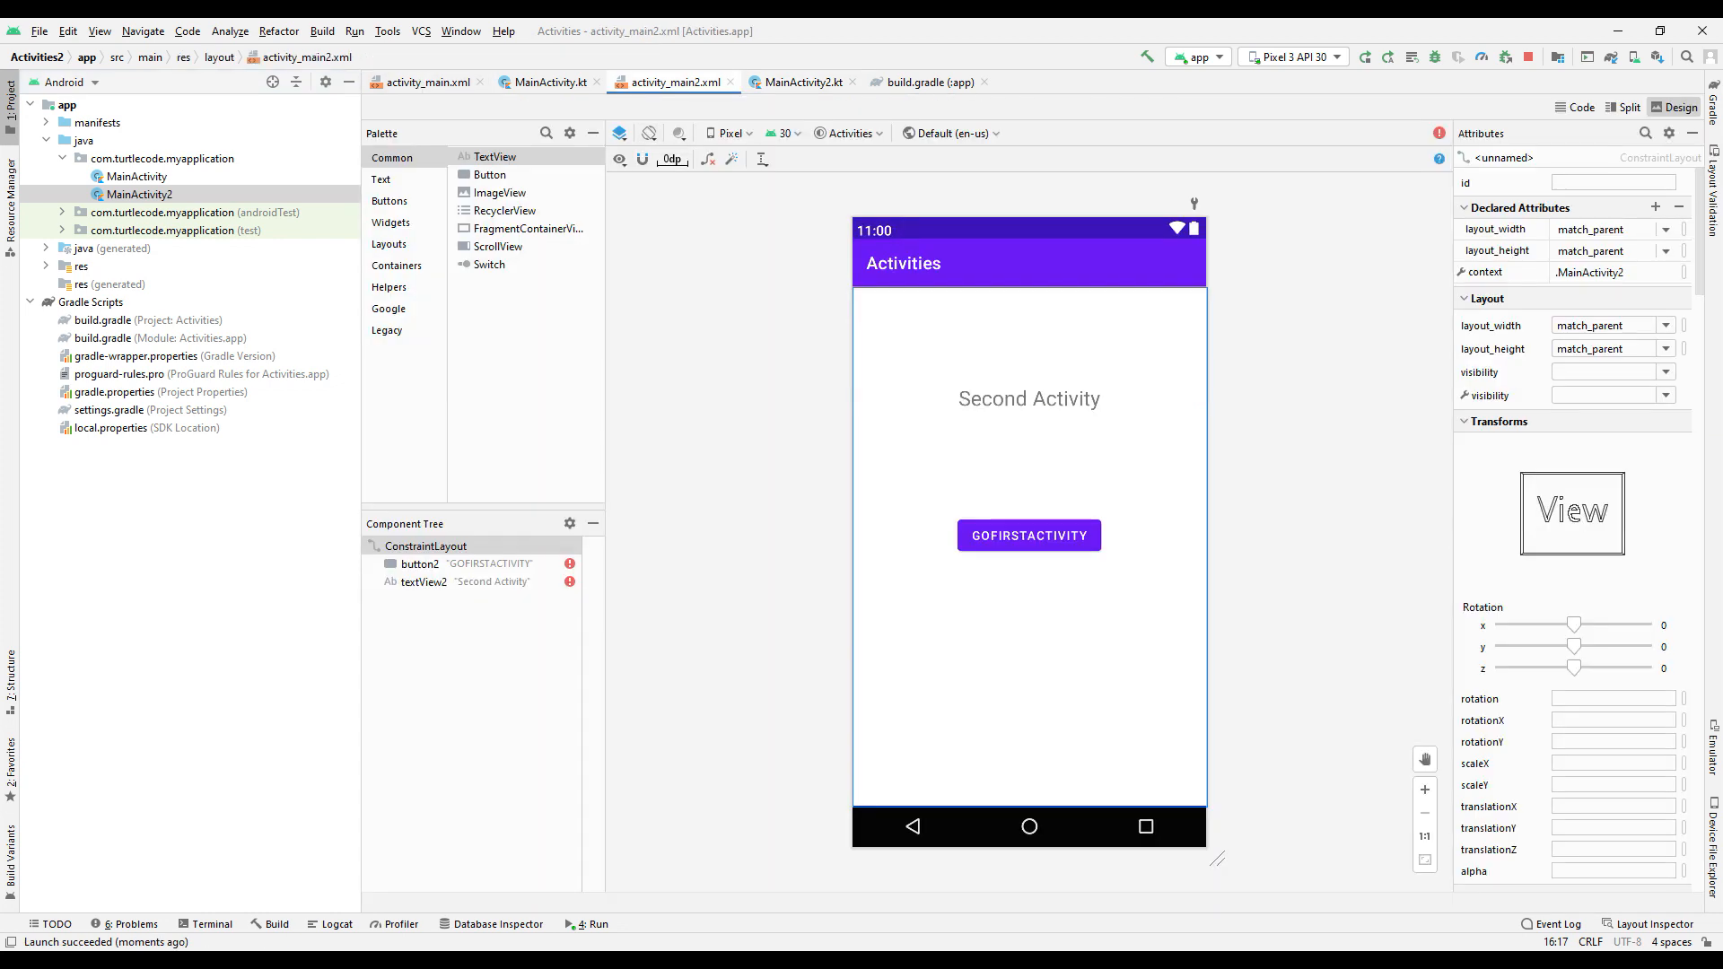
# Run the app on the Pixel 3 API 30 emulator showing the First Activity screen.
pyautogui.click(427, 81)
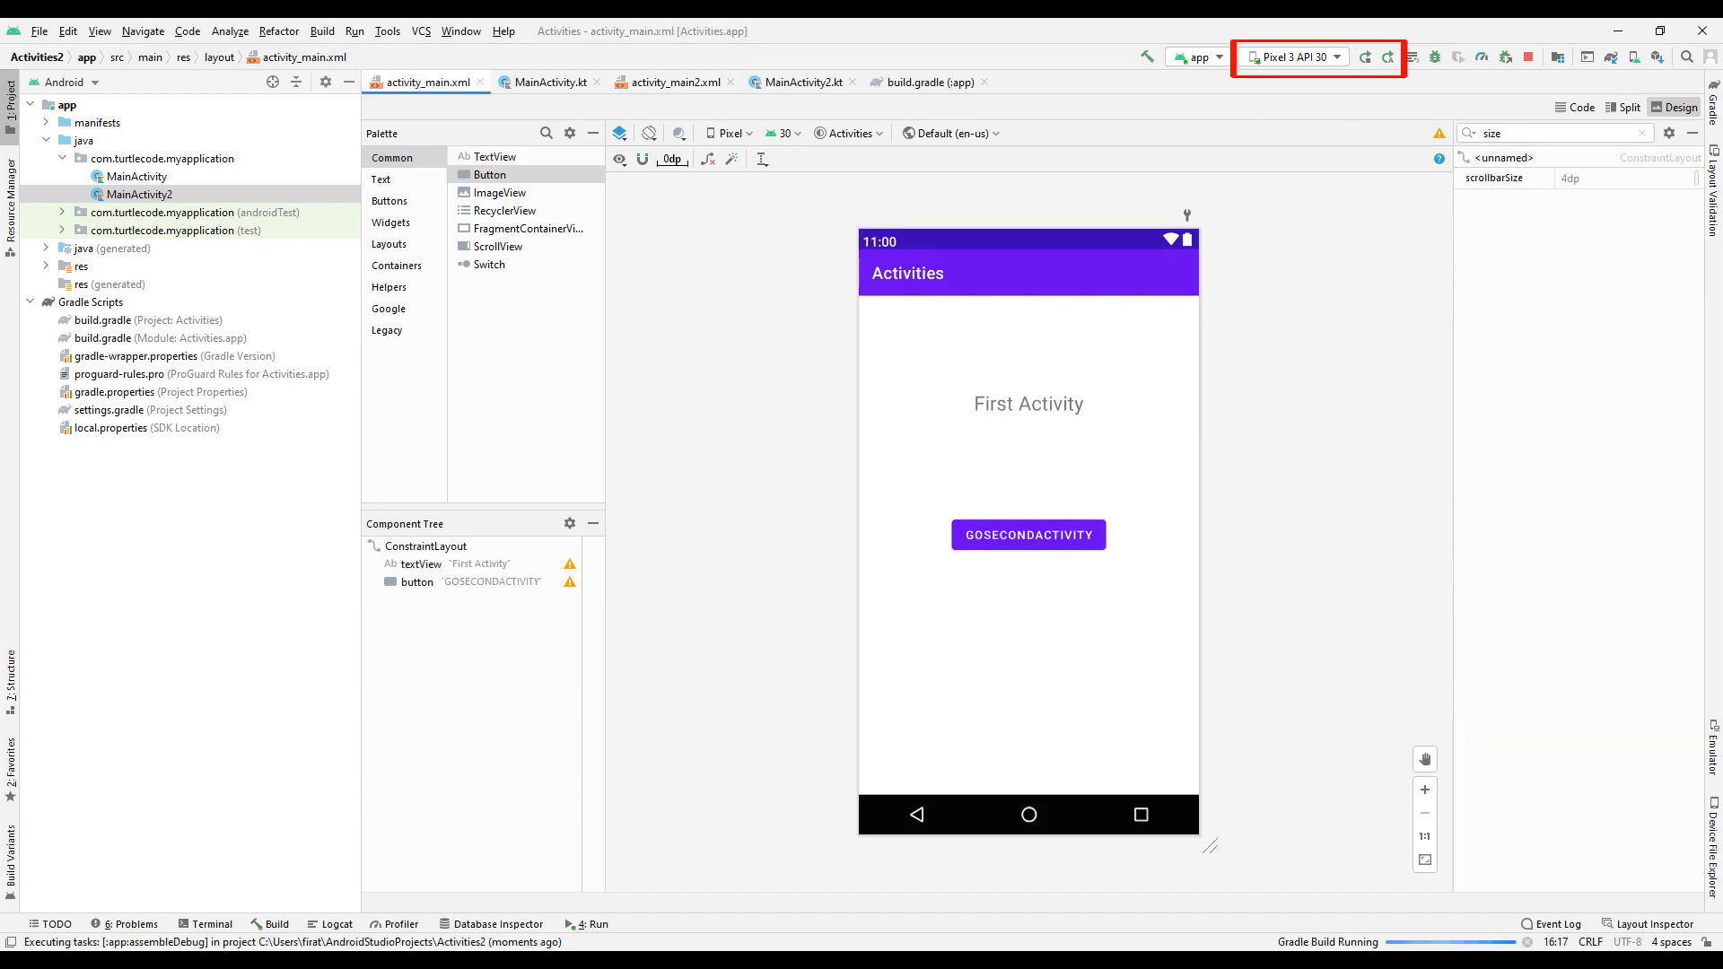
pyautogui.click(1364, 56)
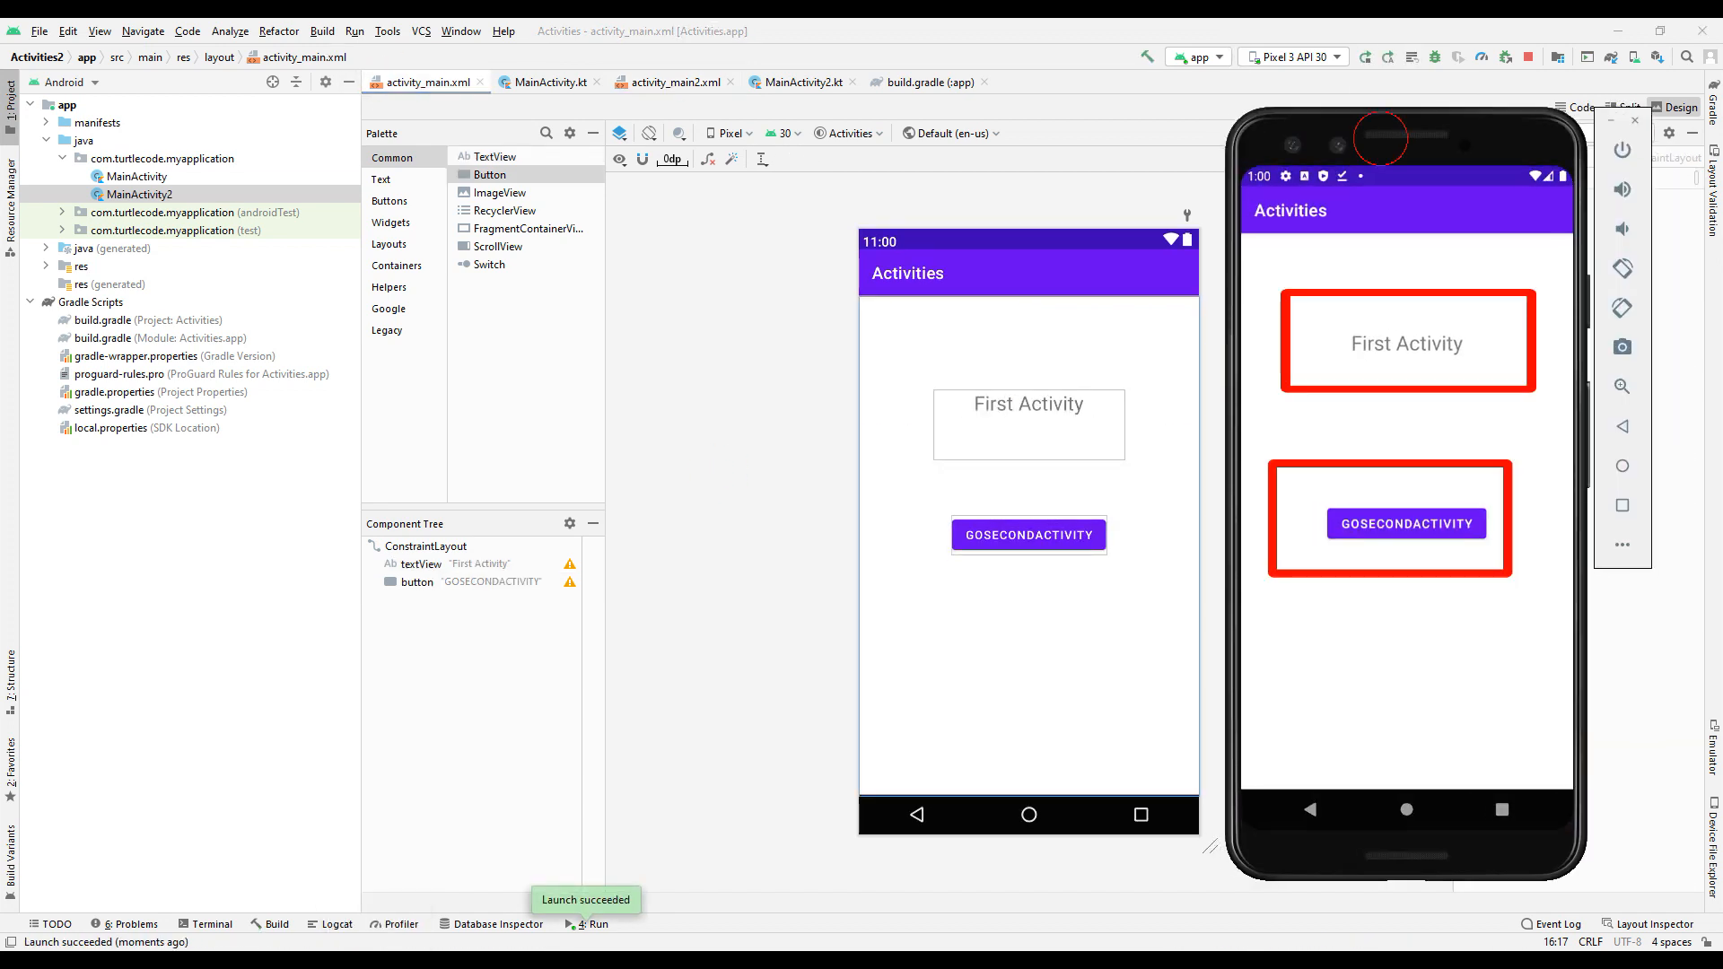
pyautogui.click(381, 178)
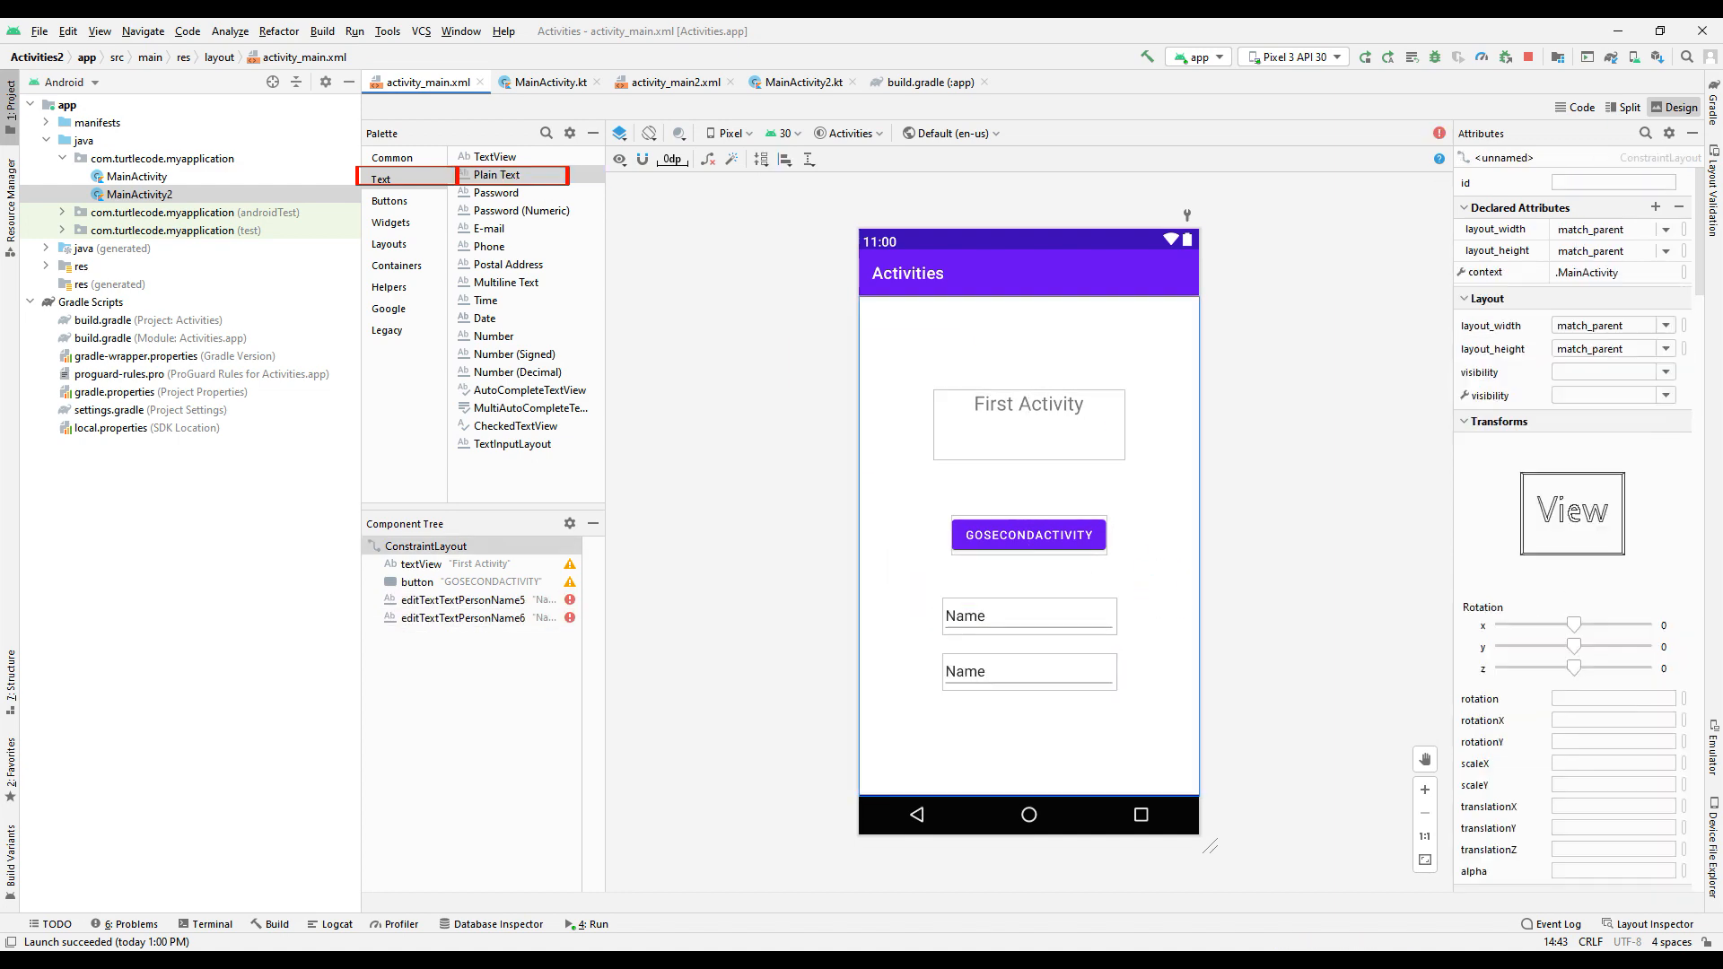
# Place two Plain Text input fields for name and surname below the button and edit their text.
pyautogui.click(1027, 615)
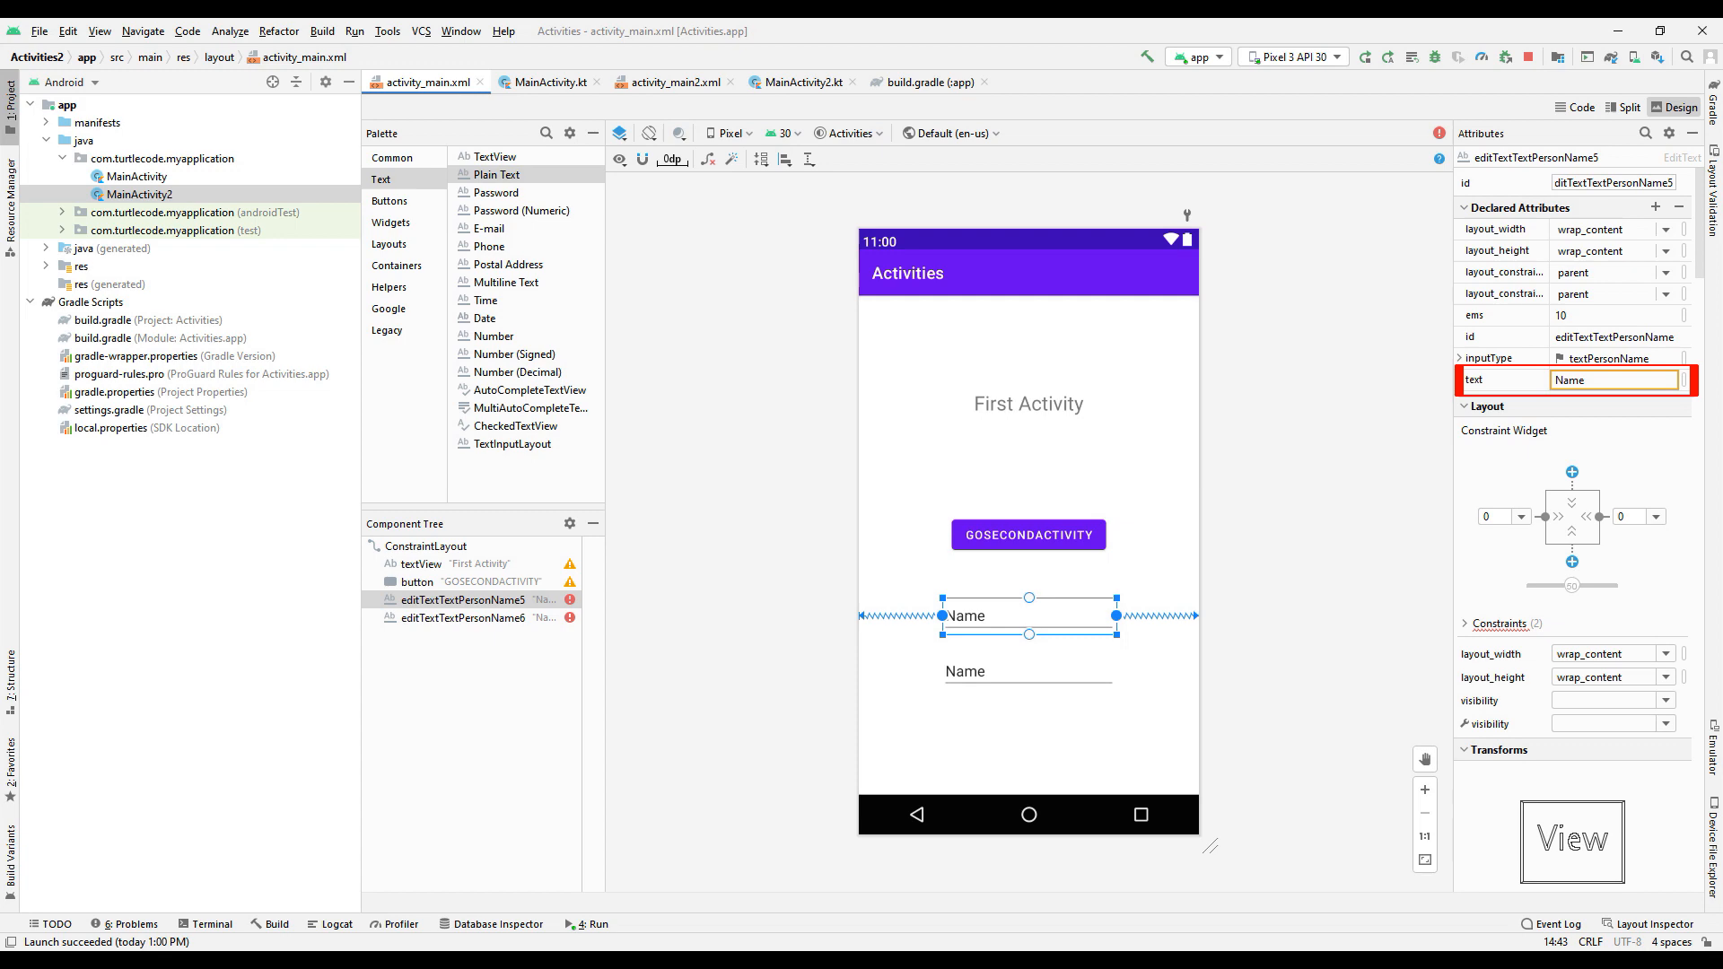
pyautogui.click(463, 617)
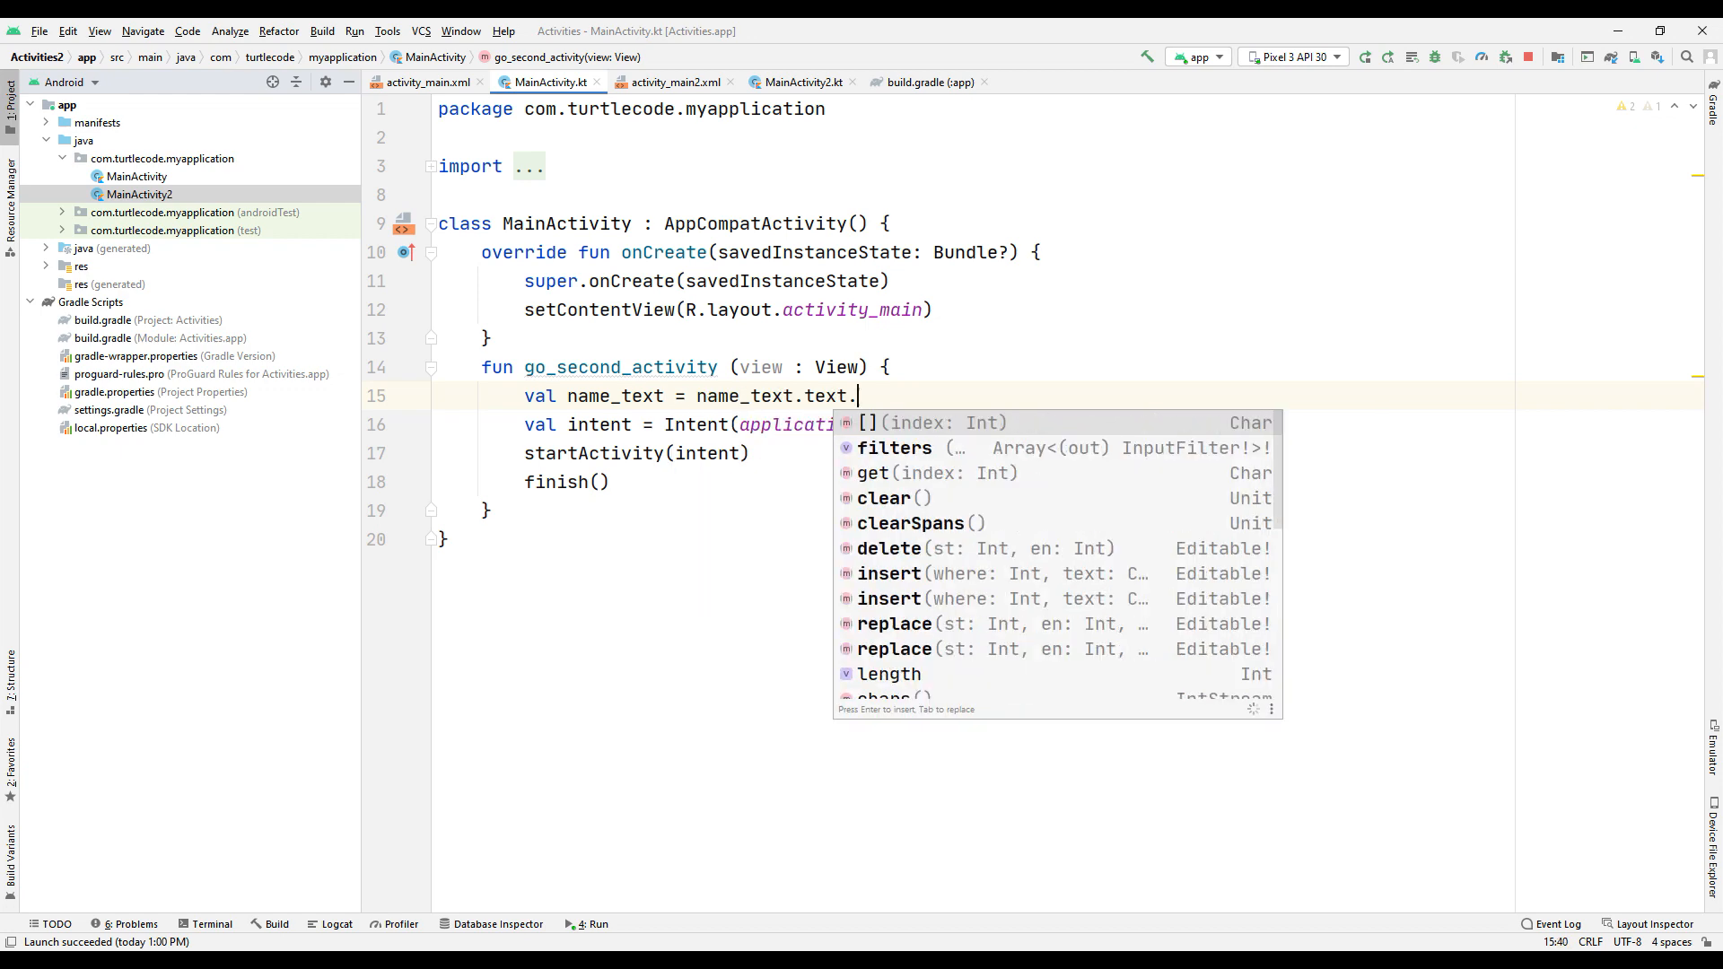
# Read name_text and surname_text as strings and attach them with intent.putExtra("name", …) and ("surname", …).
pyautogui.write('oString()')
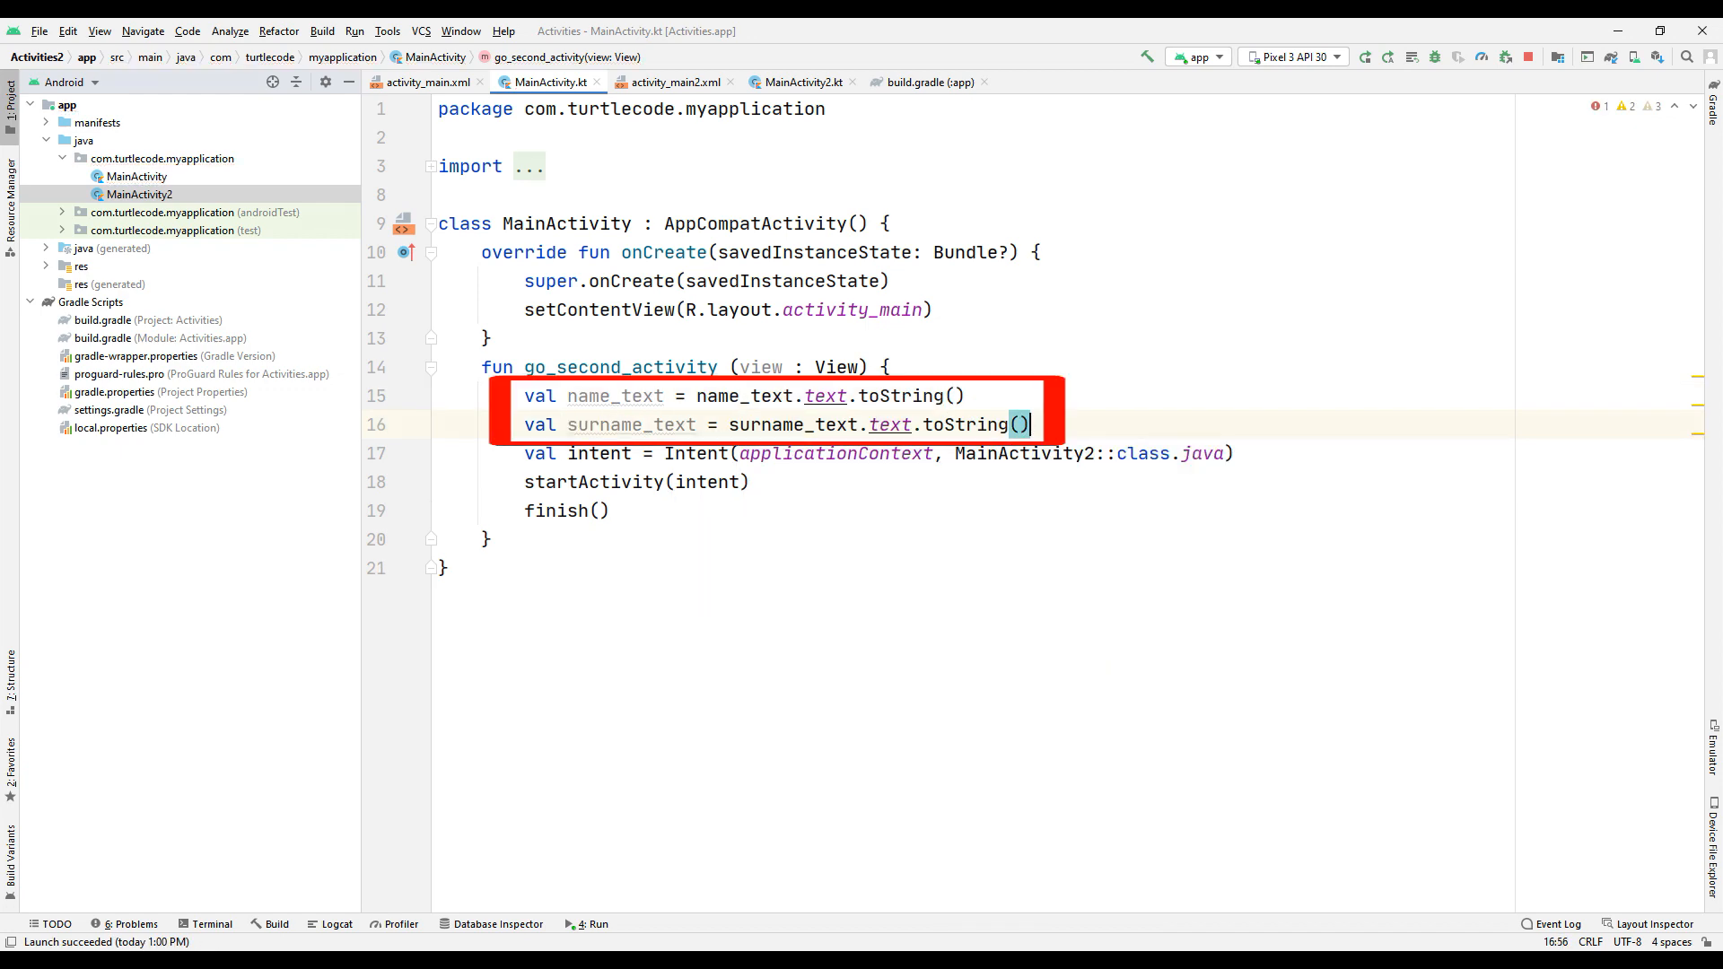
pyautogui.write('intent.putExtra("name",name_text')
pyautogui.write('intent.putExtra("surname",surname_text)')
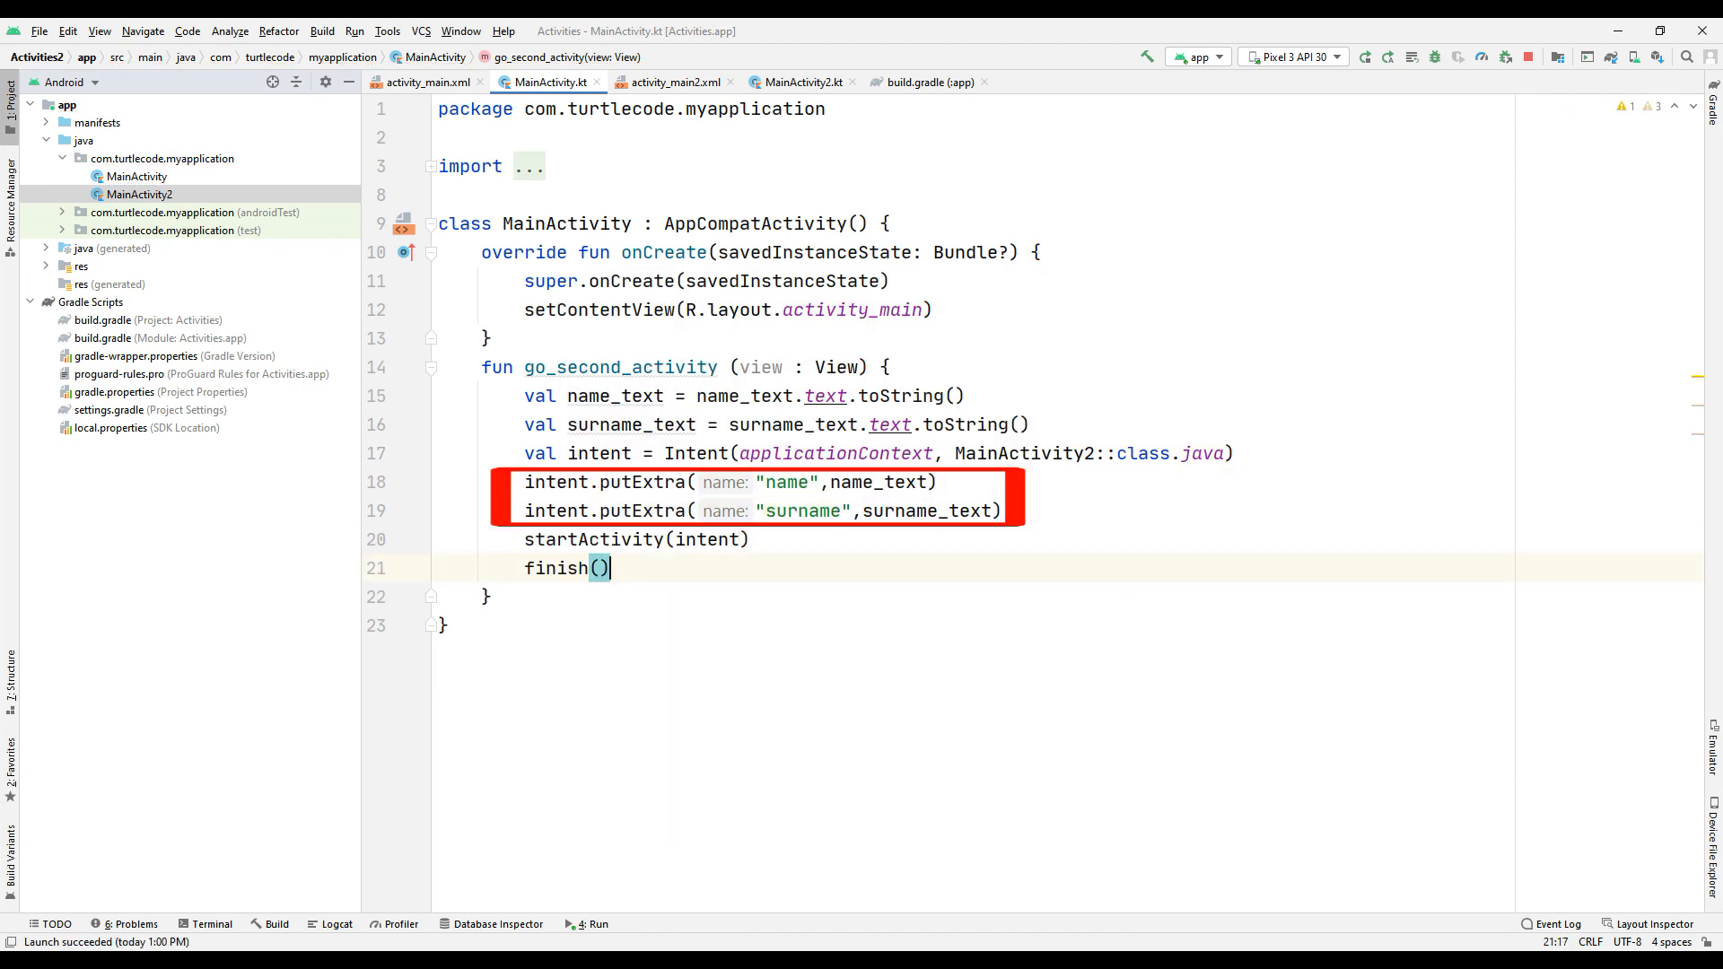
pyautogui.click(802, 80)
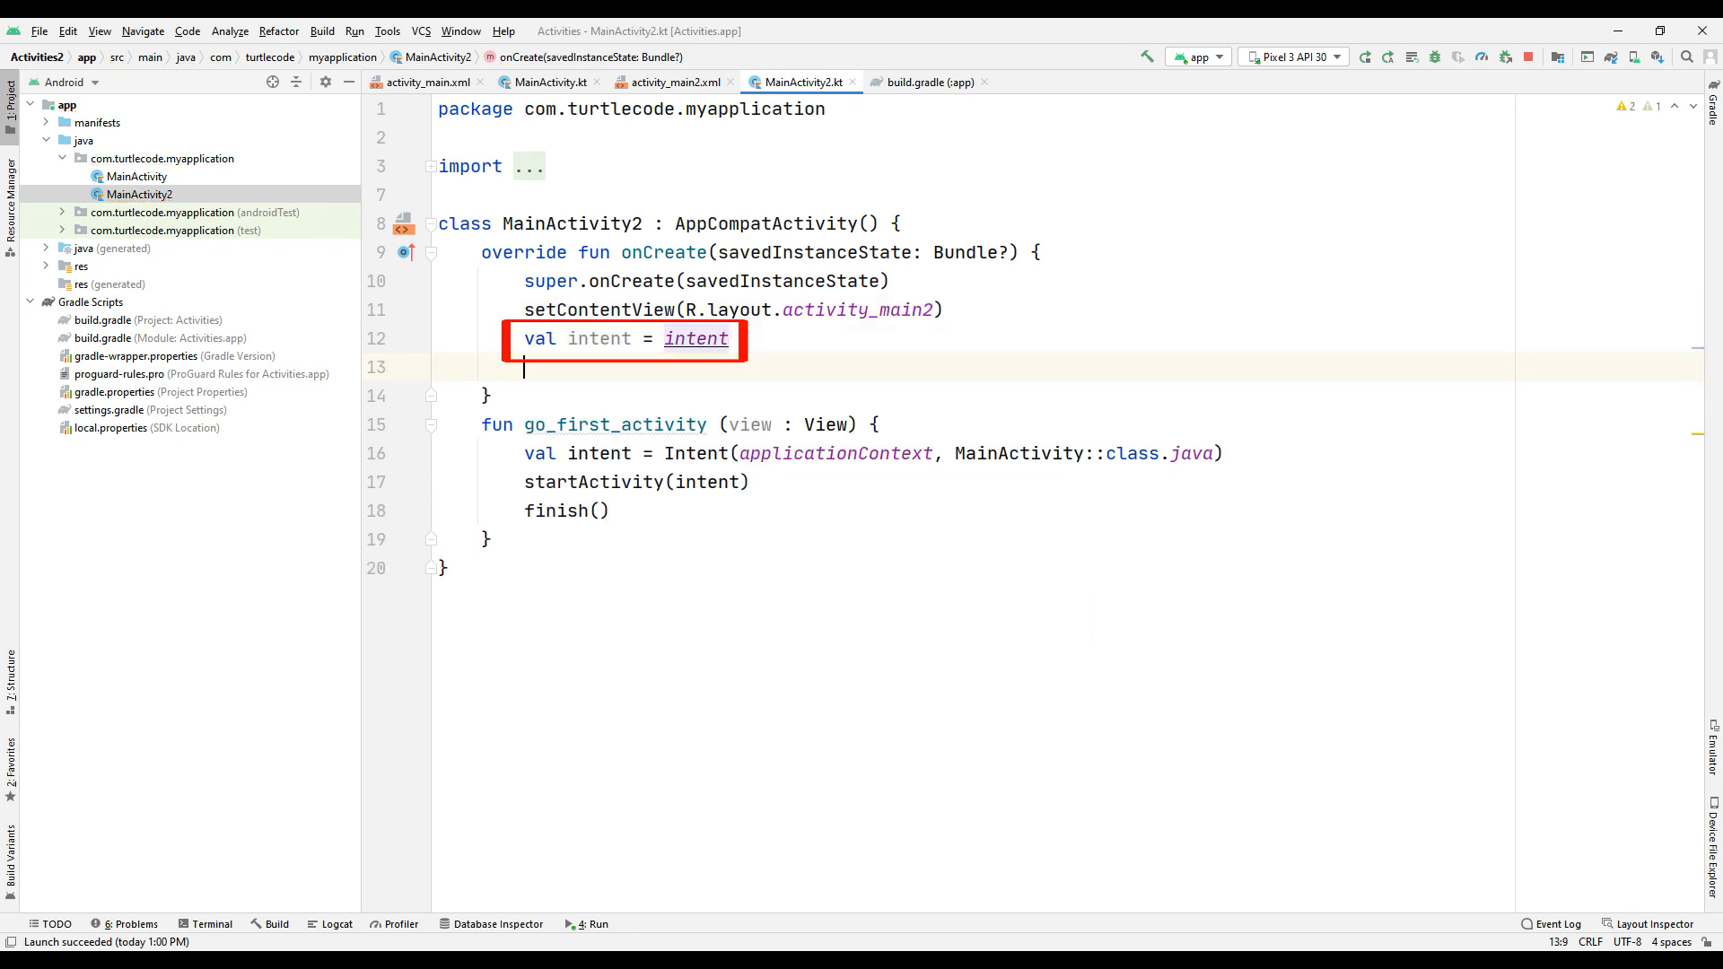
# In onCreate, add val intent = intent and val name = intent.getStringExtra("name").
pyautogui.write('val')
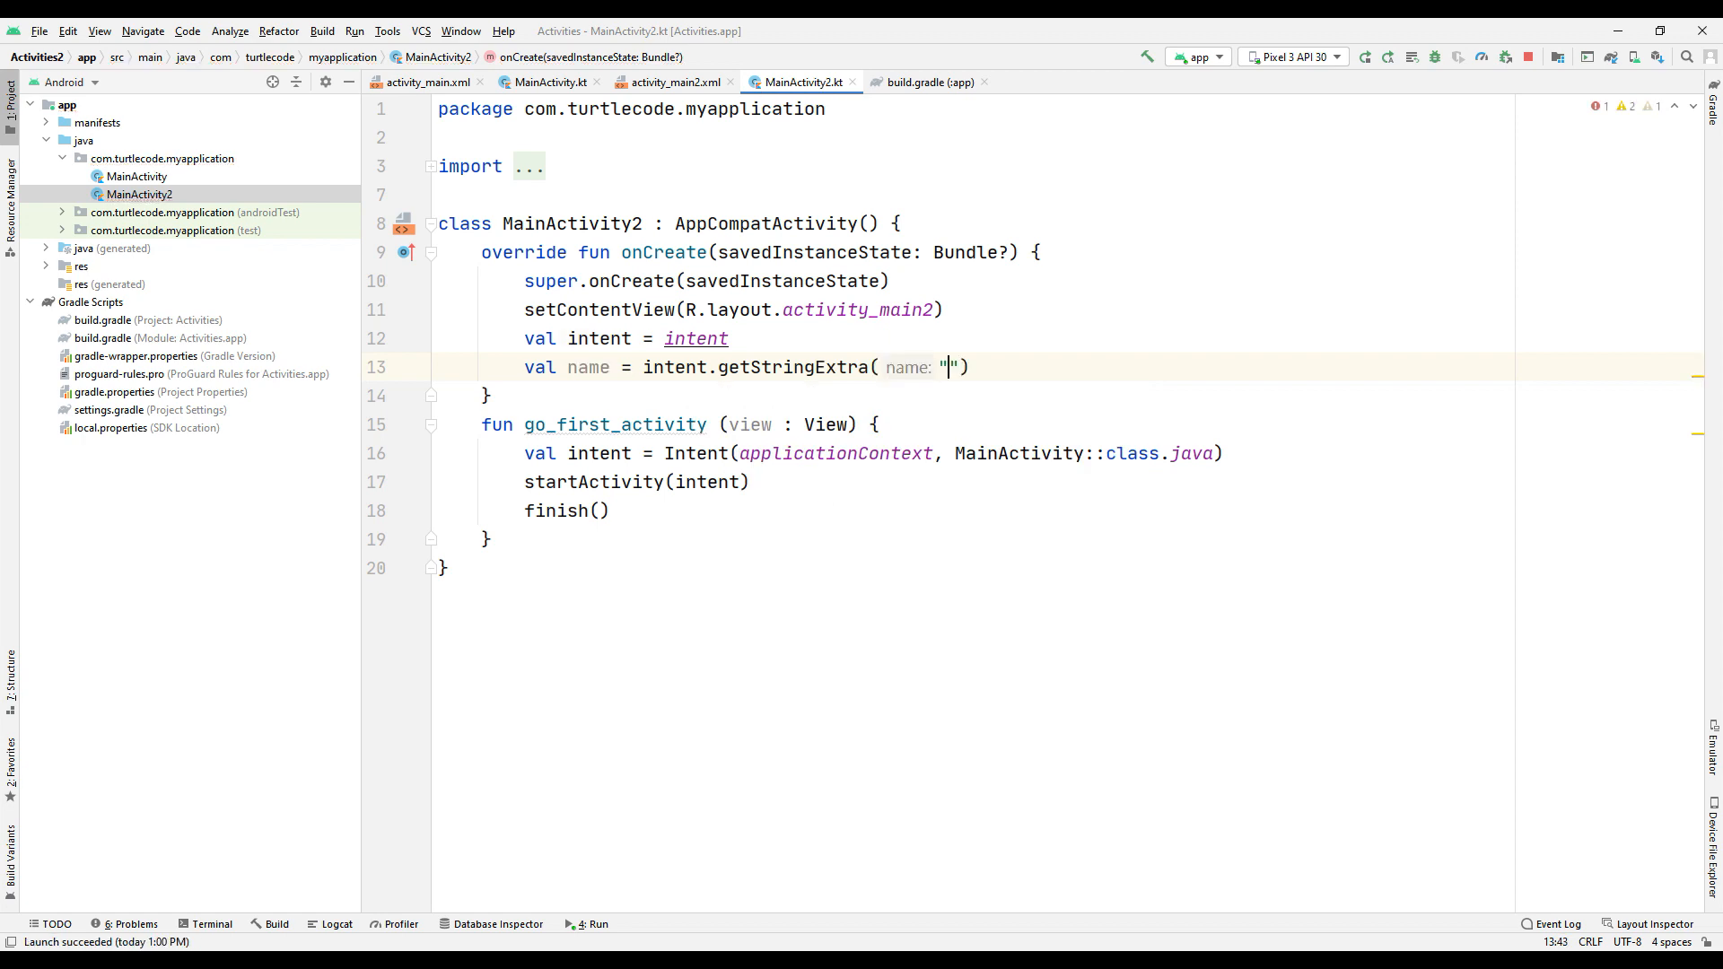
pyautogui.click(549, 83)
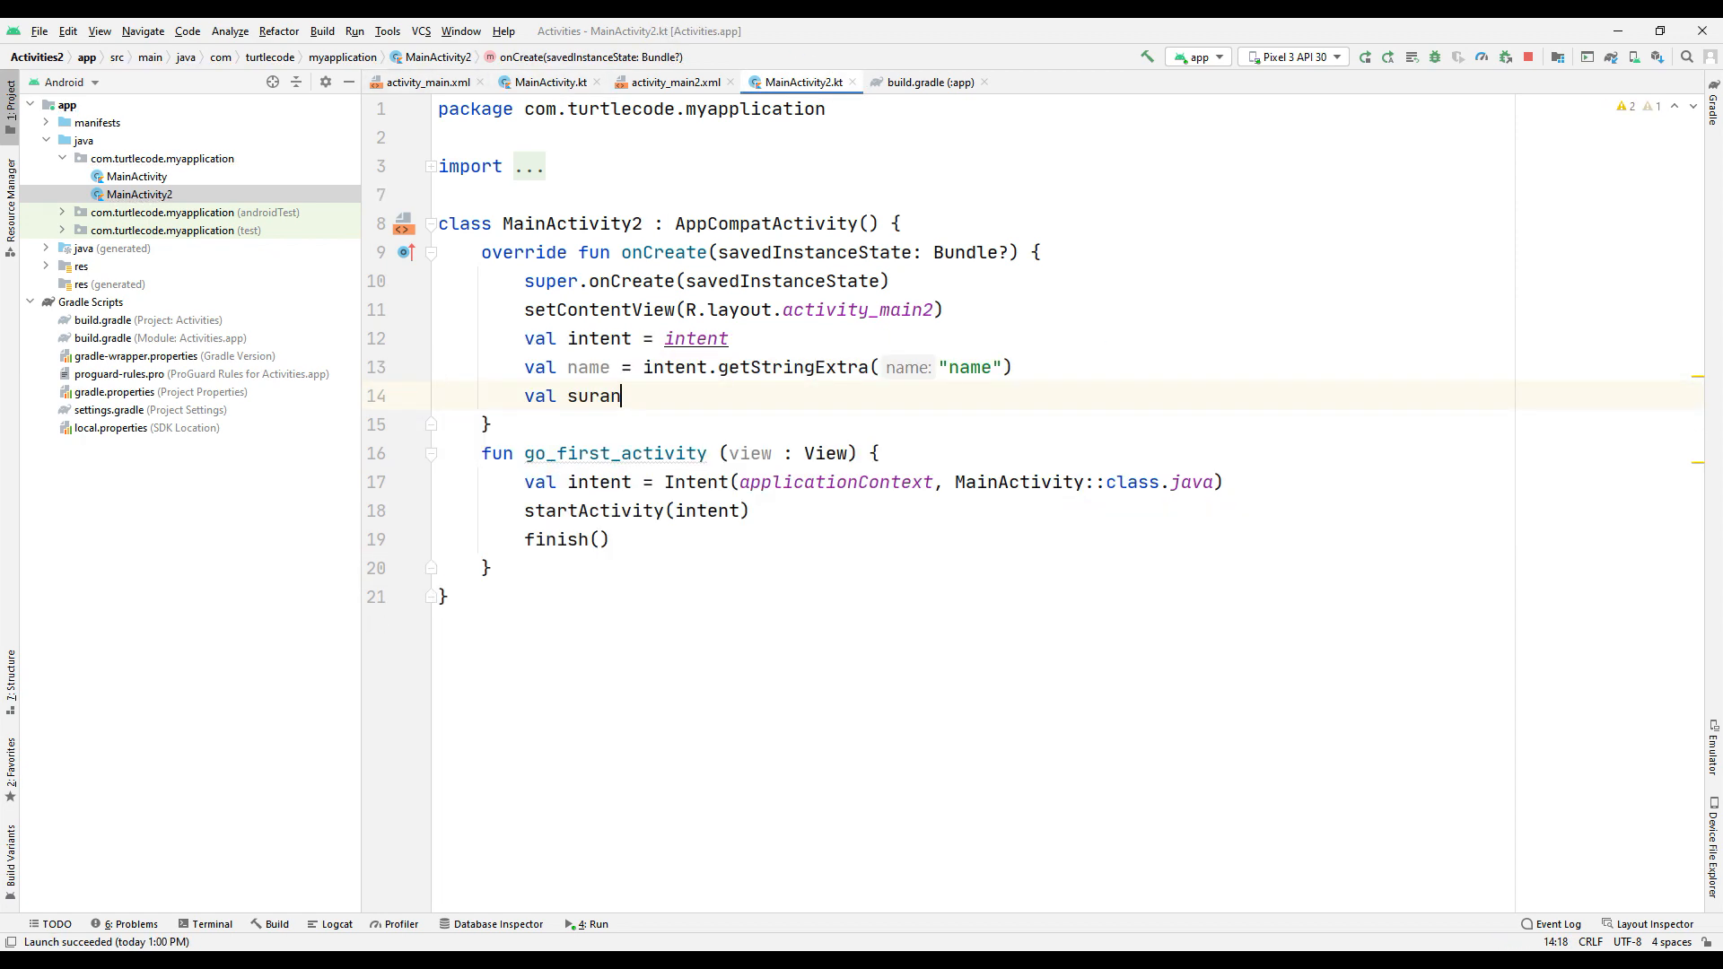
pyautogui.write('name = intent.getStringExtra()')
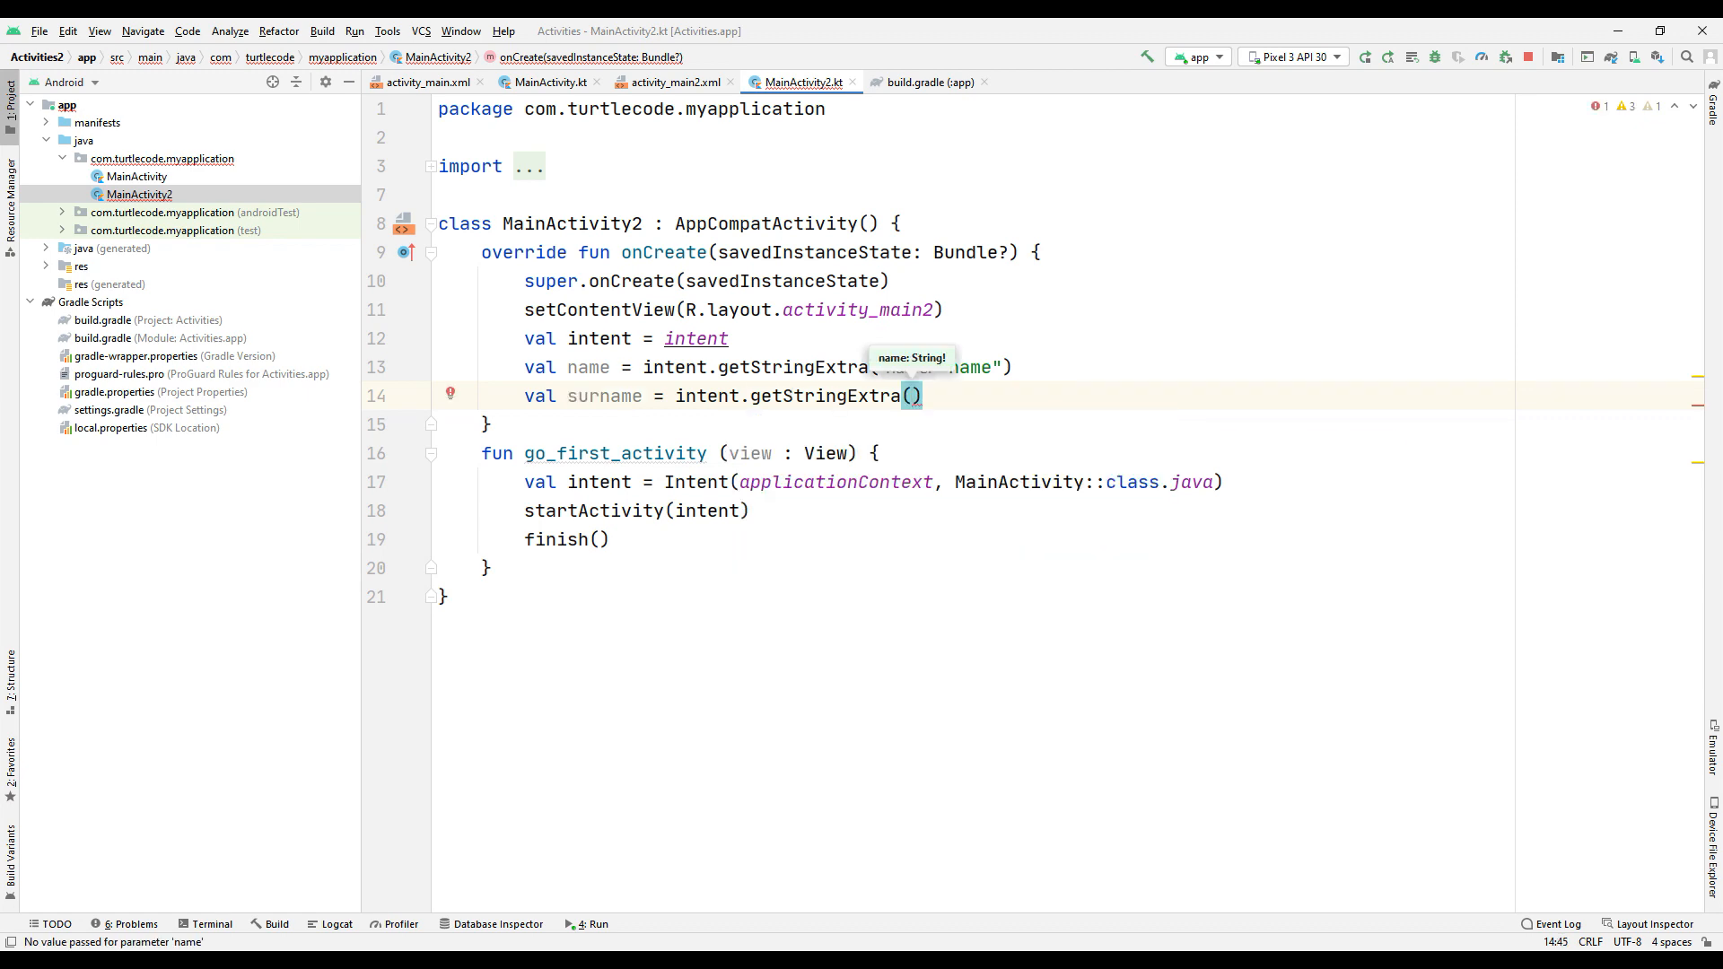
# Verify the extra key names against MainActivity and read the surname with getStringExtra("surname").
pyautogui.click(546, 83)
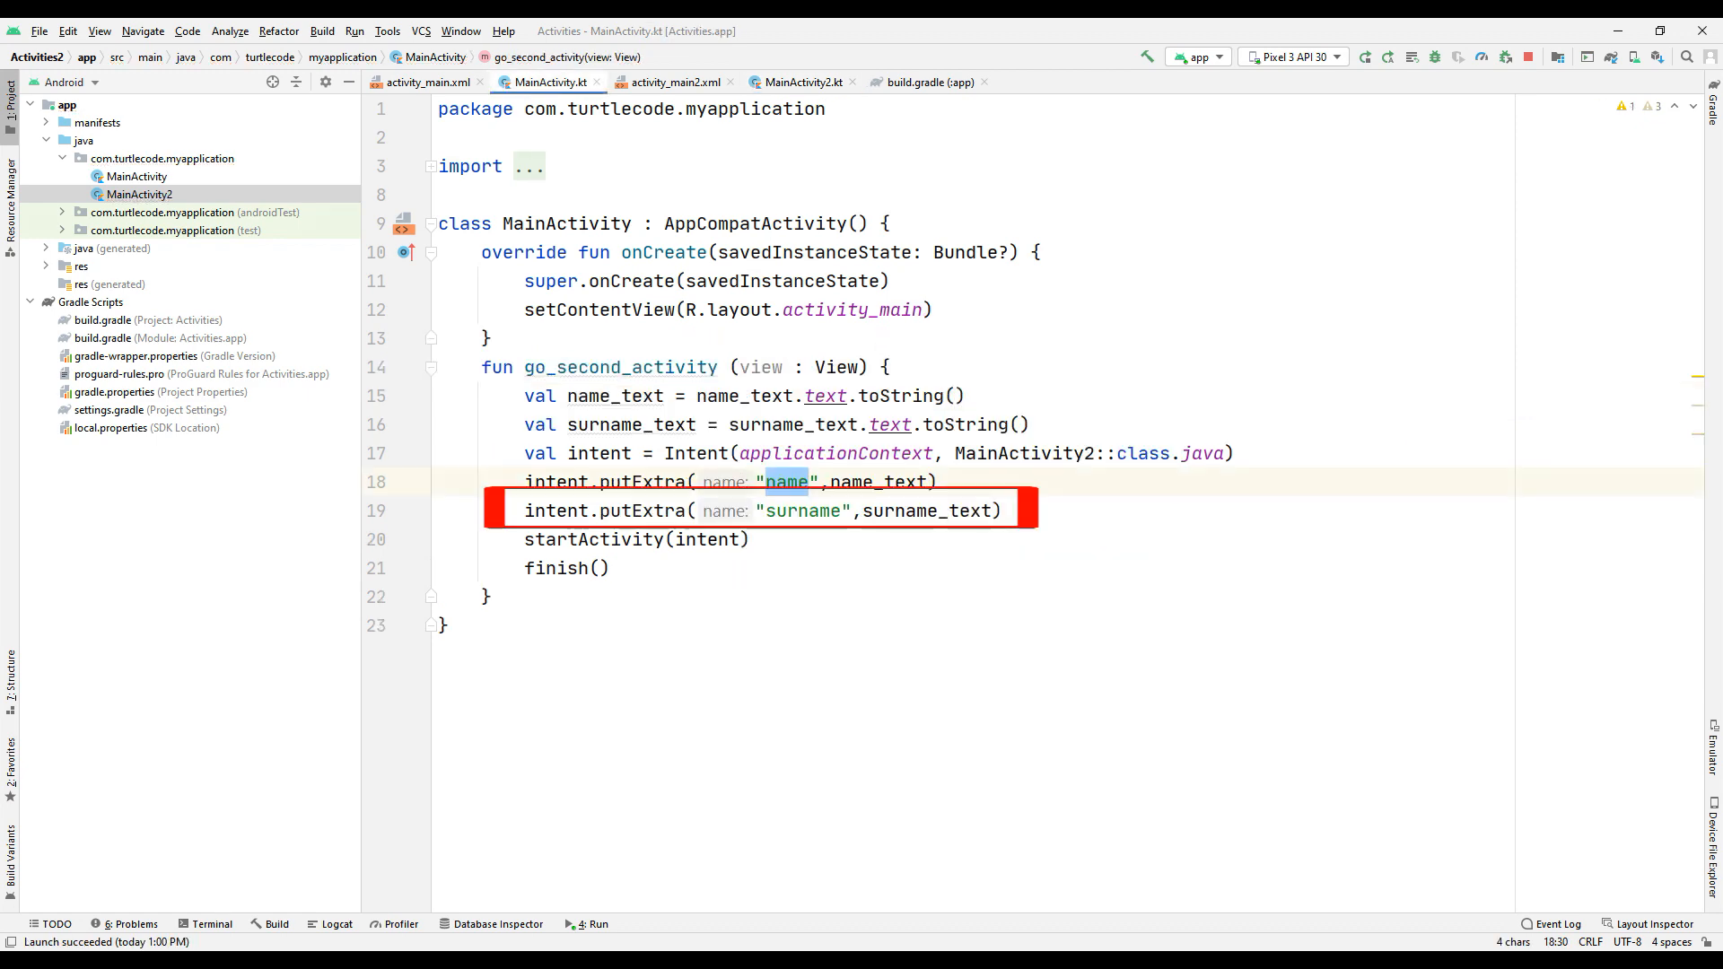
pyautogui.click(804, 81)
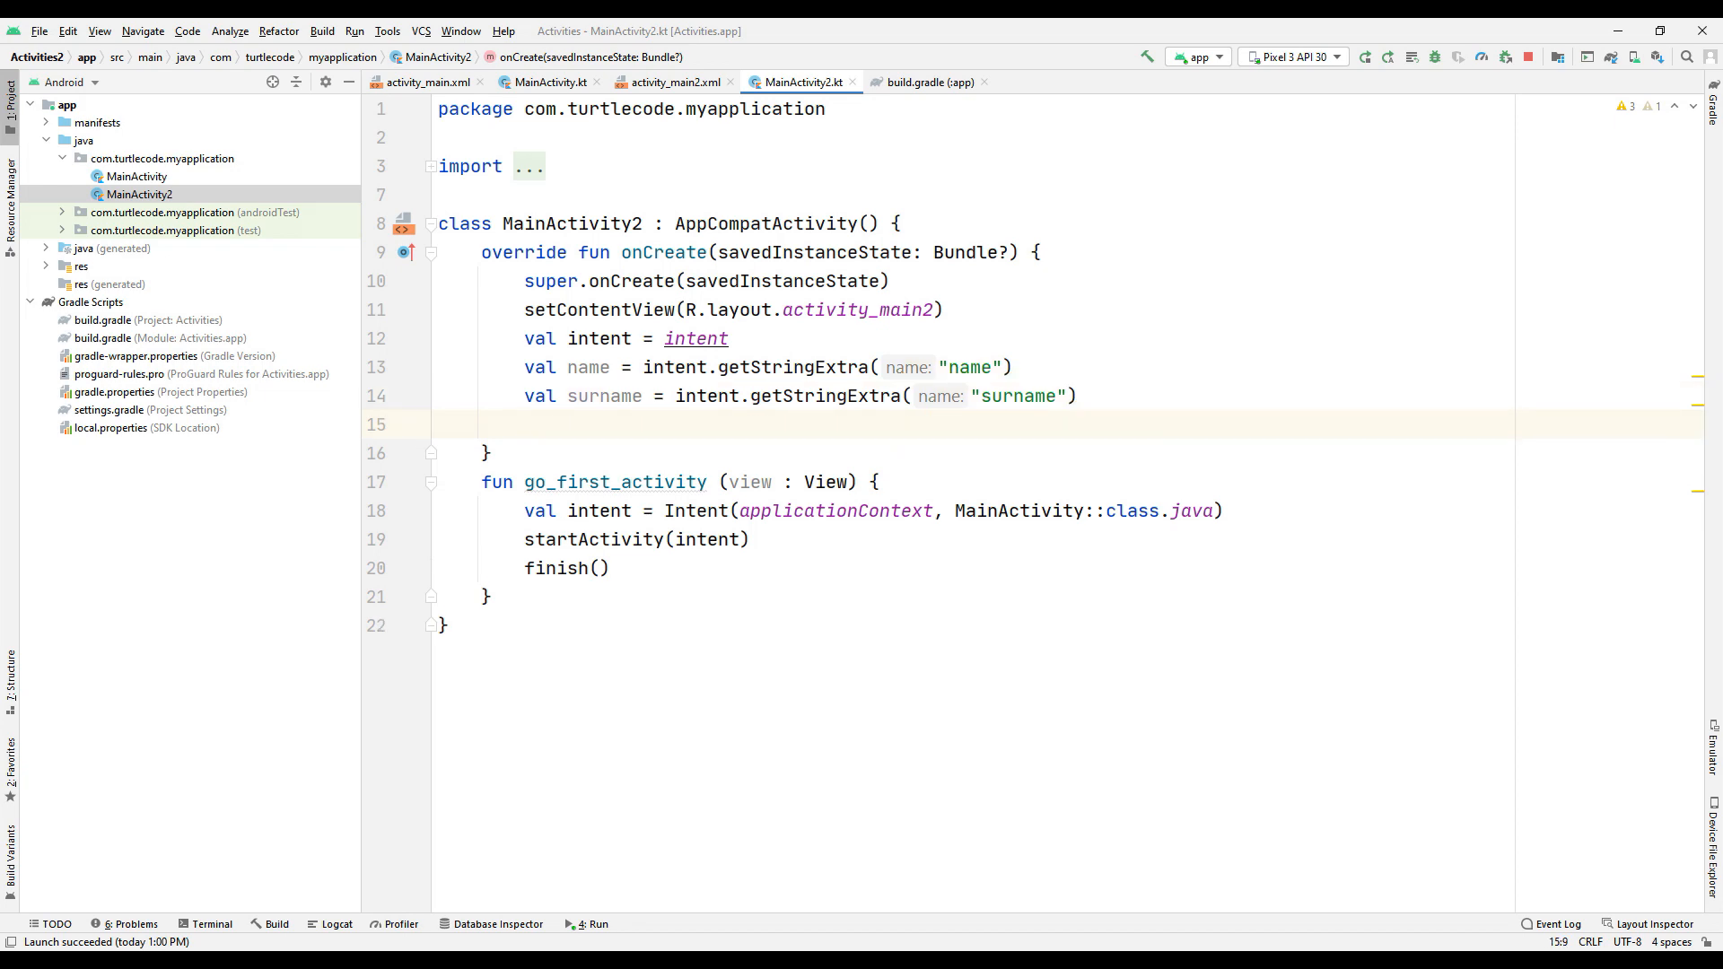
pyautogui.click(671, 82)
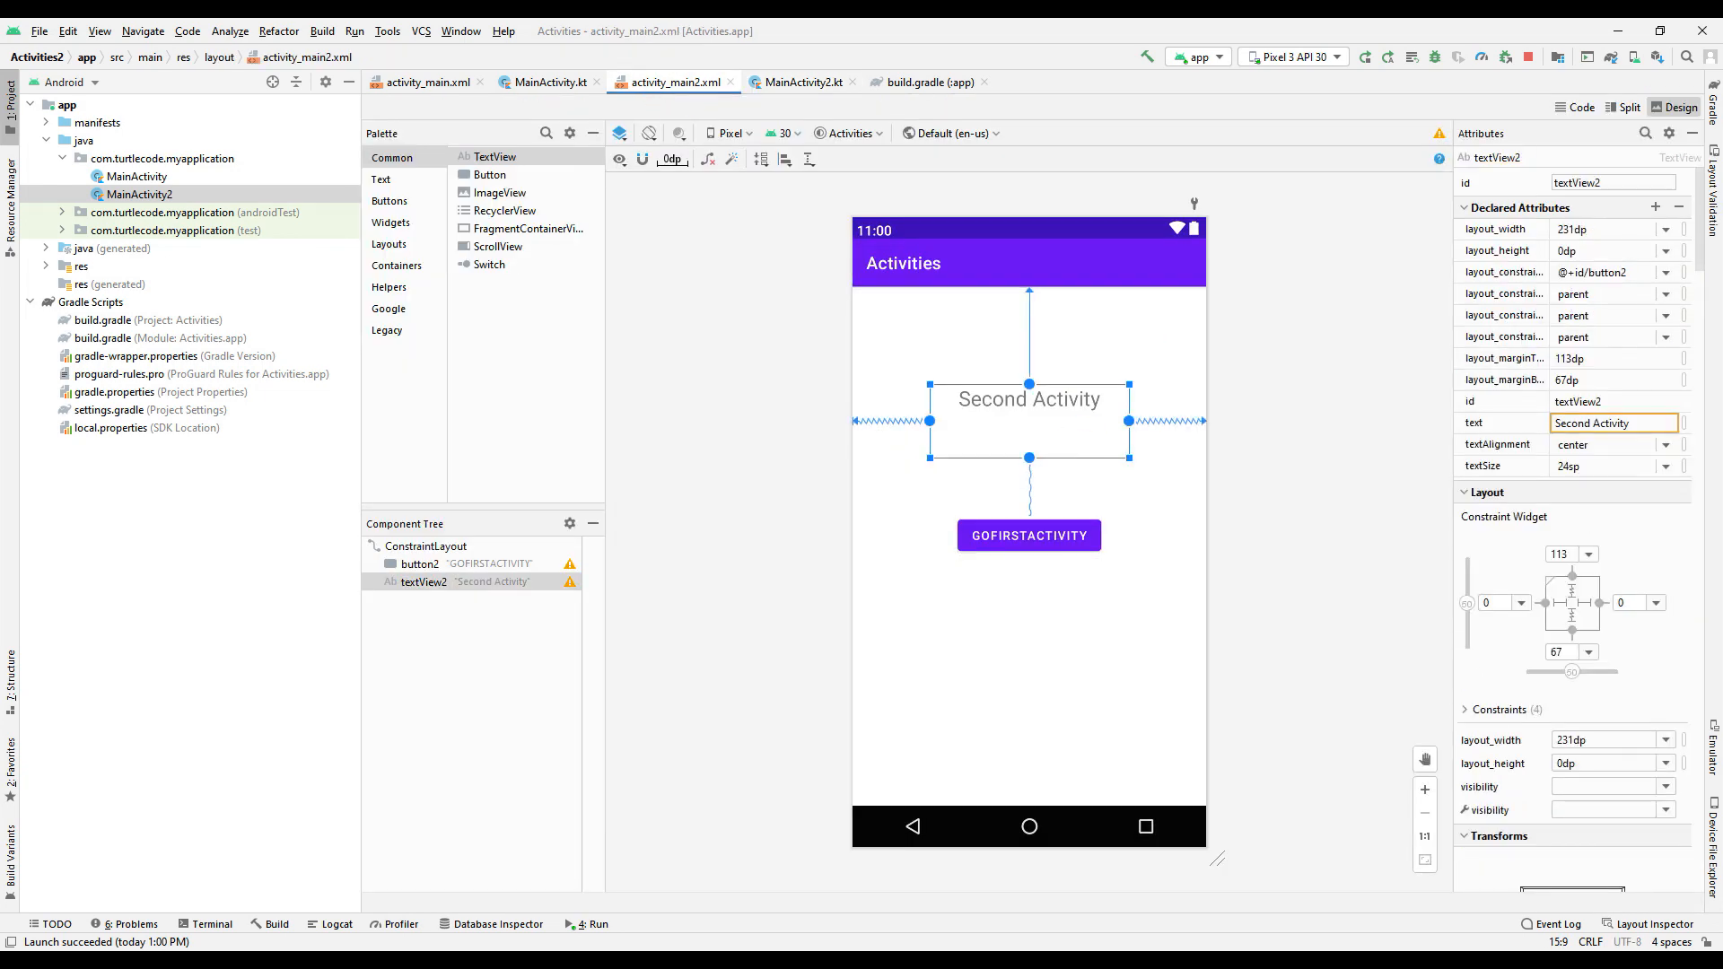
# Set textView2.text = name + " " + surname in MainActivity2 and launch the app.
pyautogui.click(801, 82)
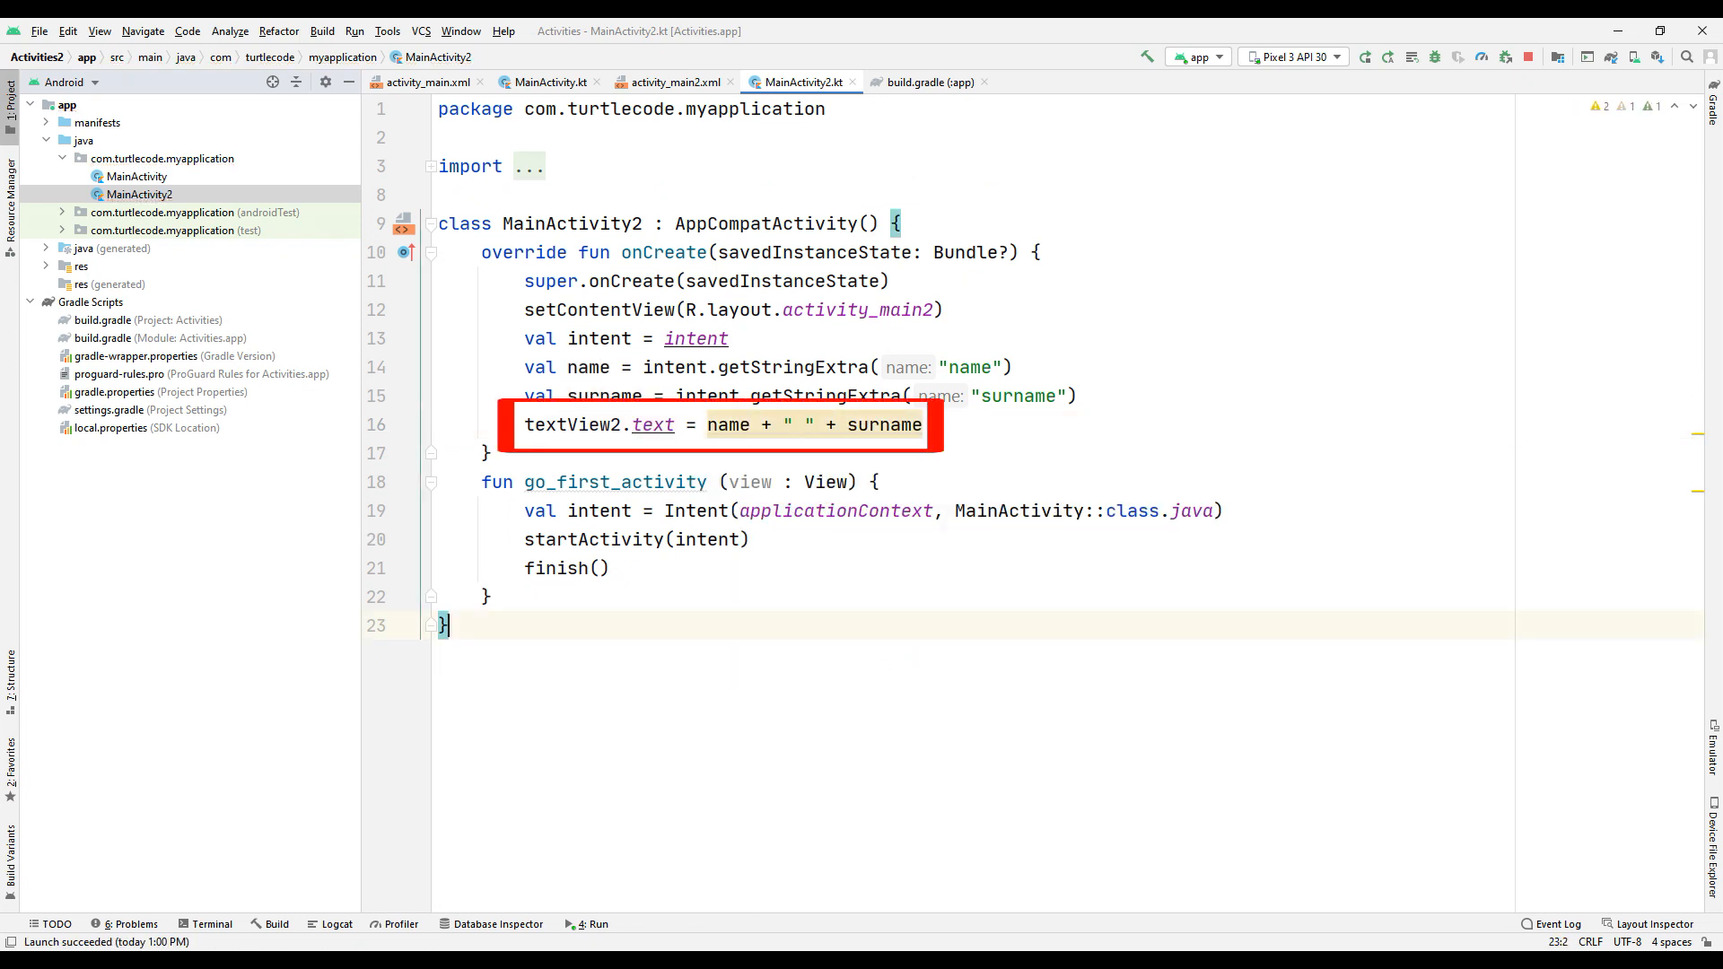
pyautogui.click(1364, 55)
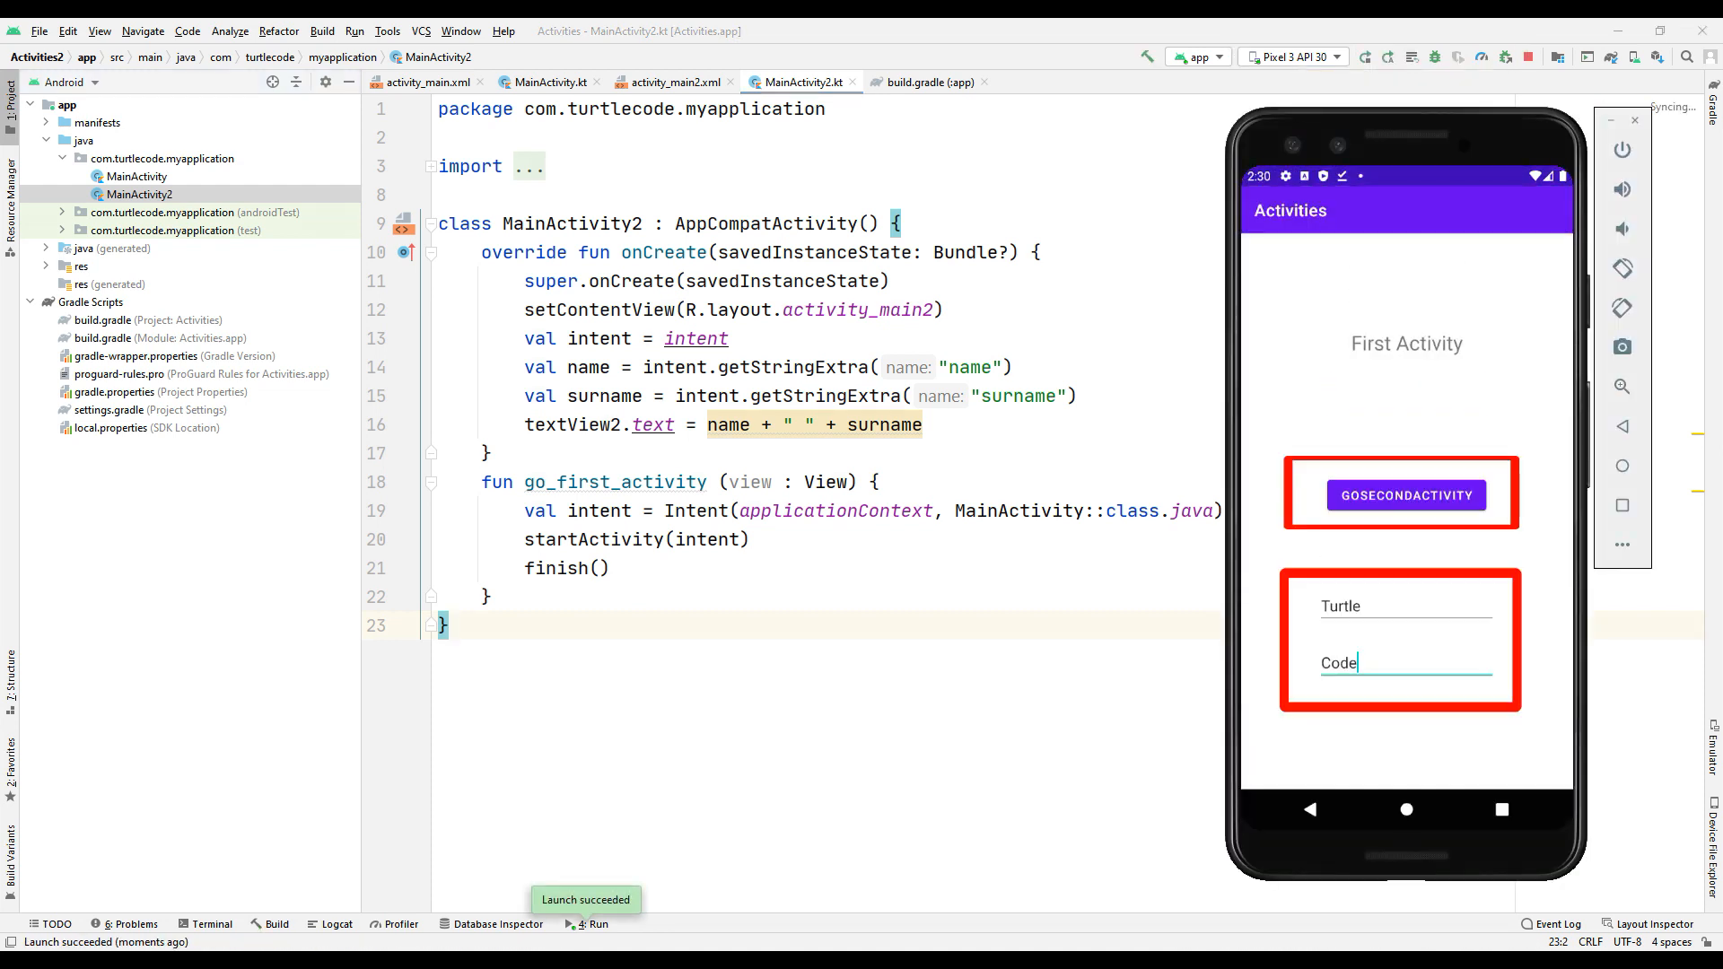
# Tap GOSECONDACTIVITY with Turtle and Code entered so the second screen reads Turtle Code.
pyautogui.click(1403, 495)
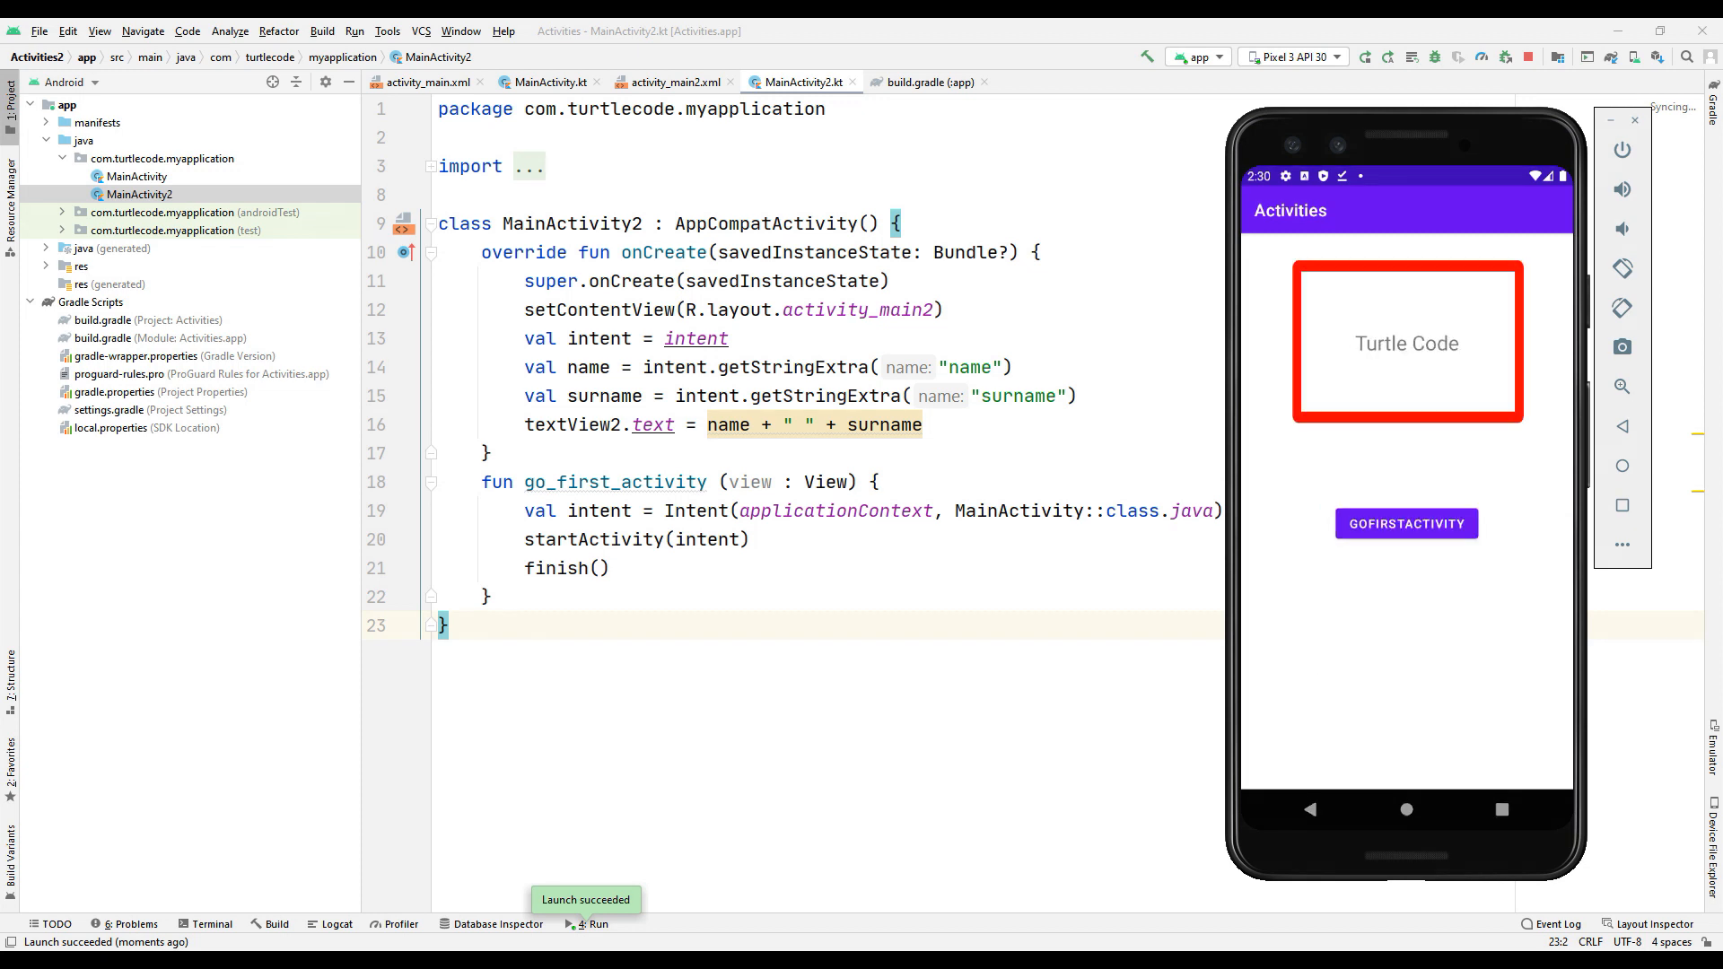